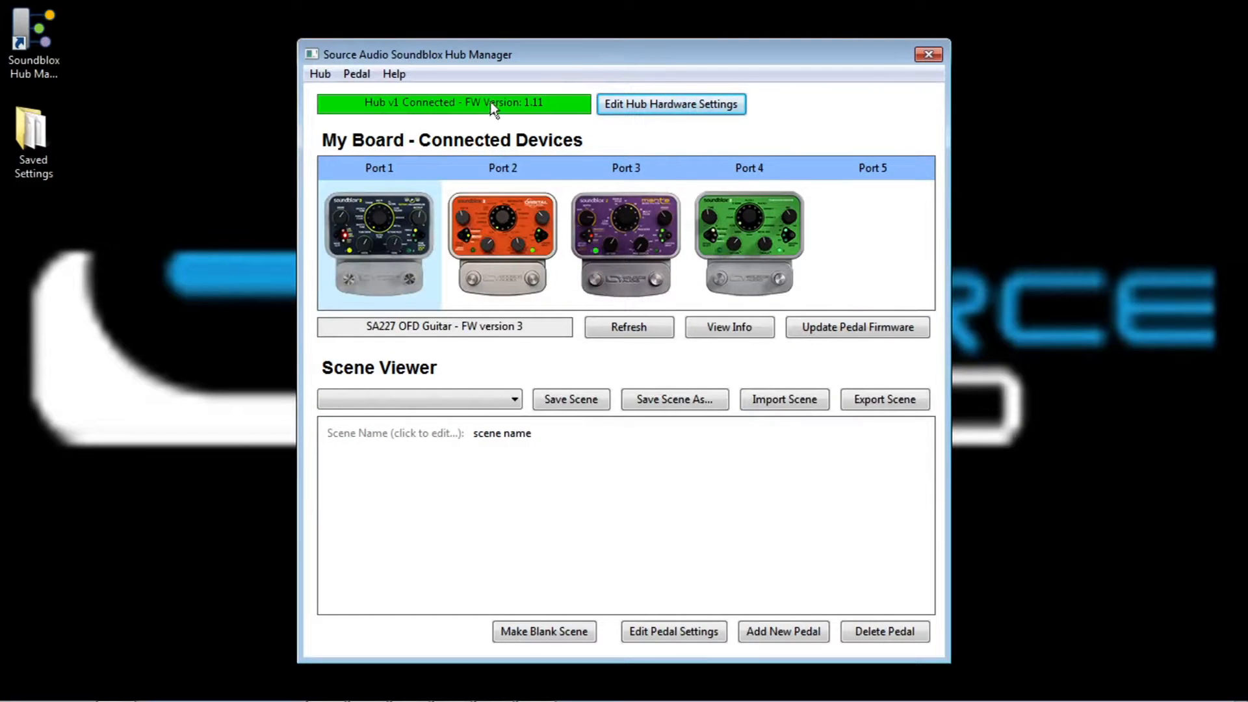
mouse_move(477, 120)
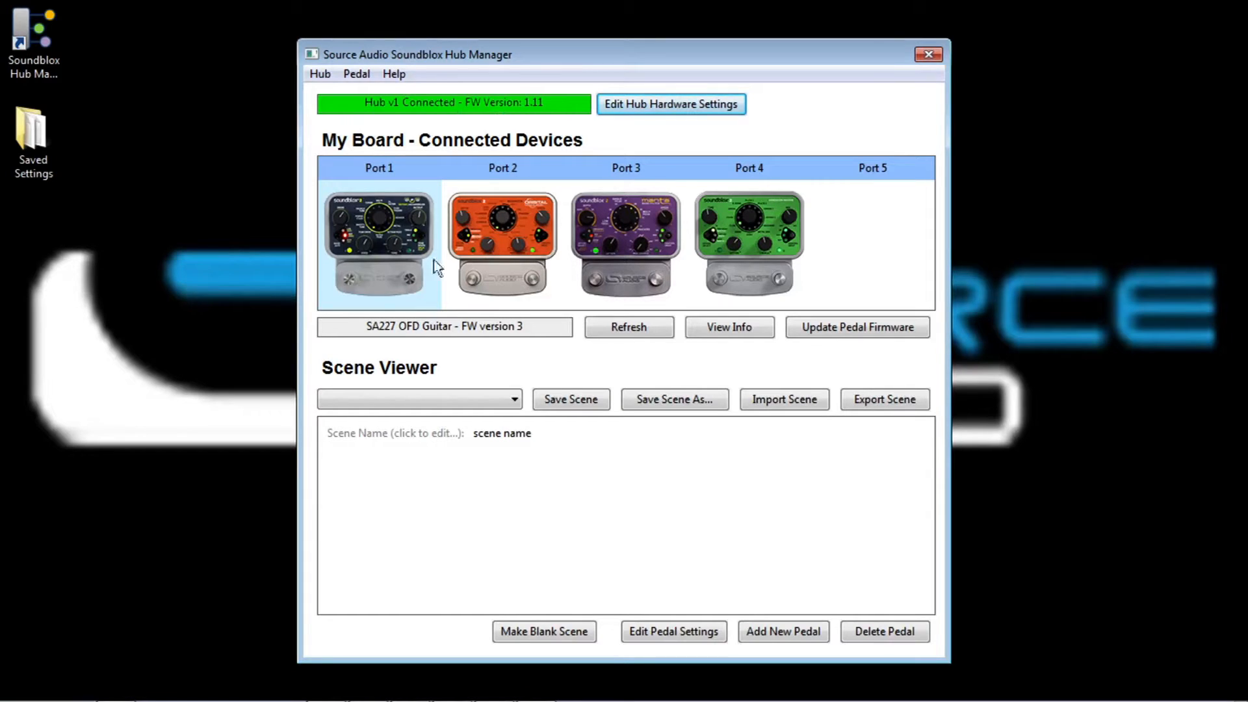
mouse_move(536, 208)
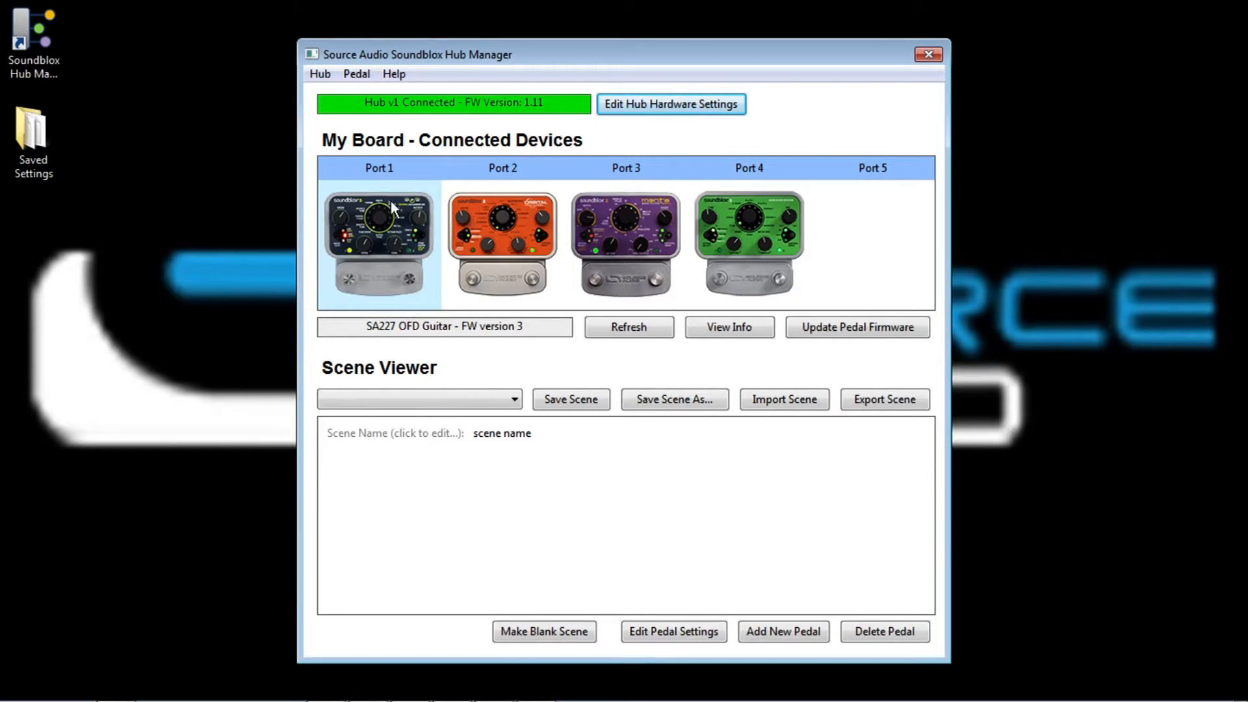
mouse_move(379, 232)
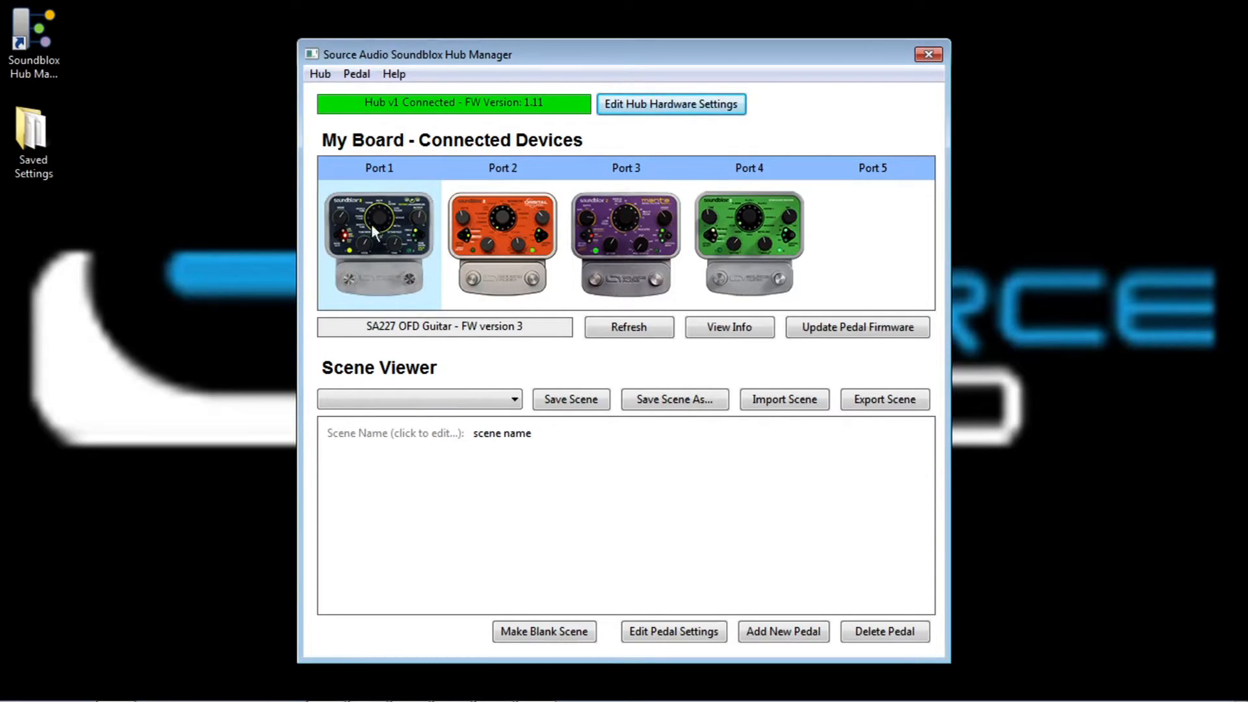
mouse_move(376, 243)
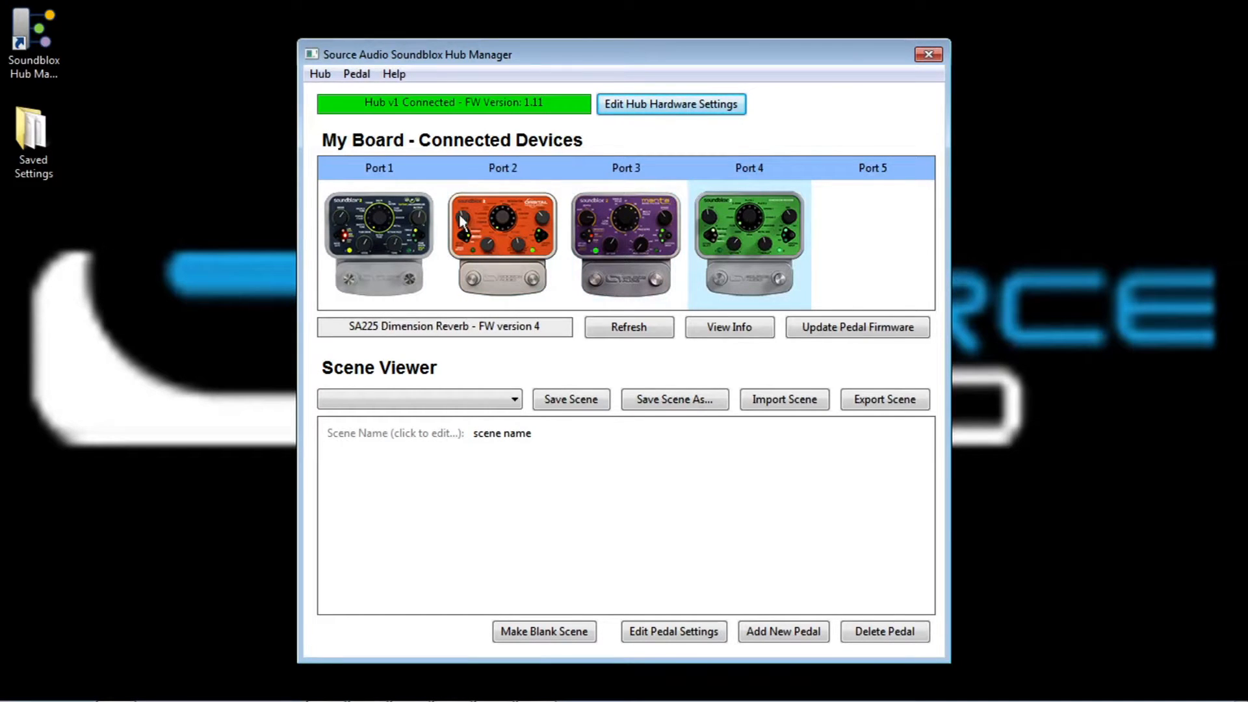
- Select the OFD Guitar pedal and browse the stored scenes list
click(379, 243)
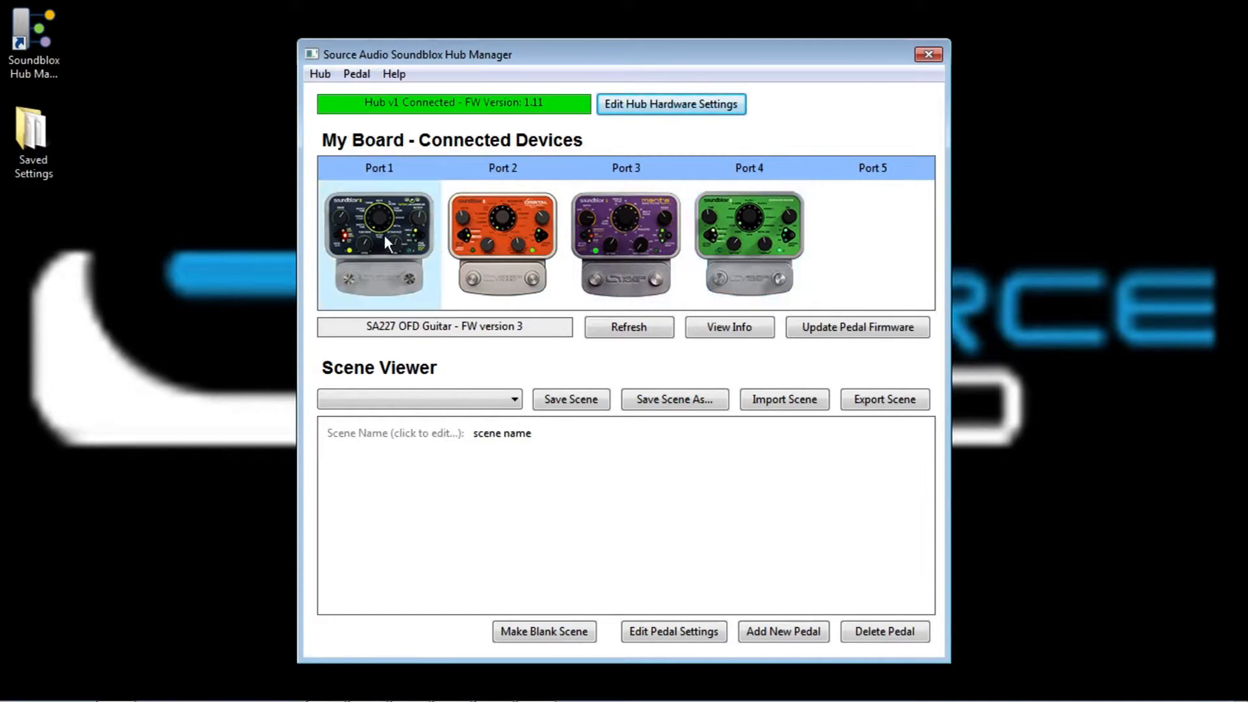
mouse_move(675, 466)
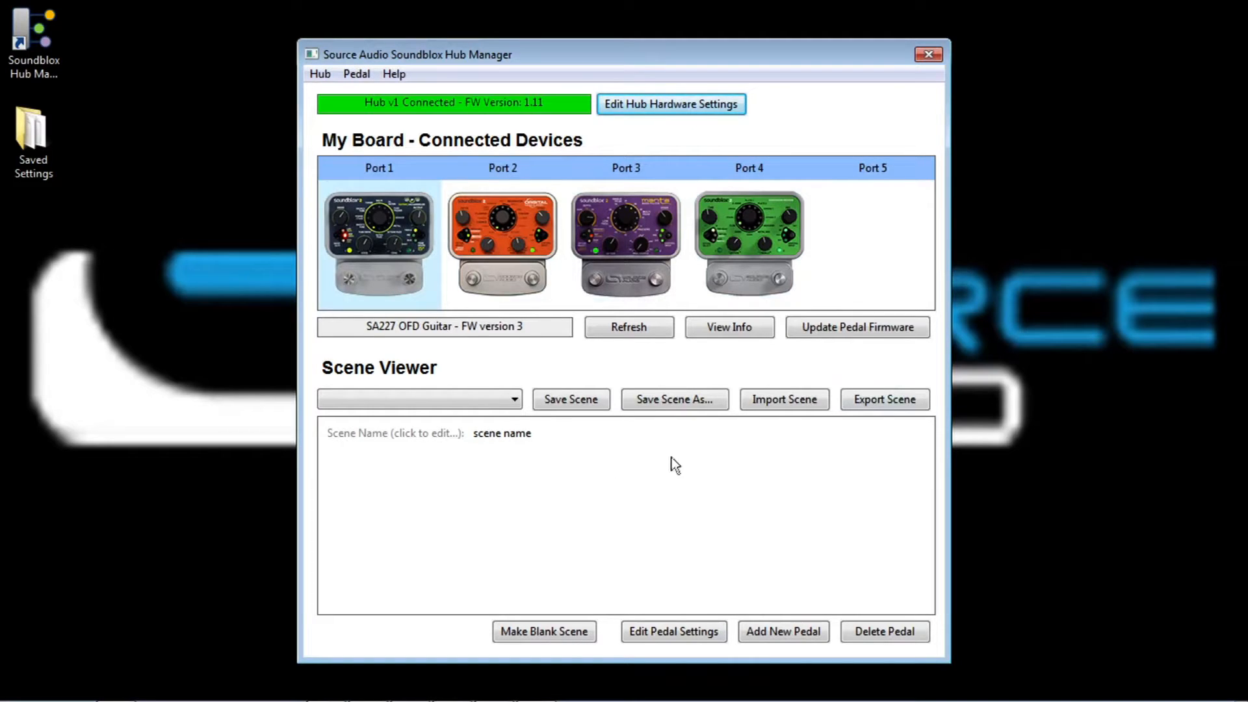
mouse_move(593, 485)
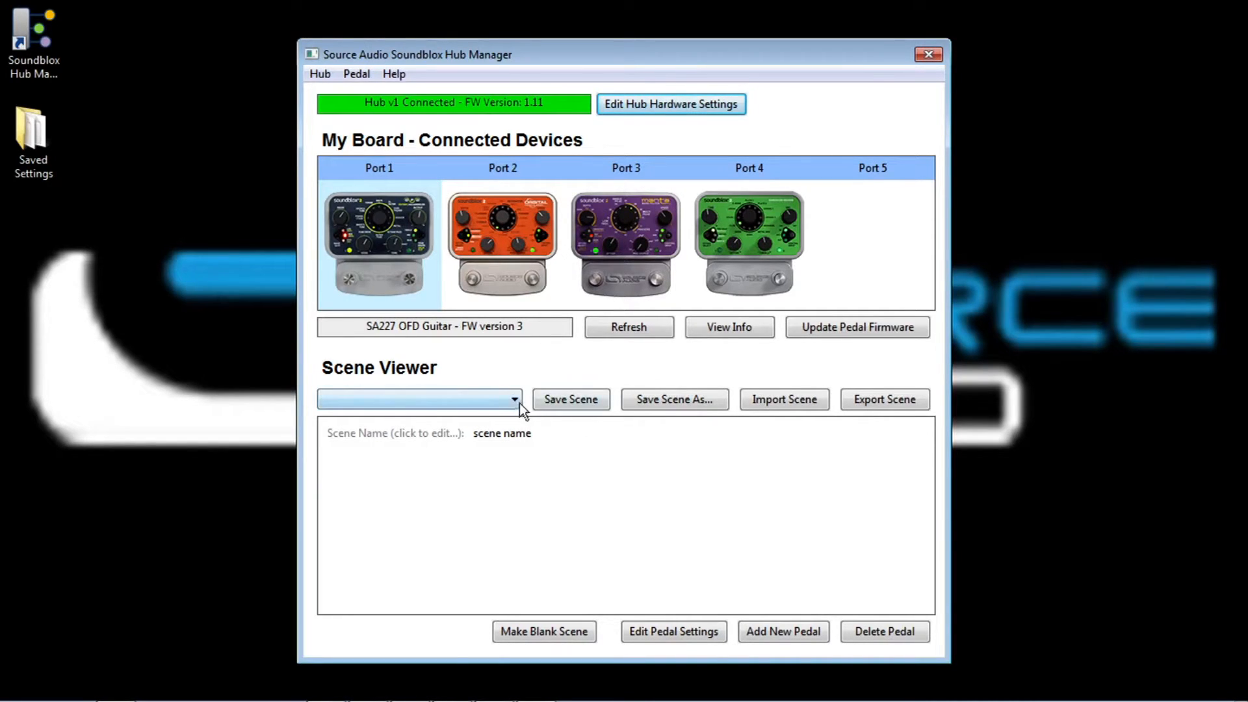
click(513, 399)
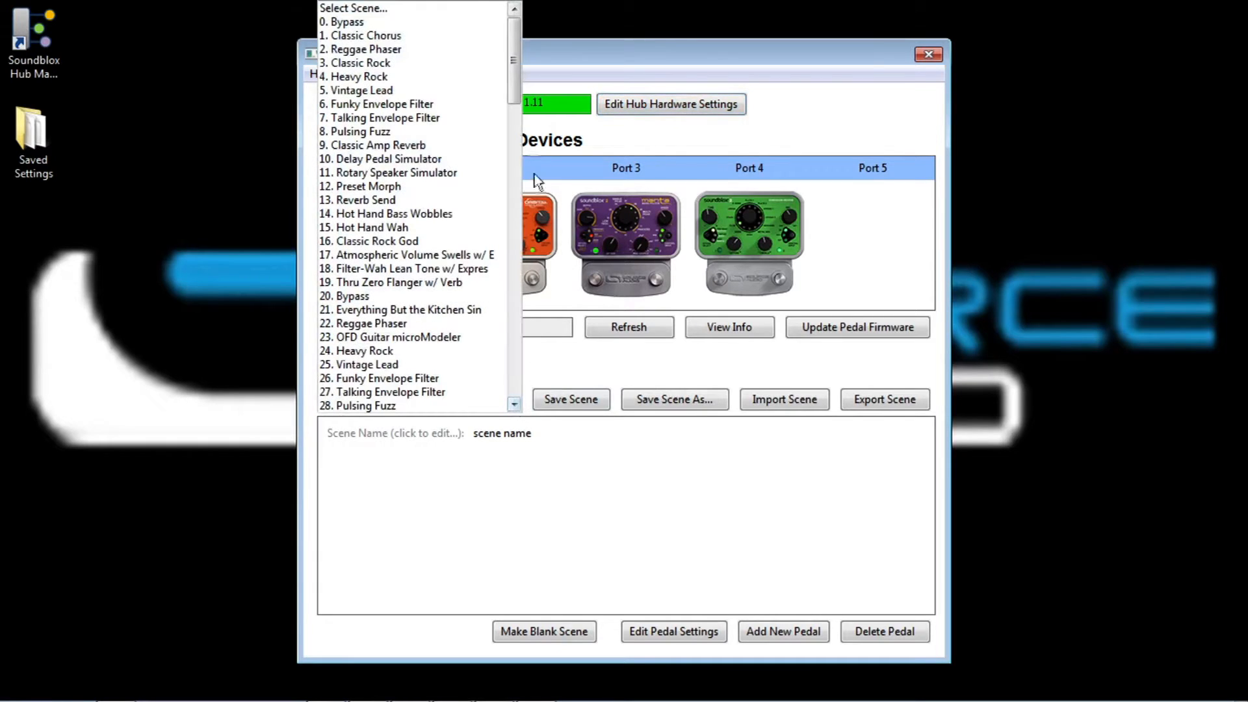
click(363, 351)
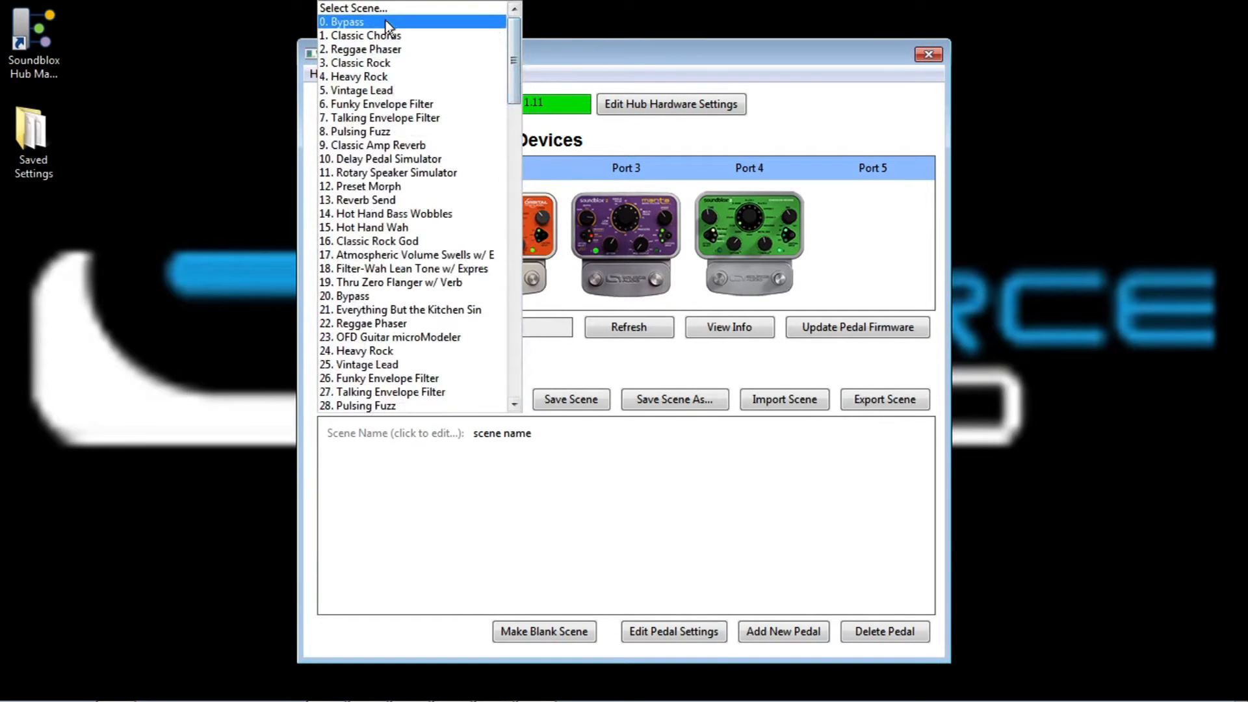
scroll(down, 3)
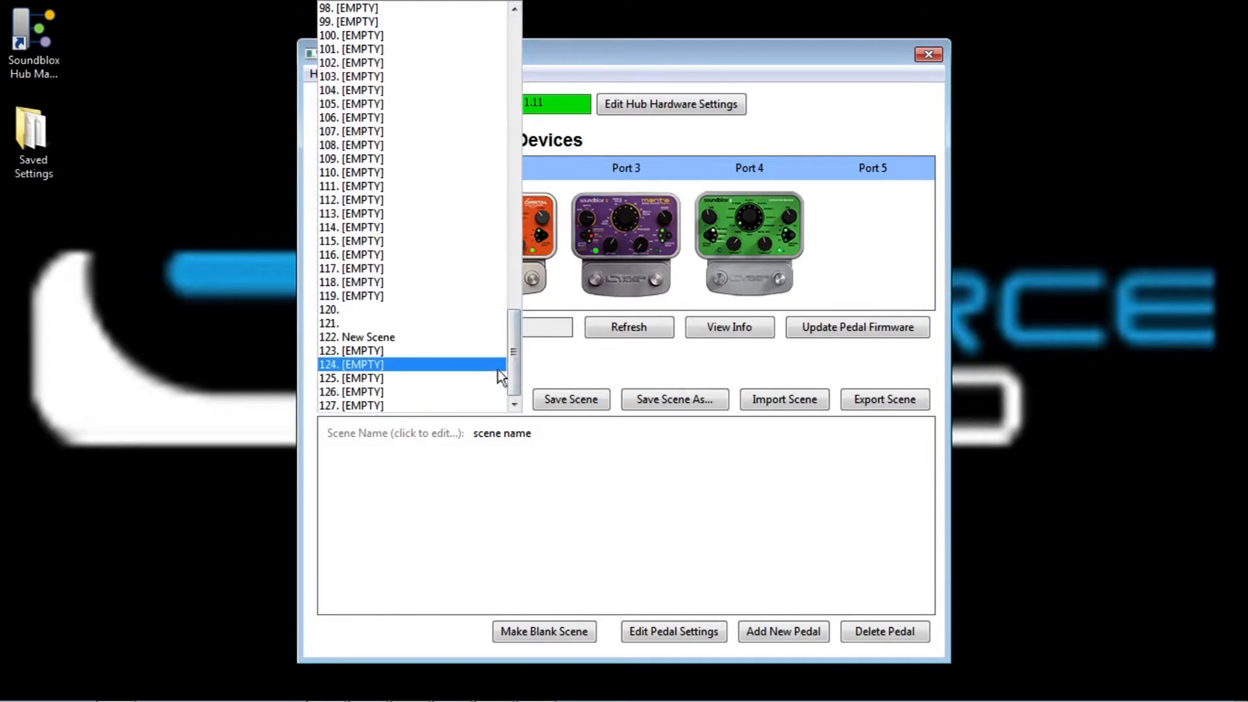
scroll(up, 3)
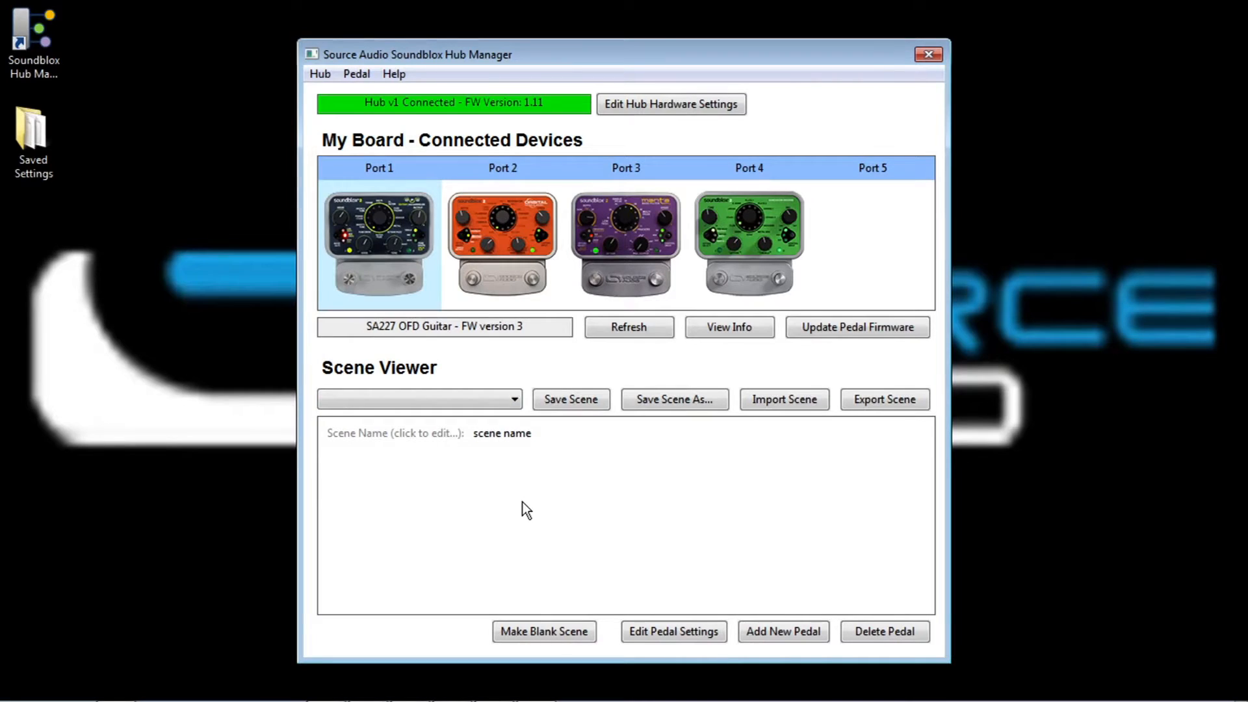
mouse_move(537, 612)
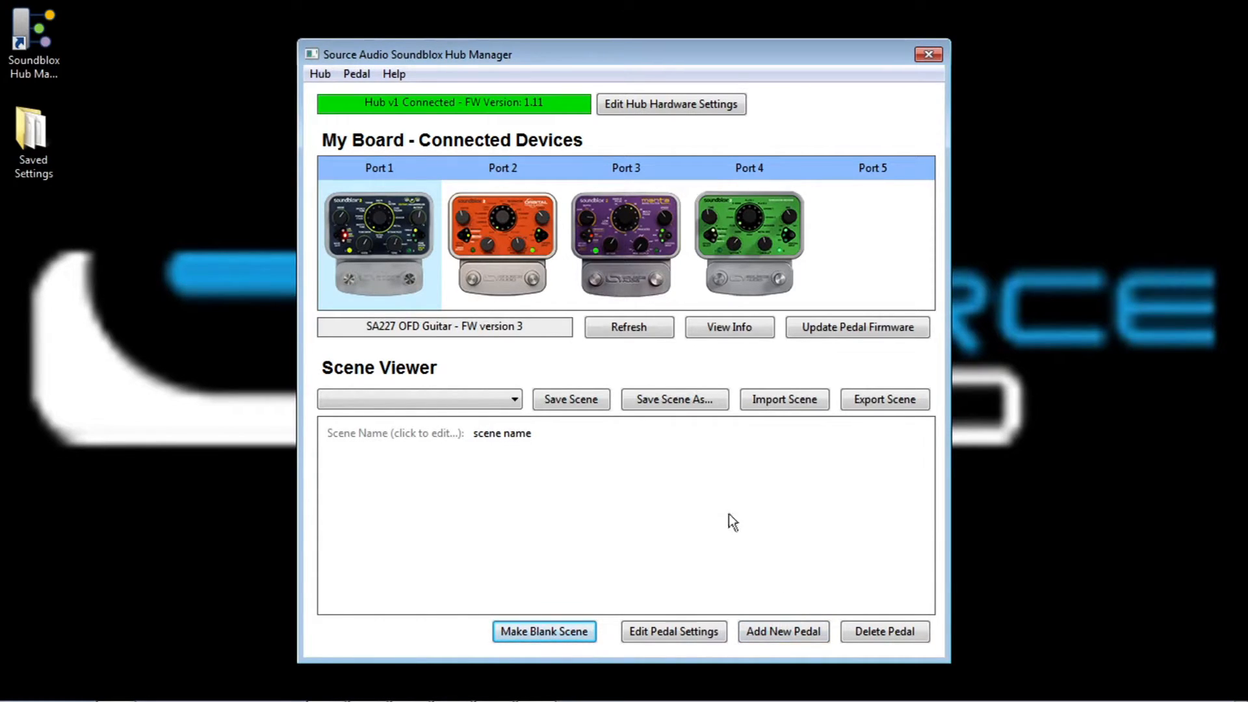
mouse_move(783, 632)
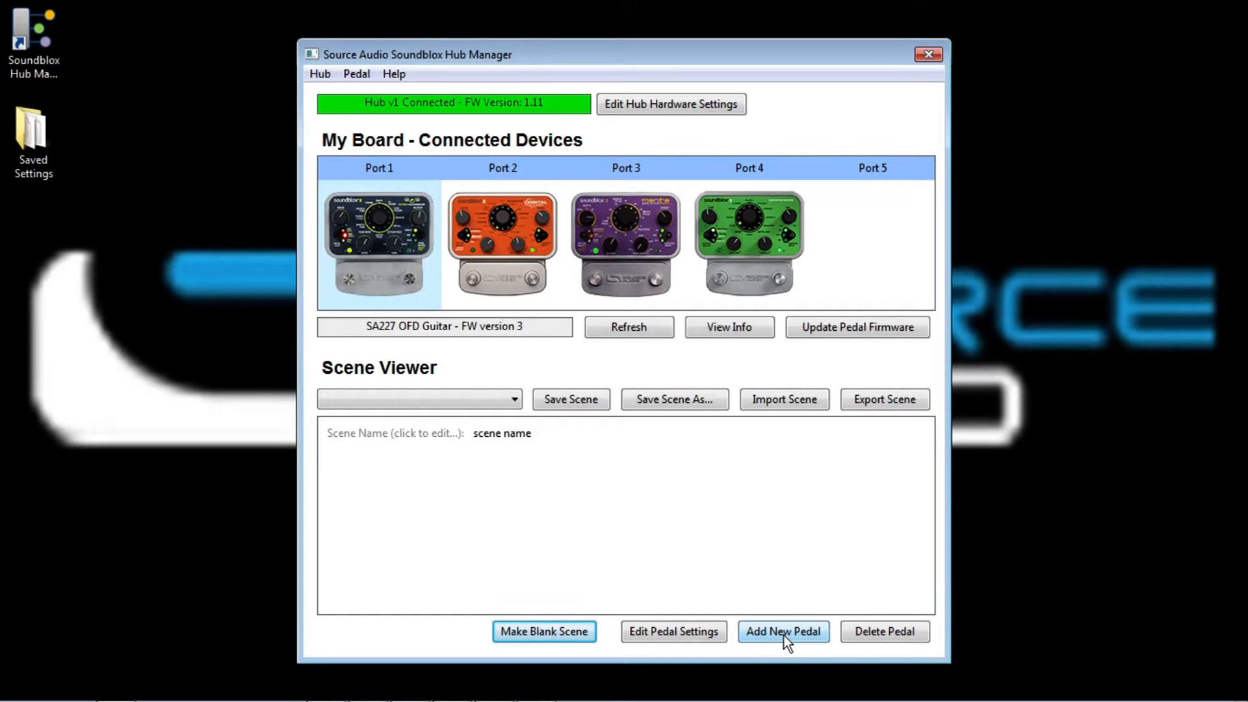
- Add a new SA227 Soundblox 2 OFD Guitar pedal to the blank scene
click(783, 632)
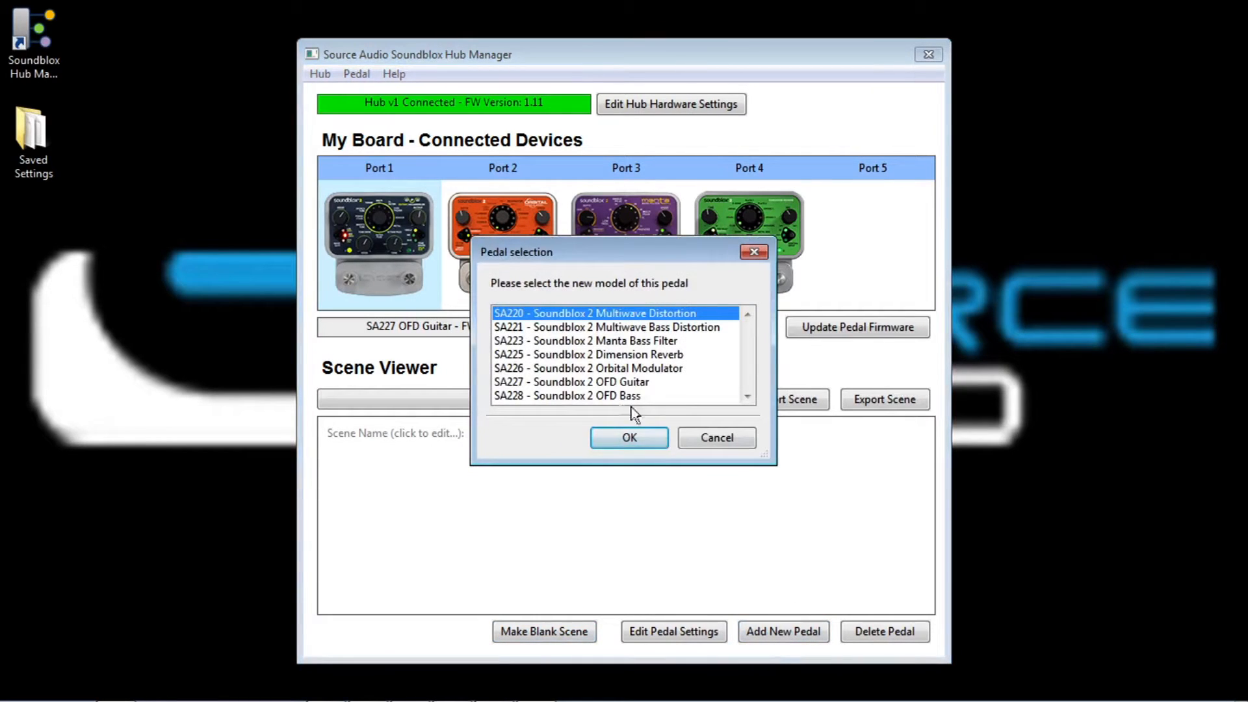
click(714, 437)
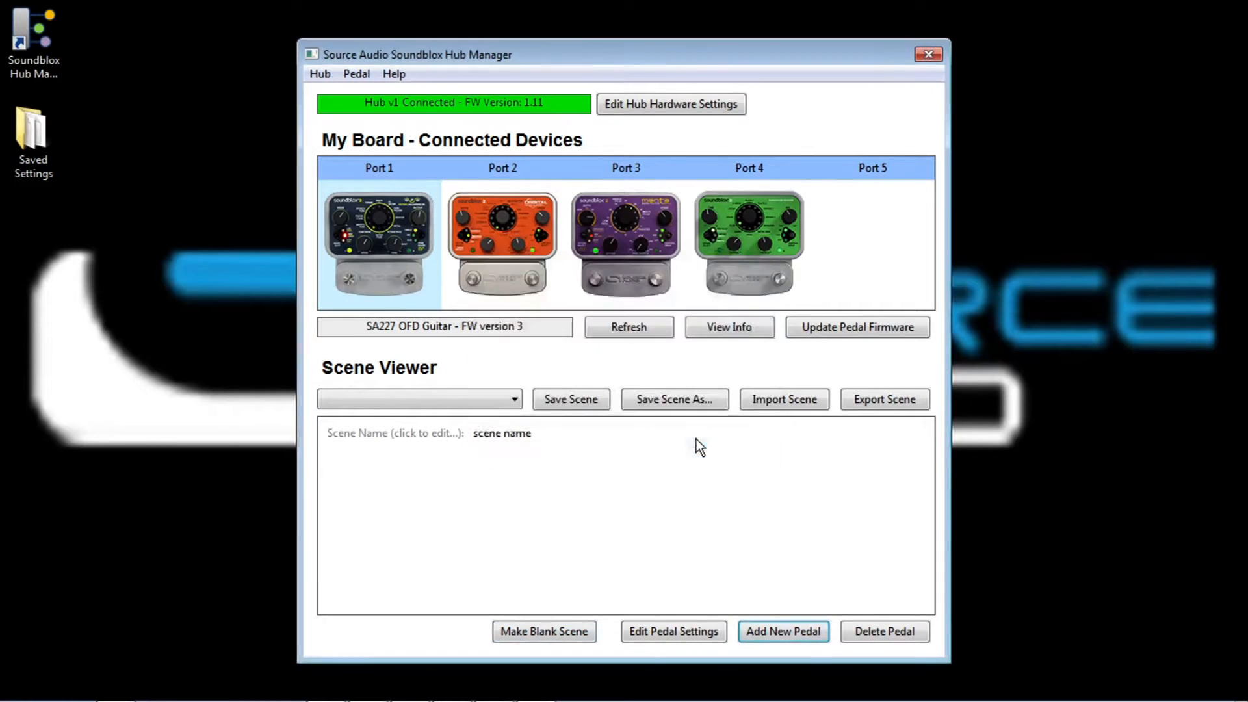
mouse_move(602, 229)
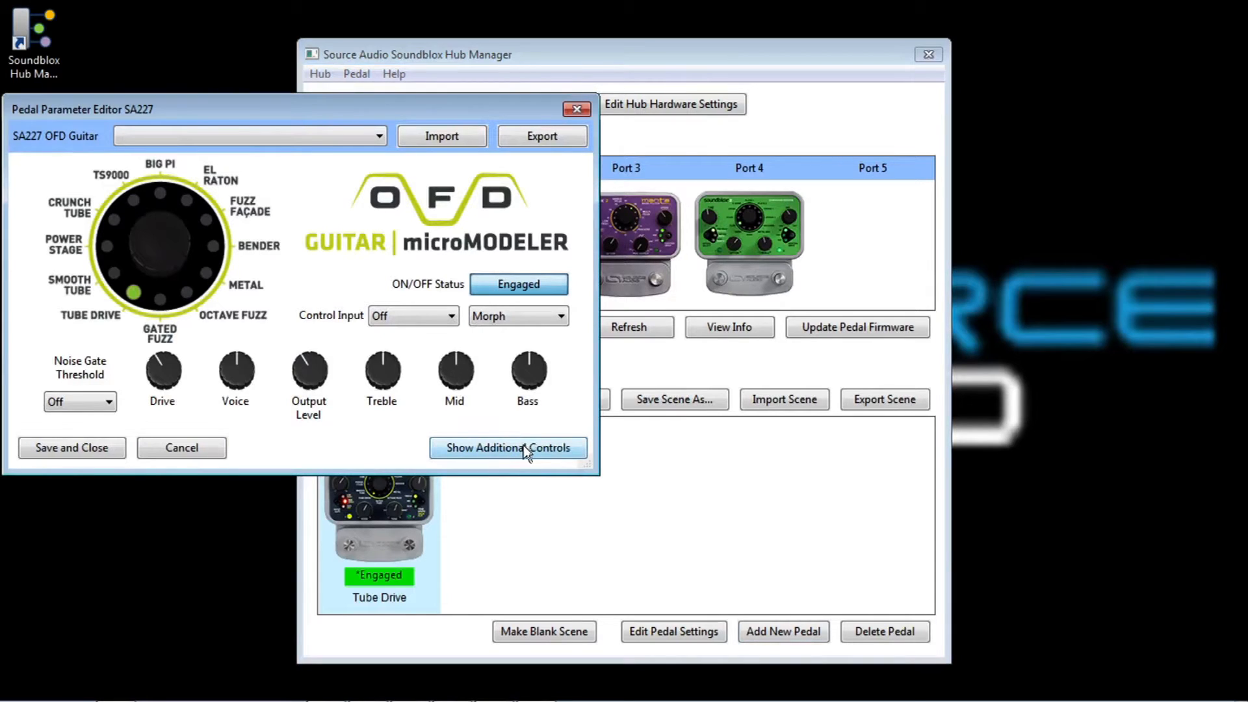
mouse_move(514, 437)
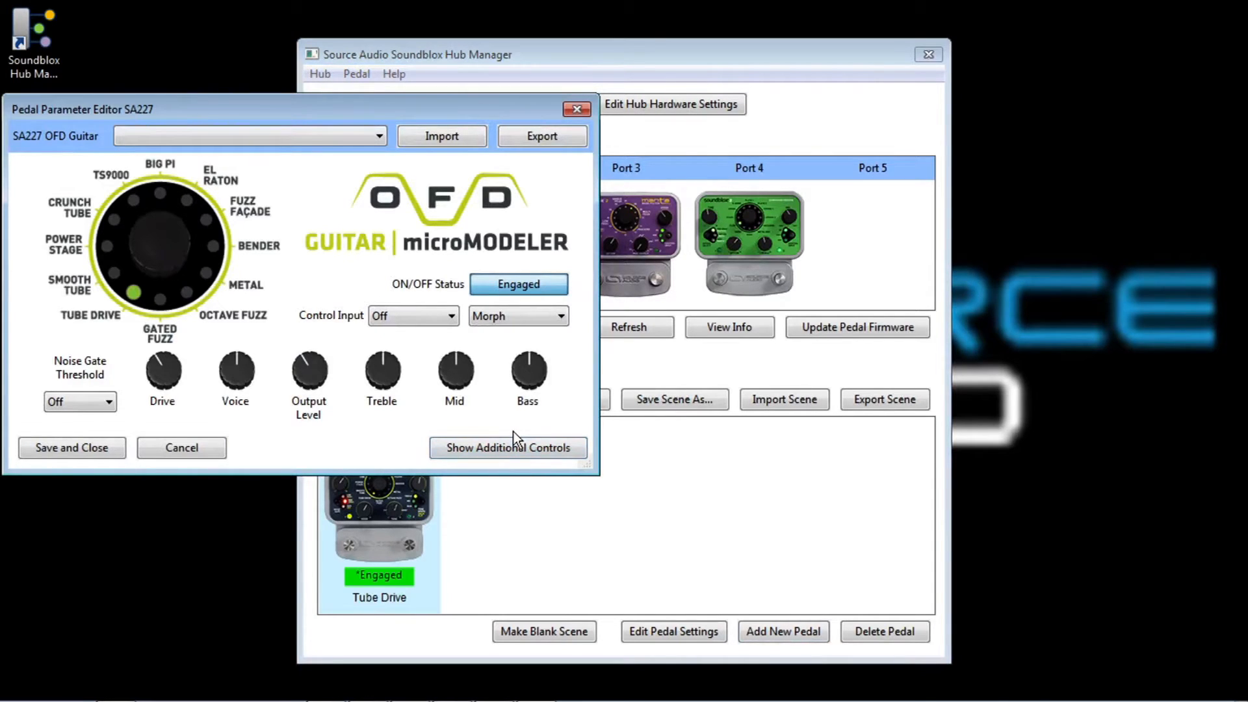
mouse_move(502, 420)
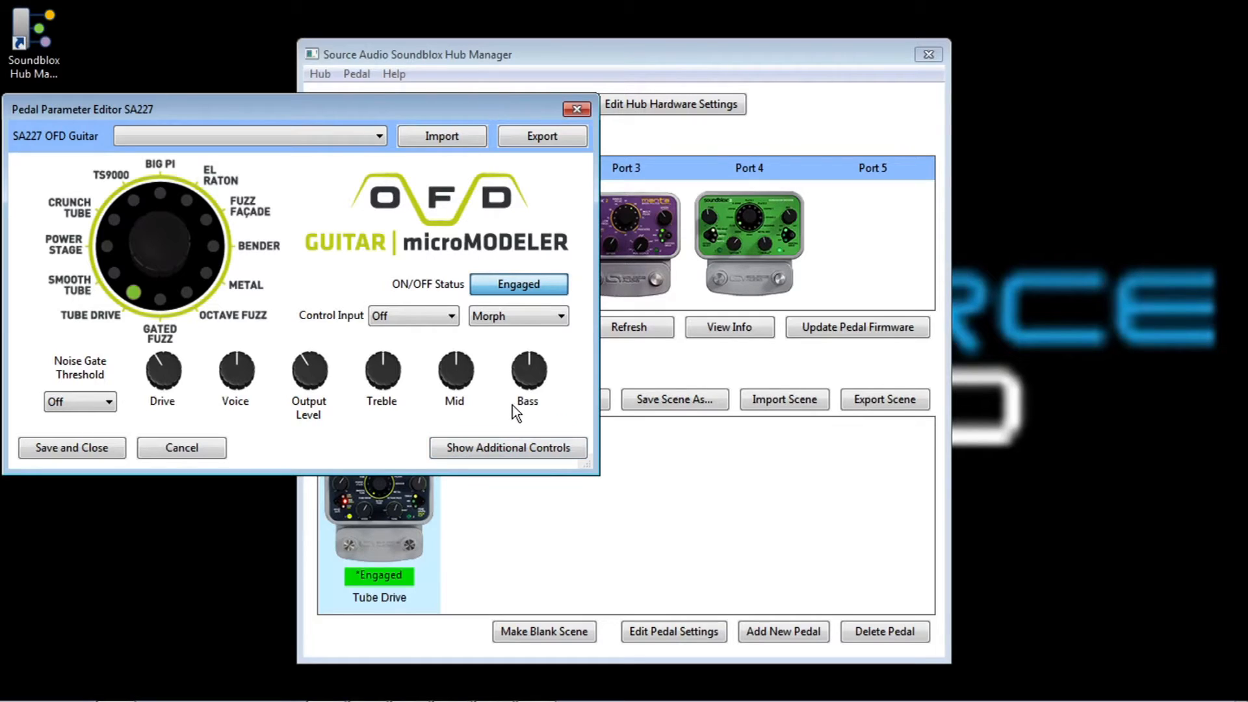
mouse_move(404, 381)
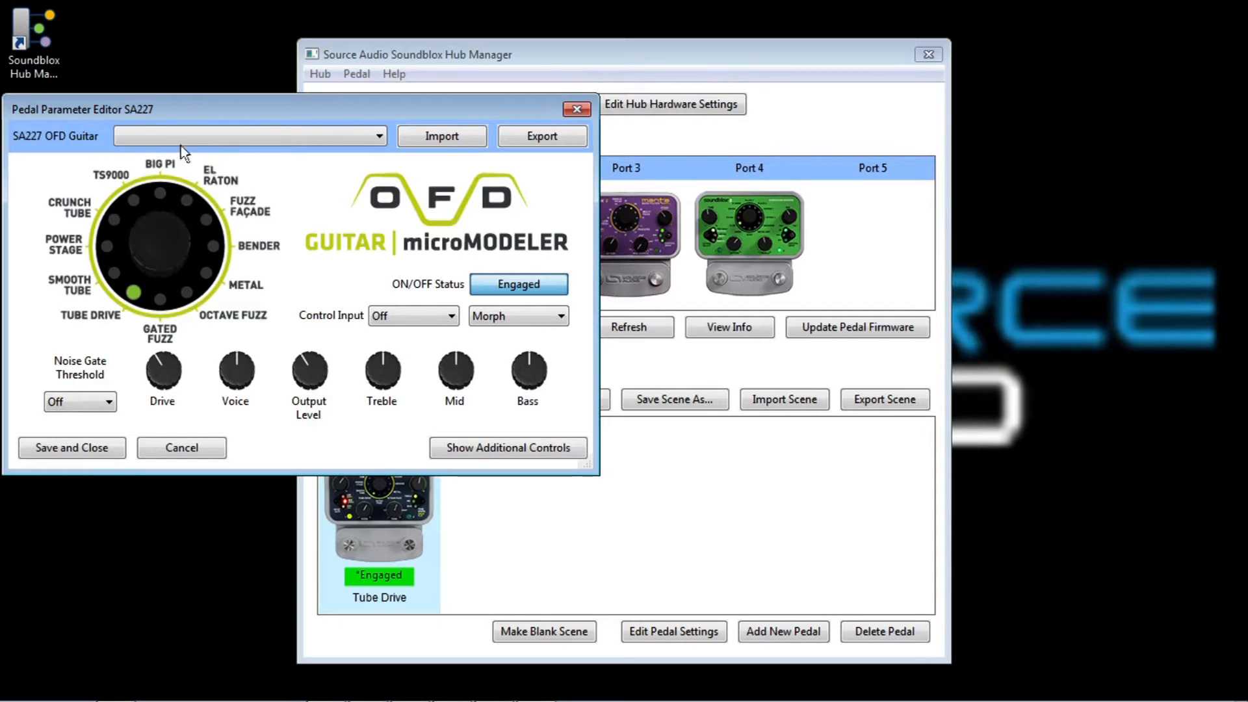
mouse_move(575, 405)
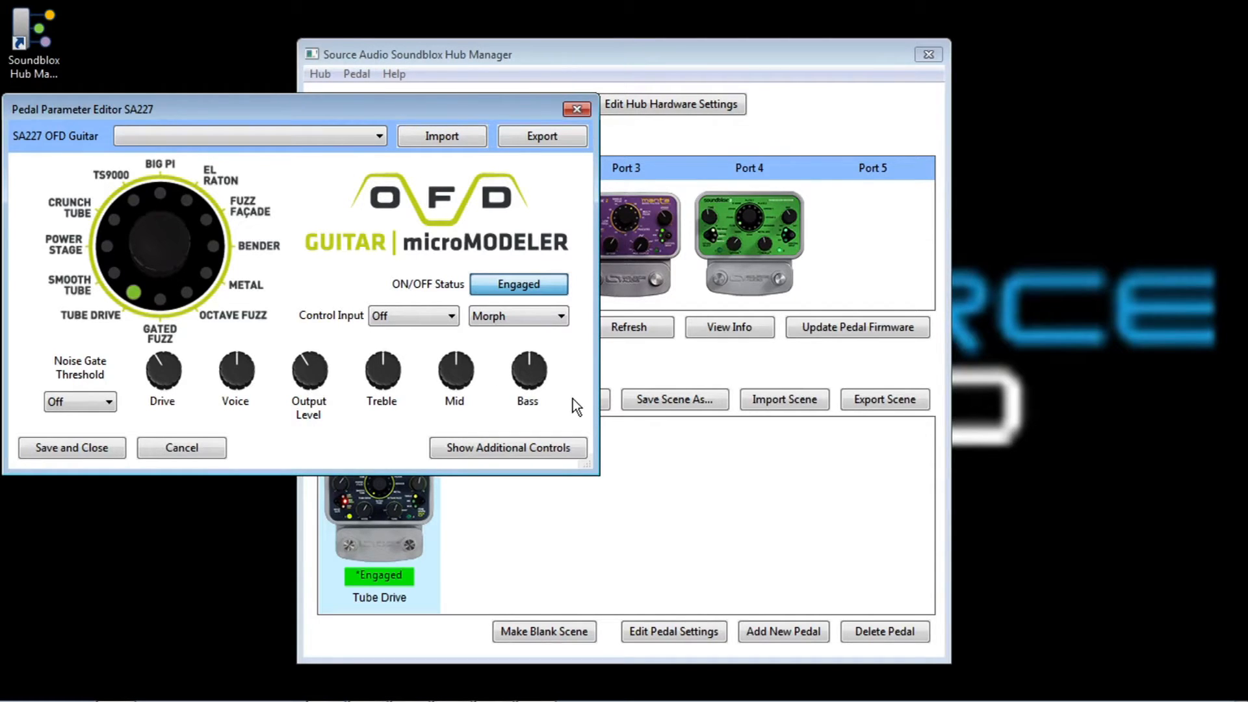
mouse_move(572, 407)
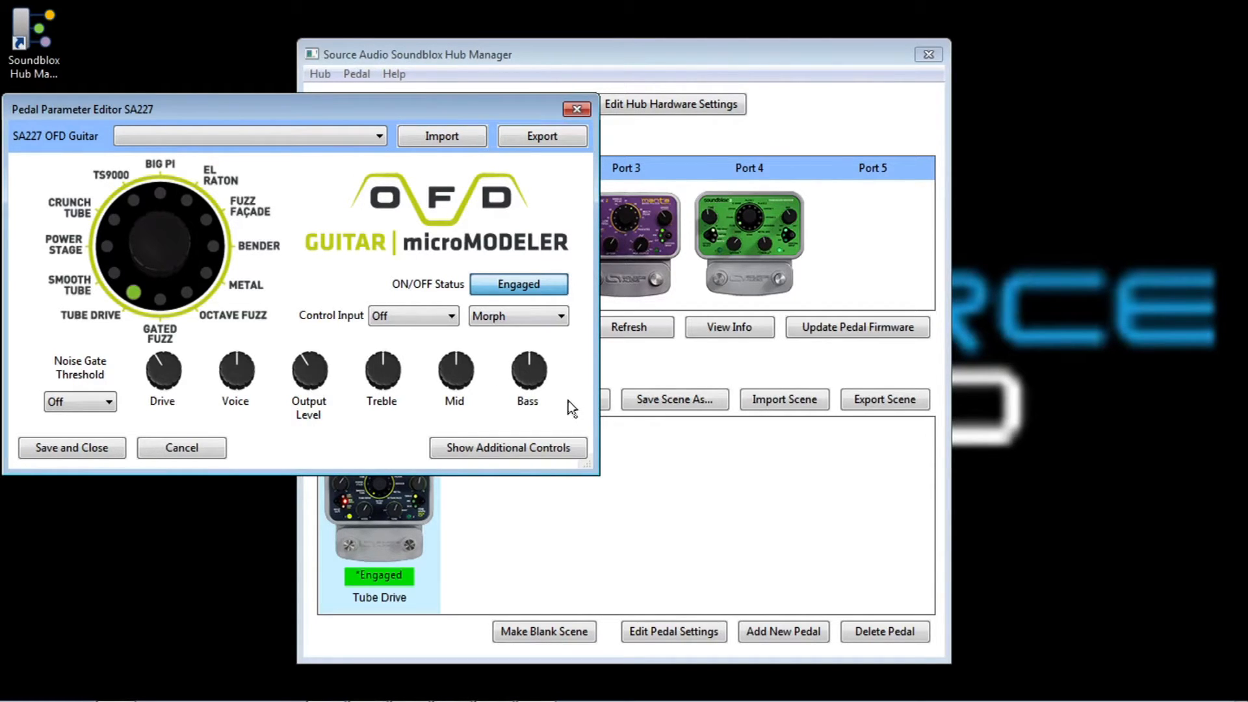
mouse_move(175, 262)
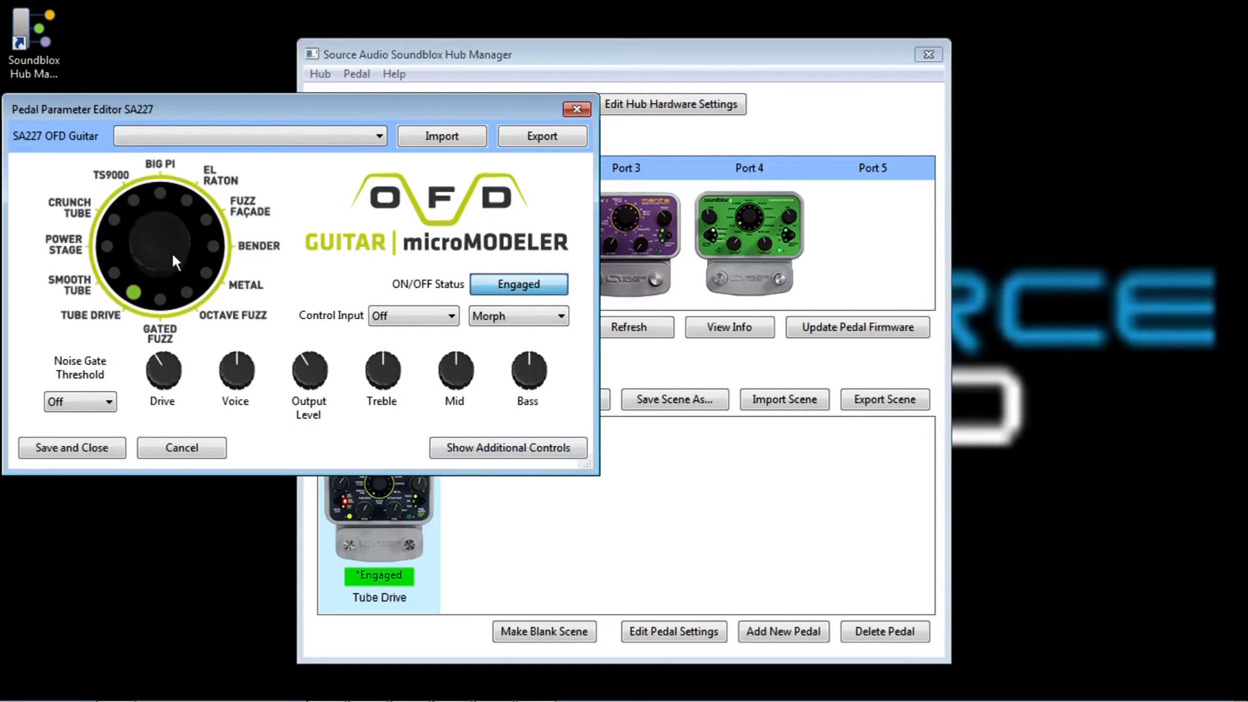
- Switch the OFD Guitar drive model via Power Stage to Crunch Tube
click(108, 246)
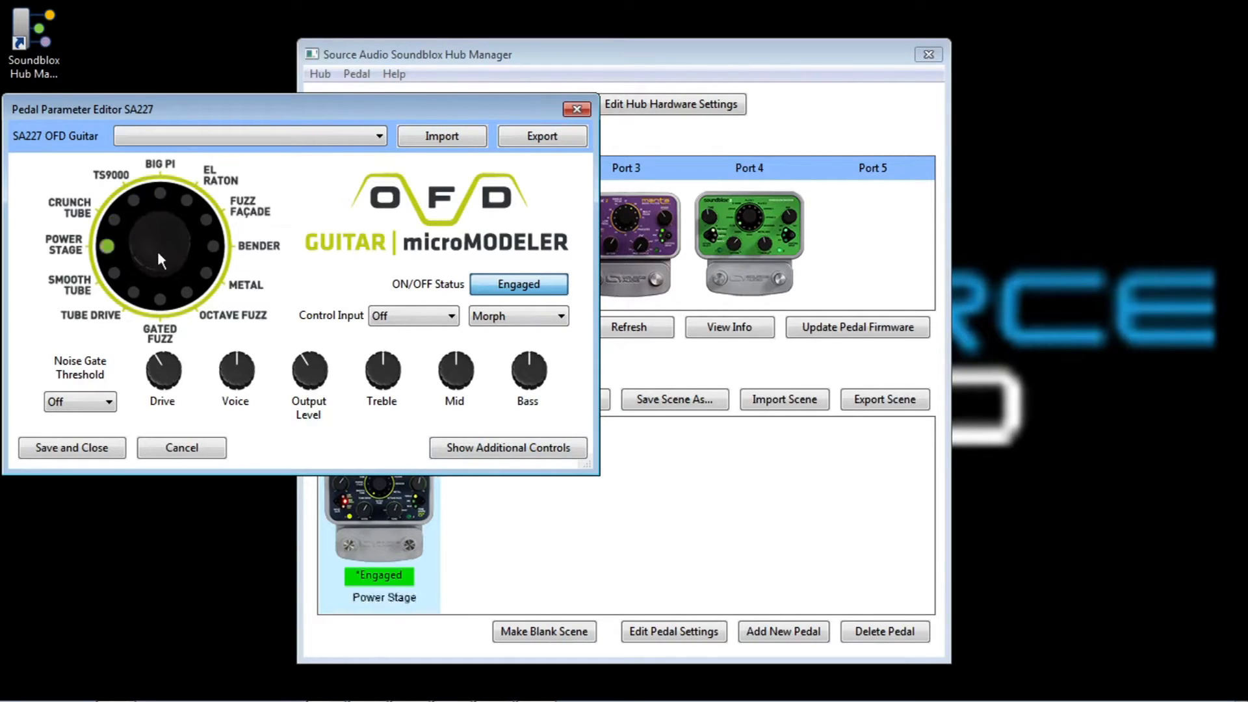
click(114, 221)
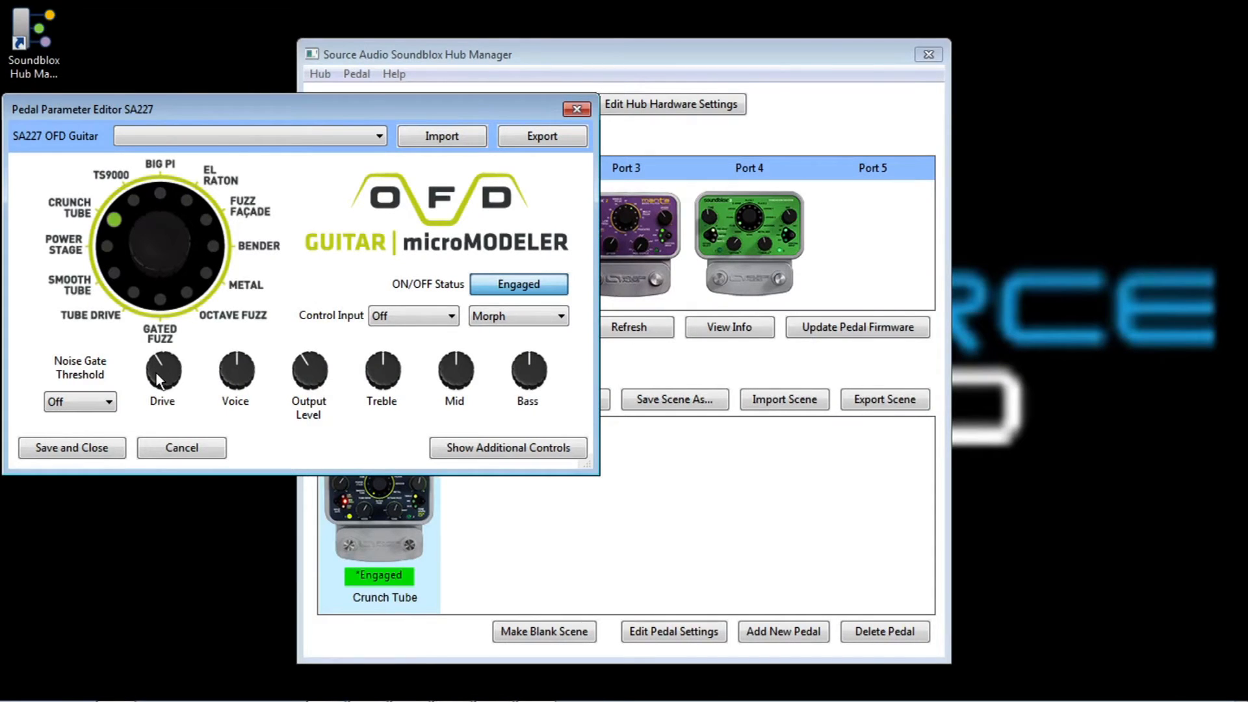
mouse_move(548, 389)
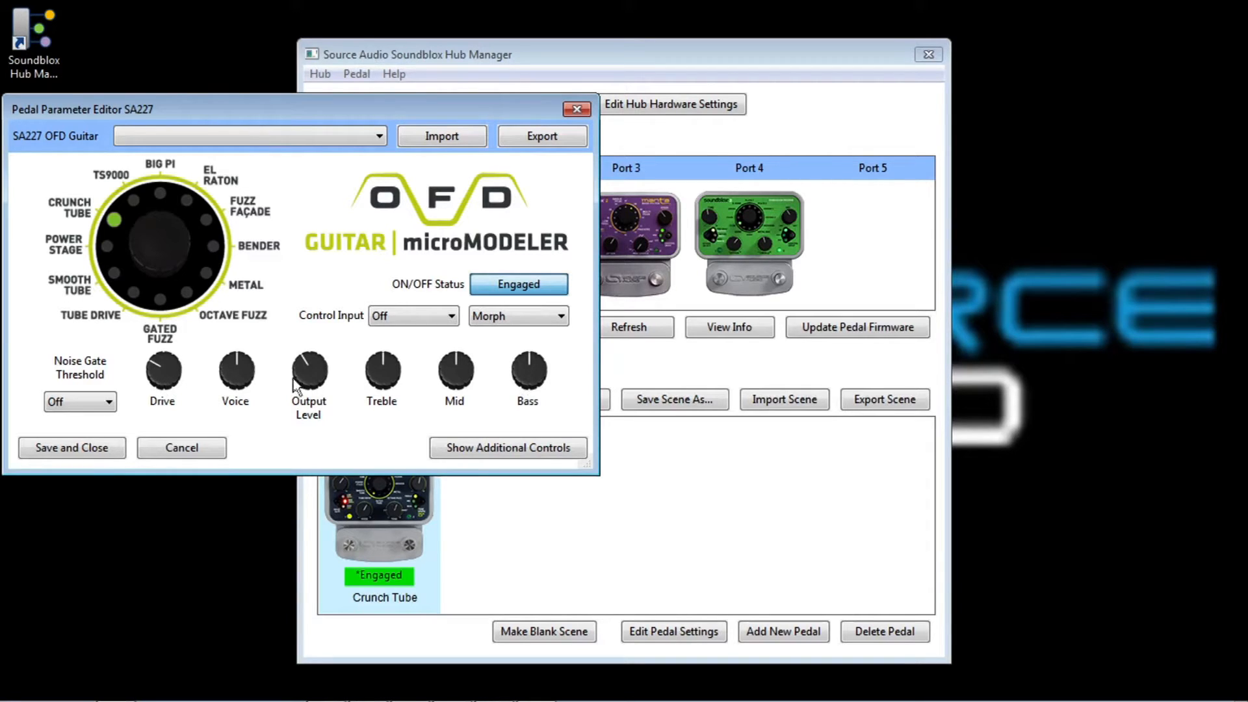
mouse_move(426, 325)
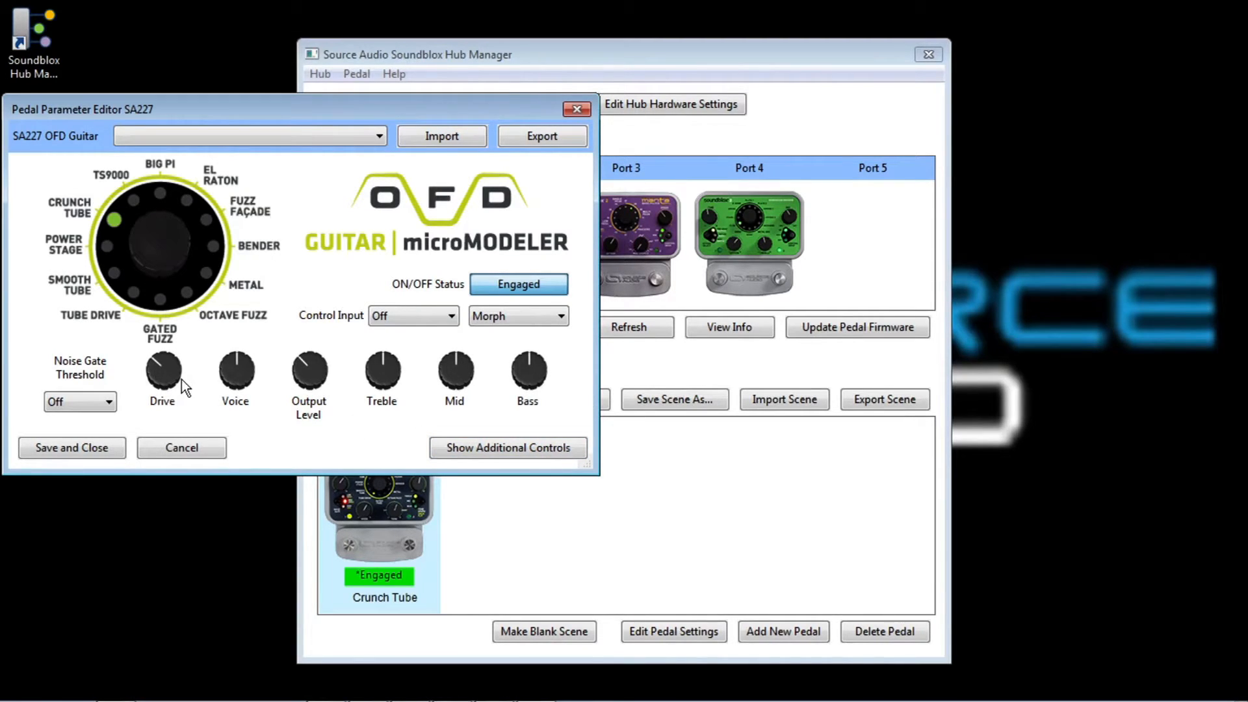
mouse_move(71, 447)
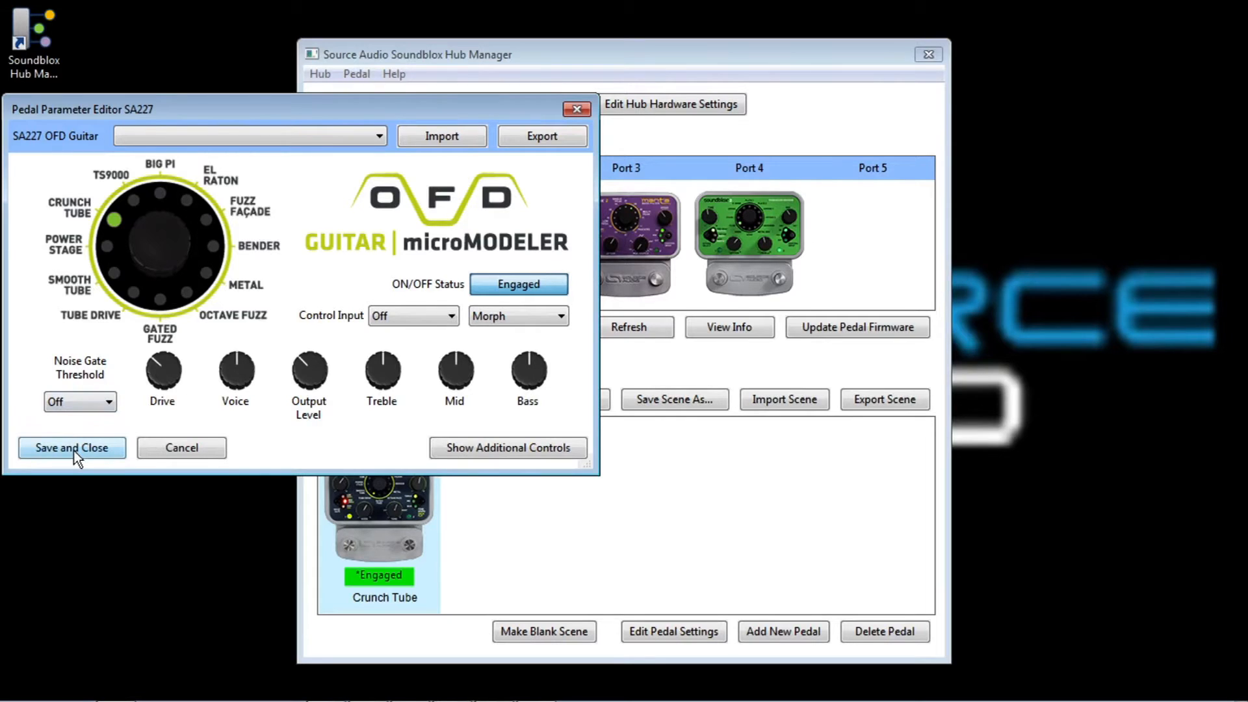
- Close the pedal editor and load the 0. Bypass scene, discarding unsaved changes
click(70, 447)
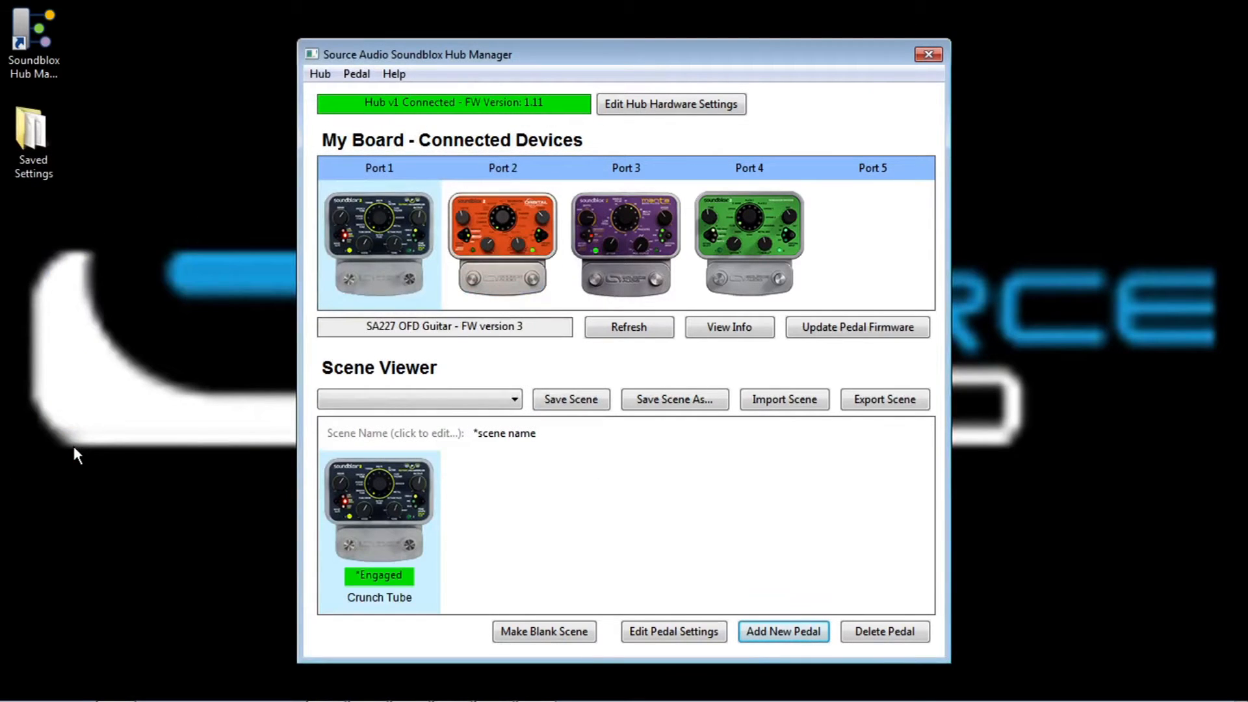
mouse_move(475, 583)
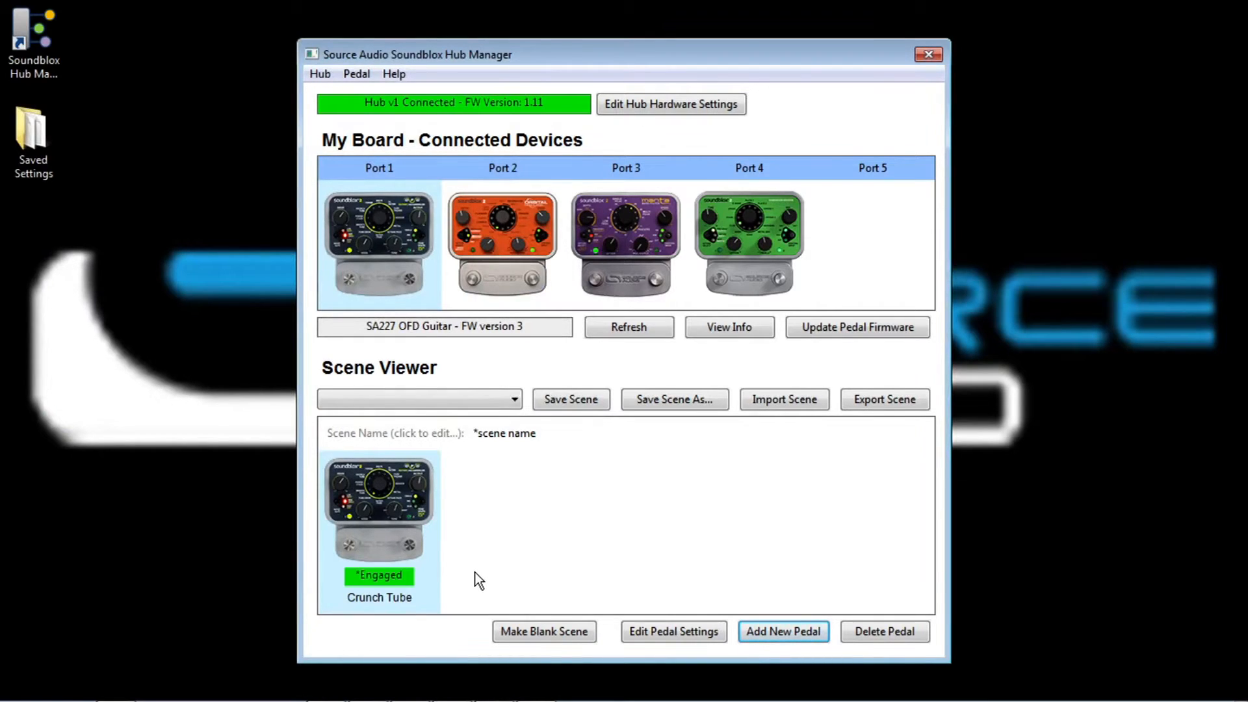
mouse_move(469, 573)
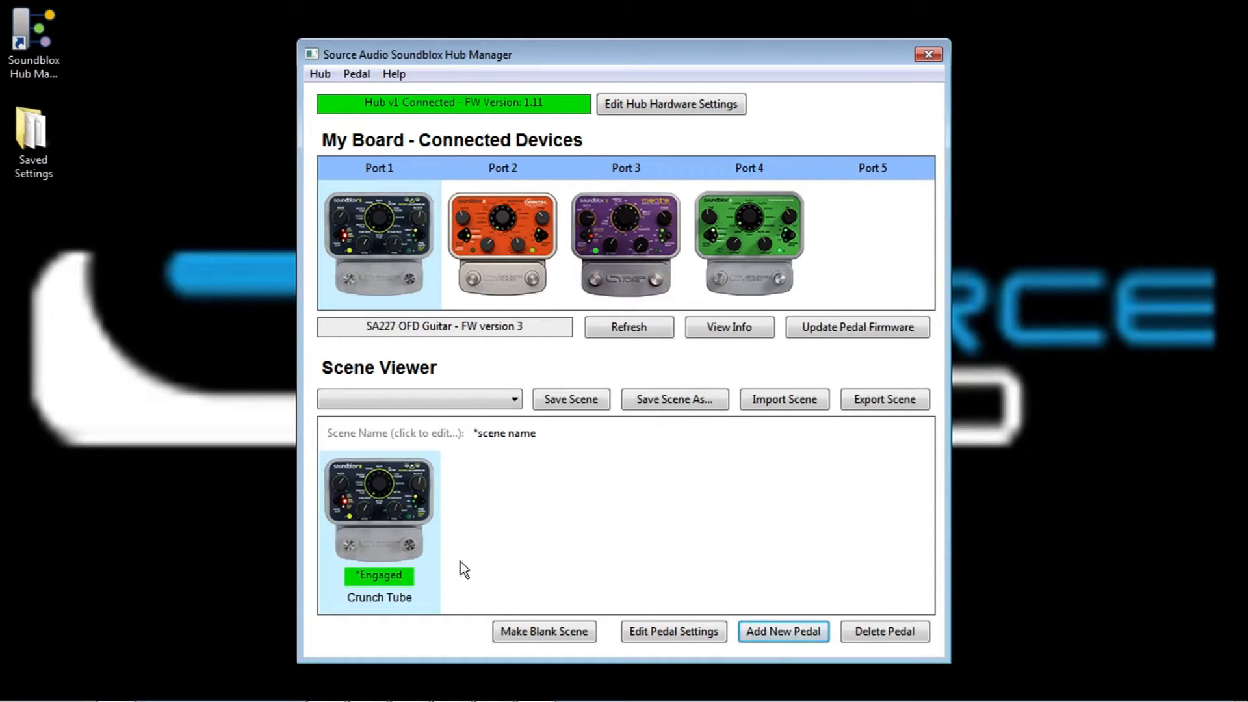
mouse_move(600, 565)
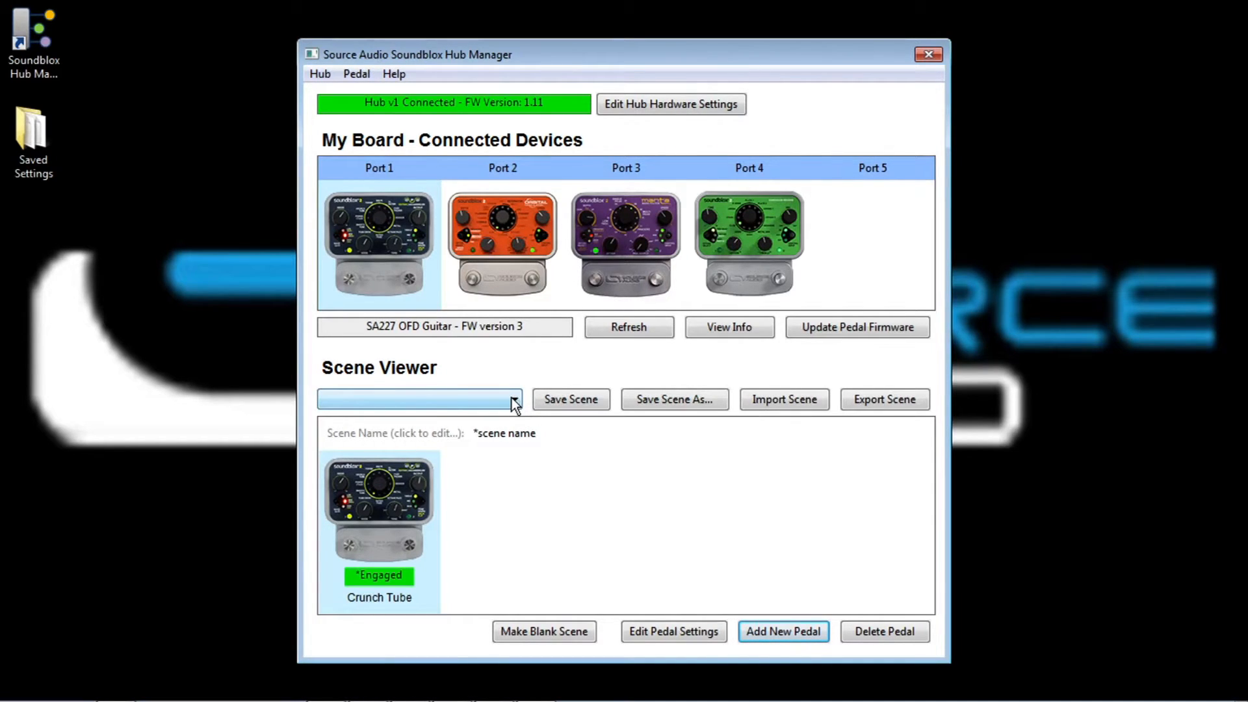
click(514, 400)
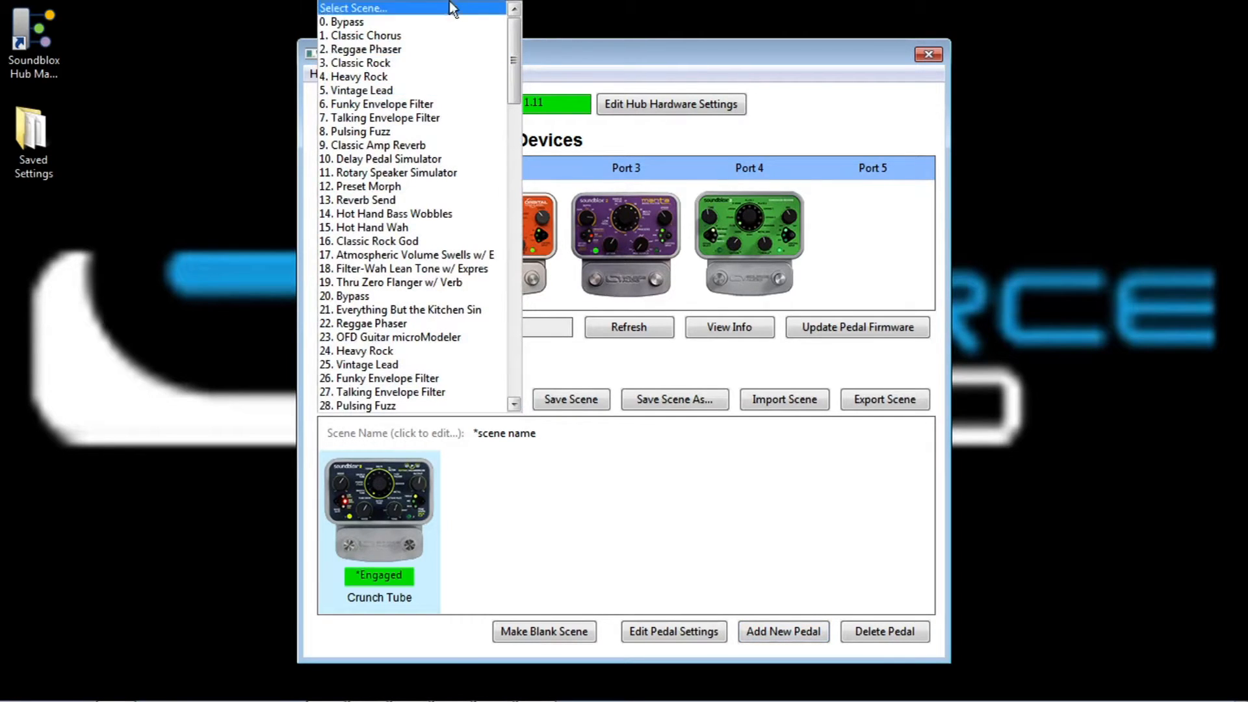
mouse_move(434, 22)
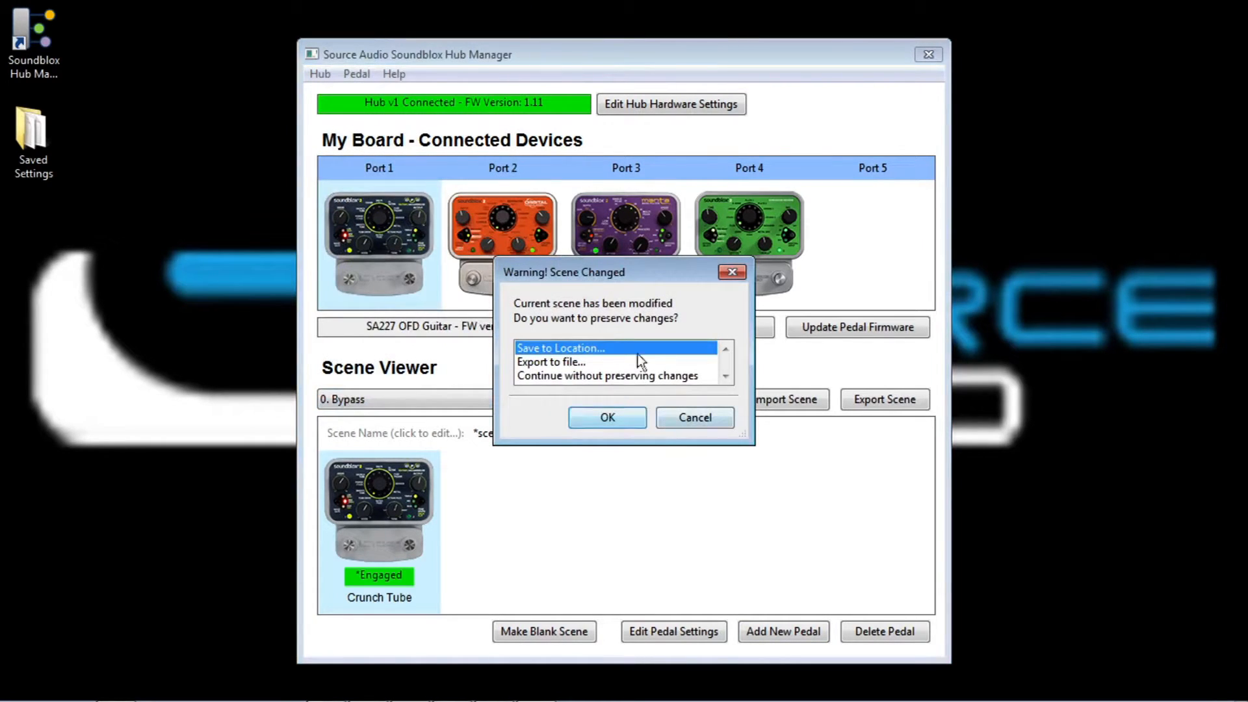
mouse_move(581, 367)
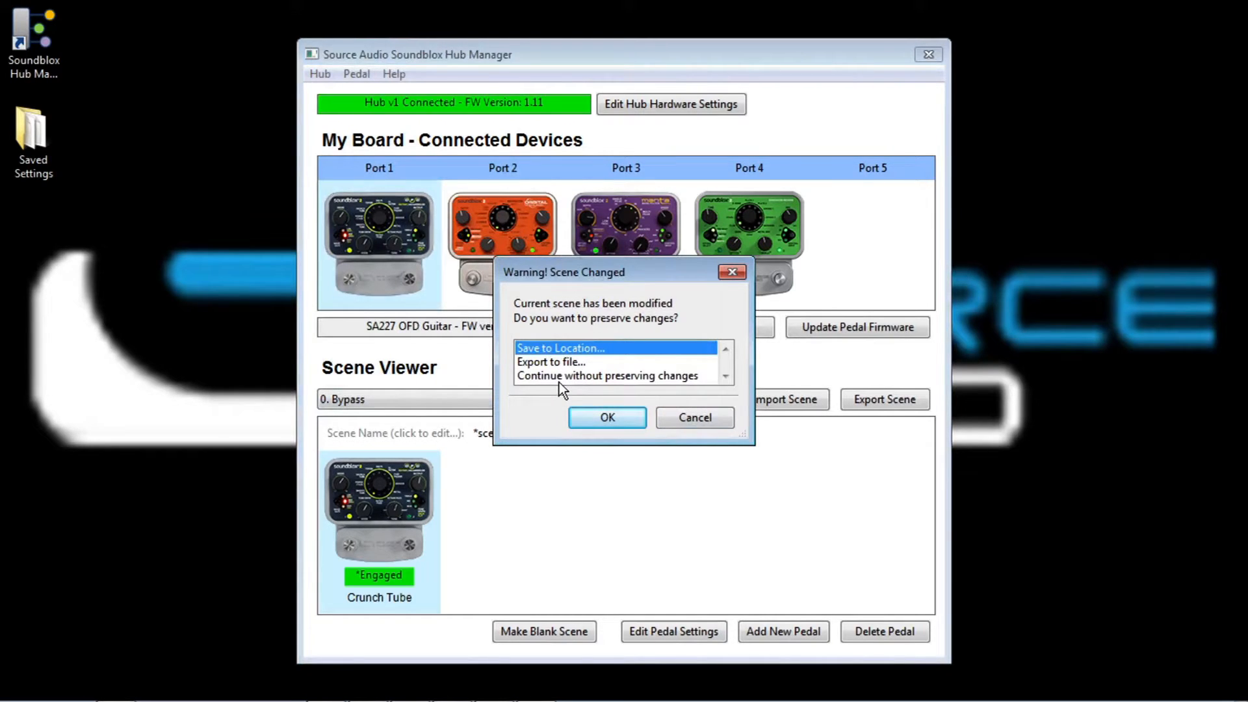
click(608, 374)
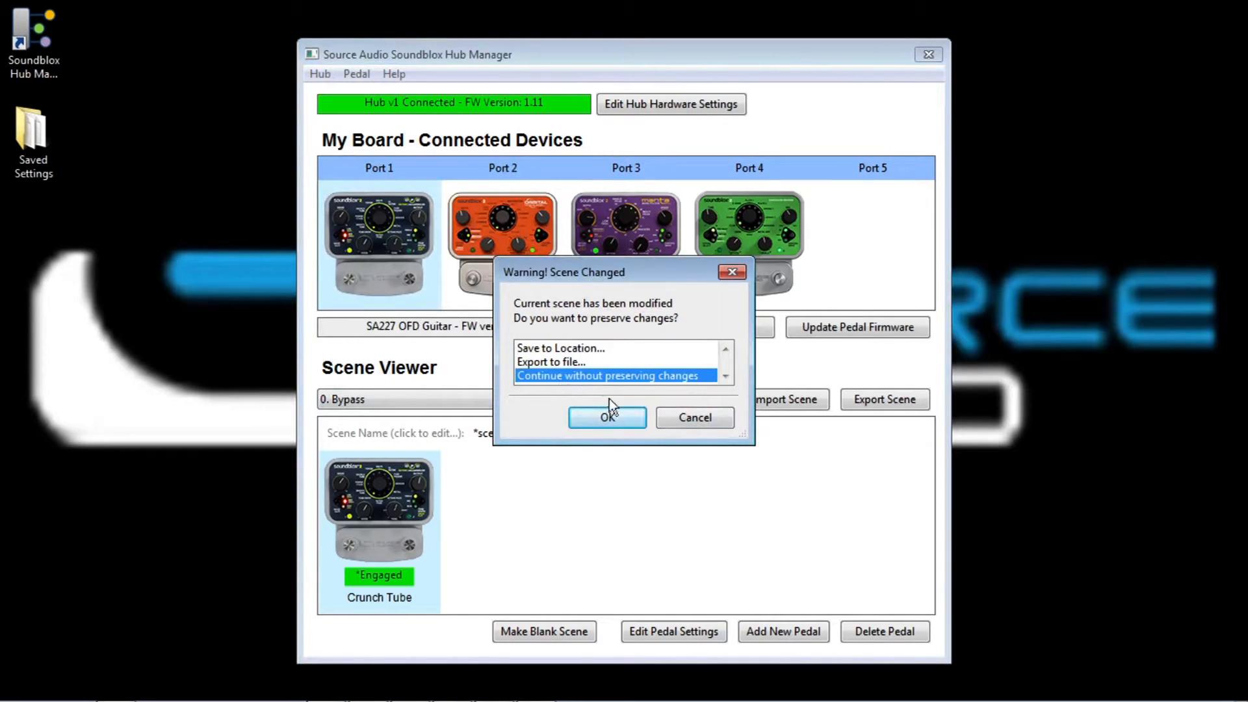
click(607, 418)
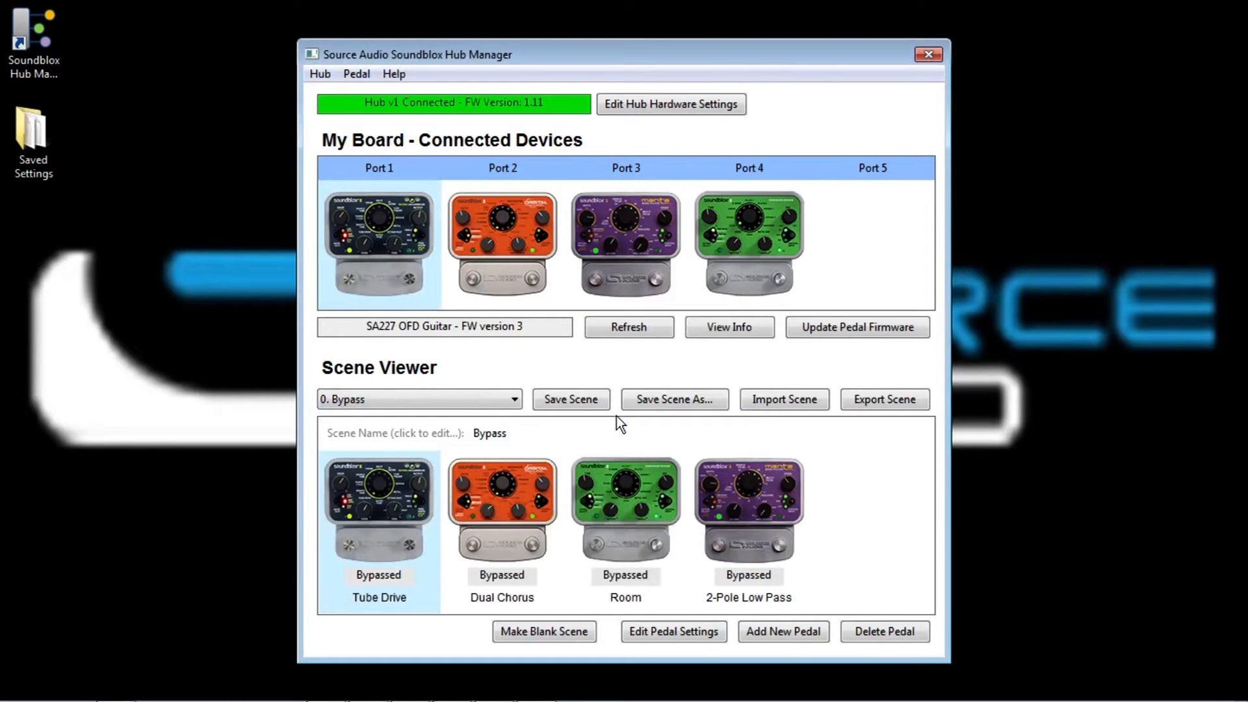
click(418, 399)
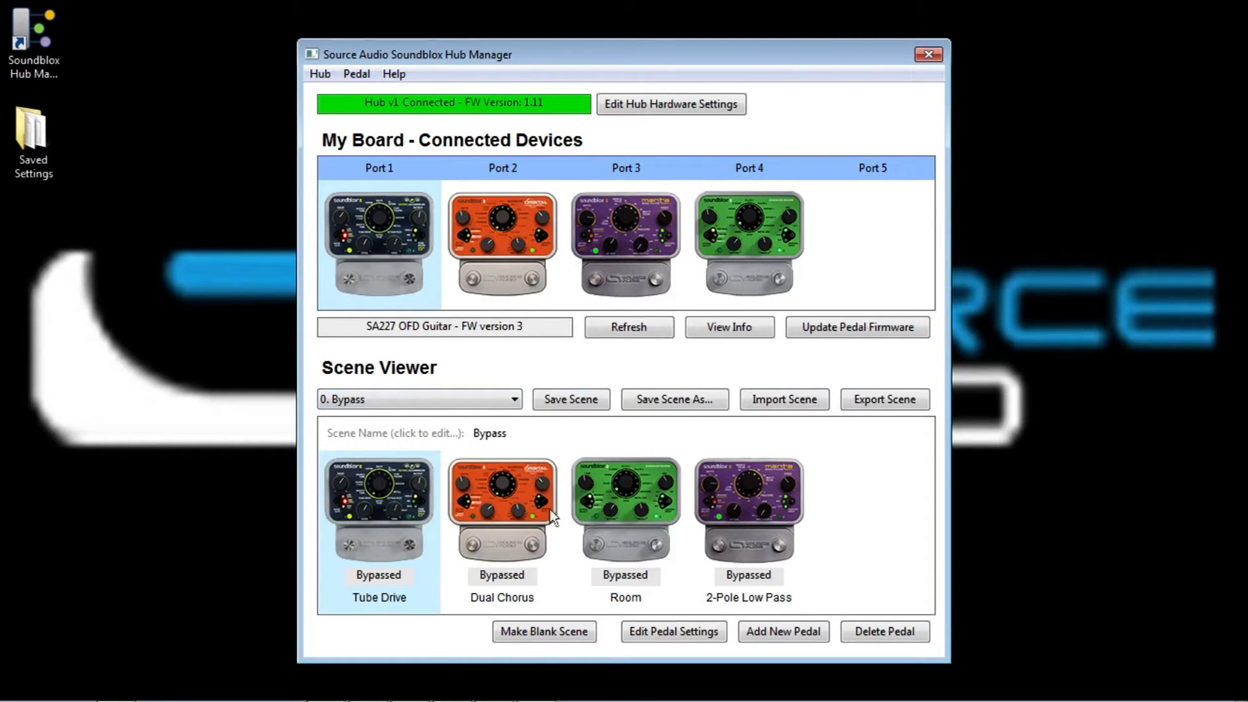
mouse_move(739, 558)
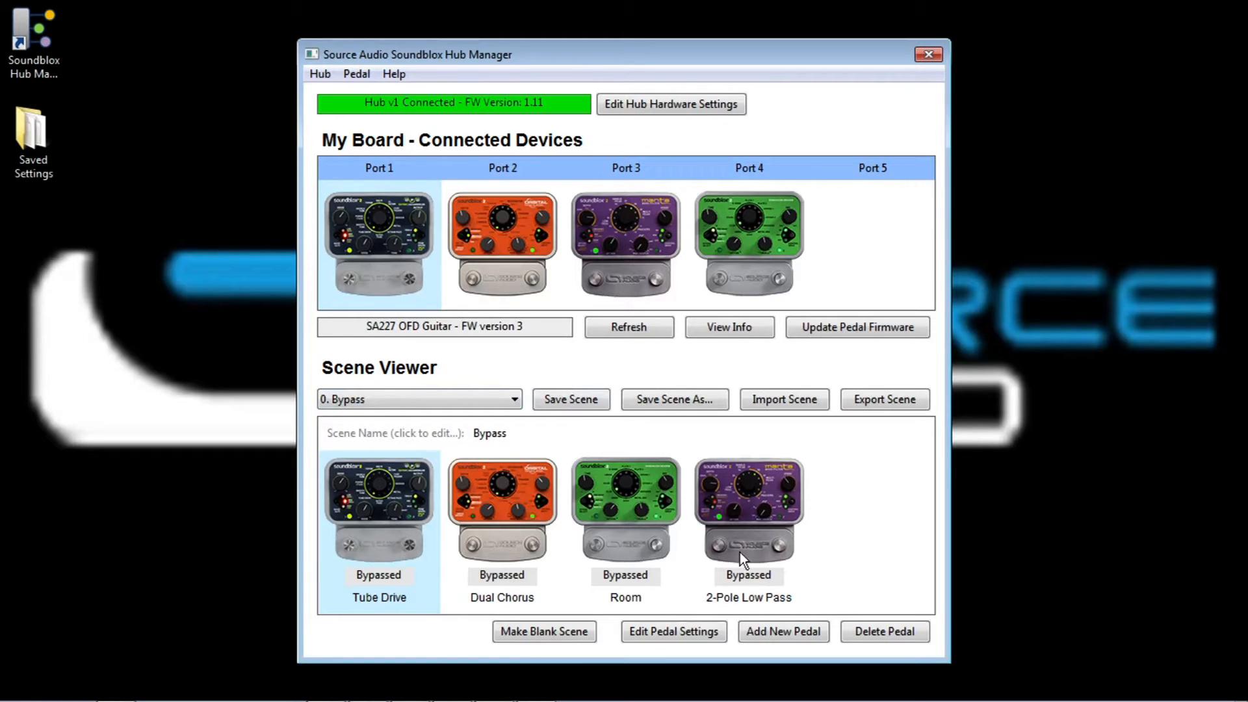
mouse_move(660, 537)
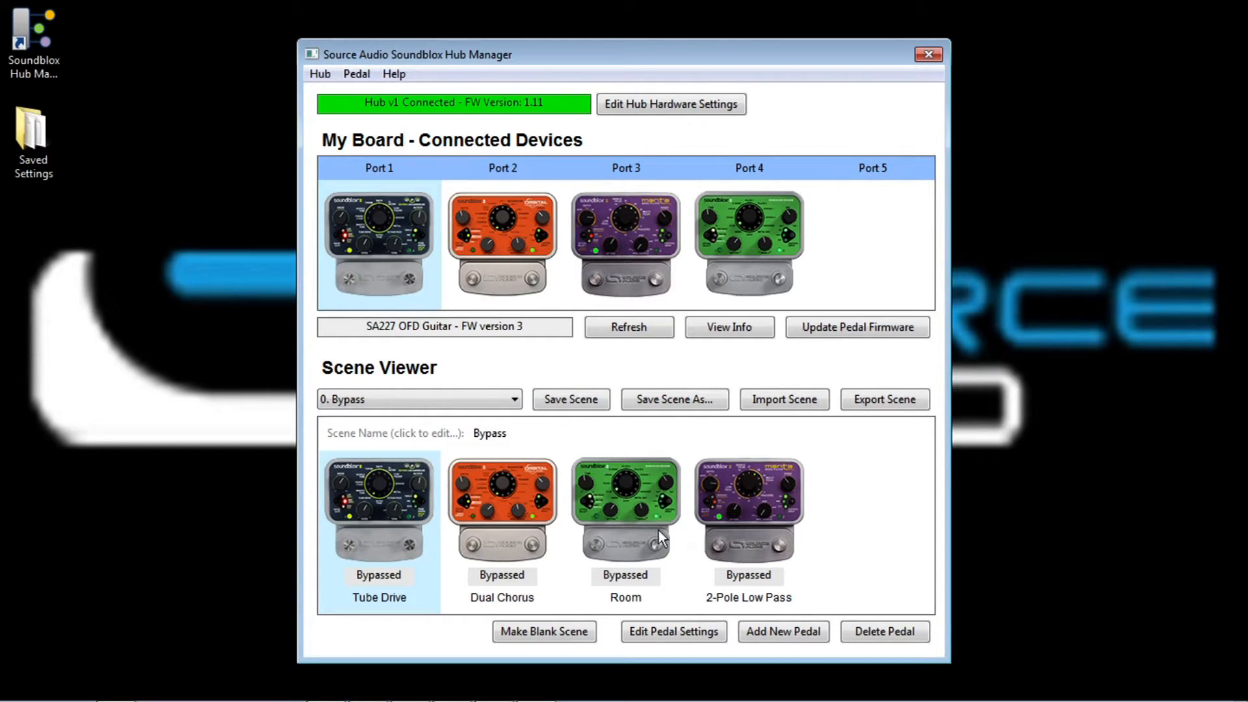
mouse_move(551, 535)
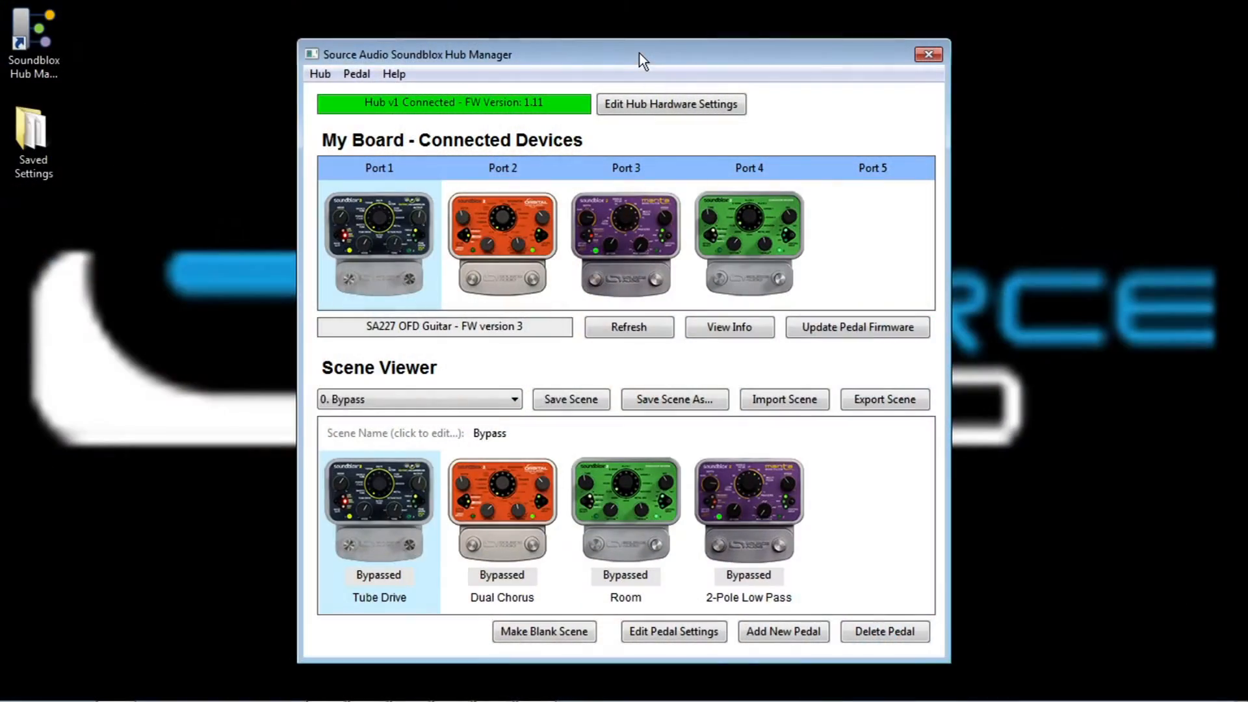
mouse_move(639, 65)
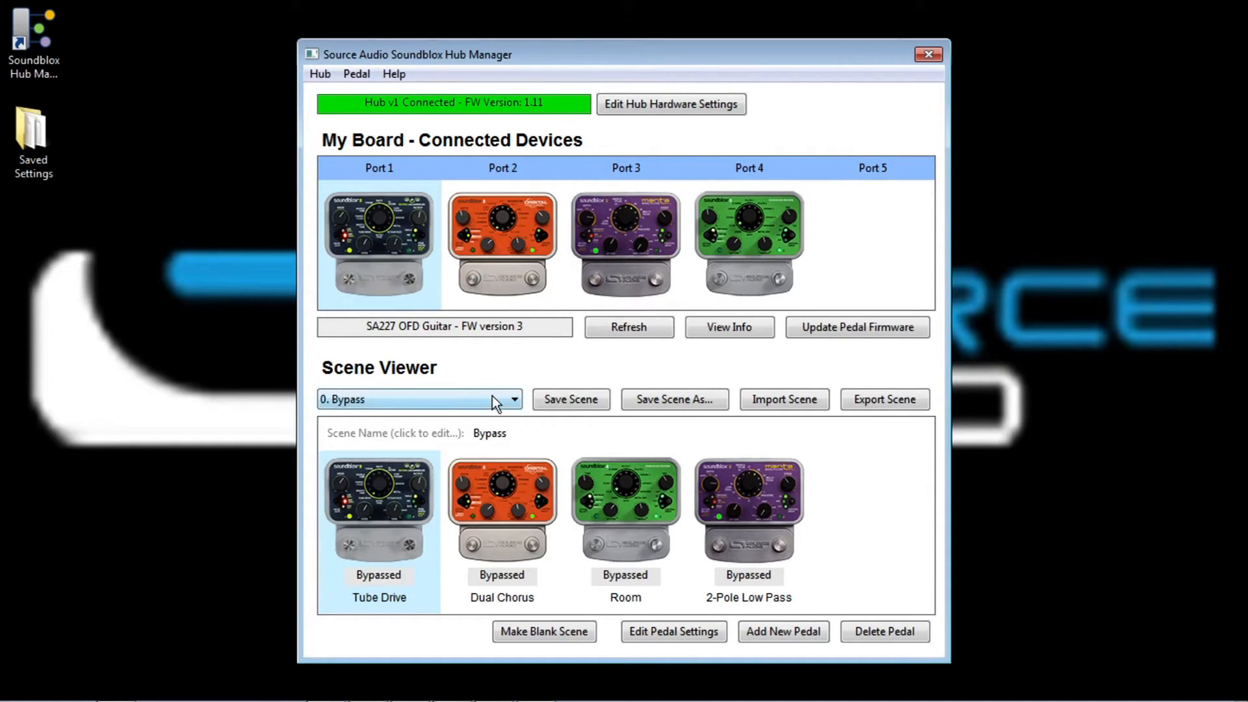
- Load the 2. Reggae Phaser scene from the stored scenes list
click(514, 399)
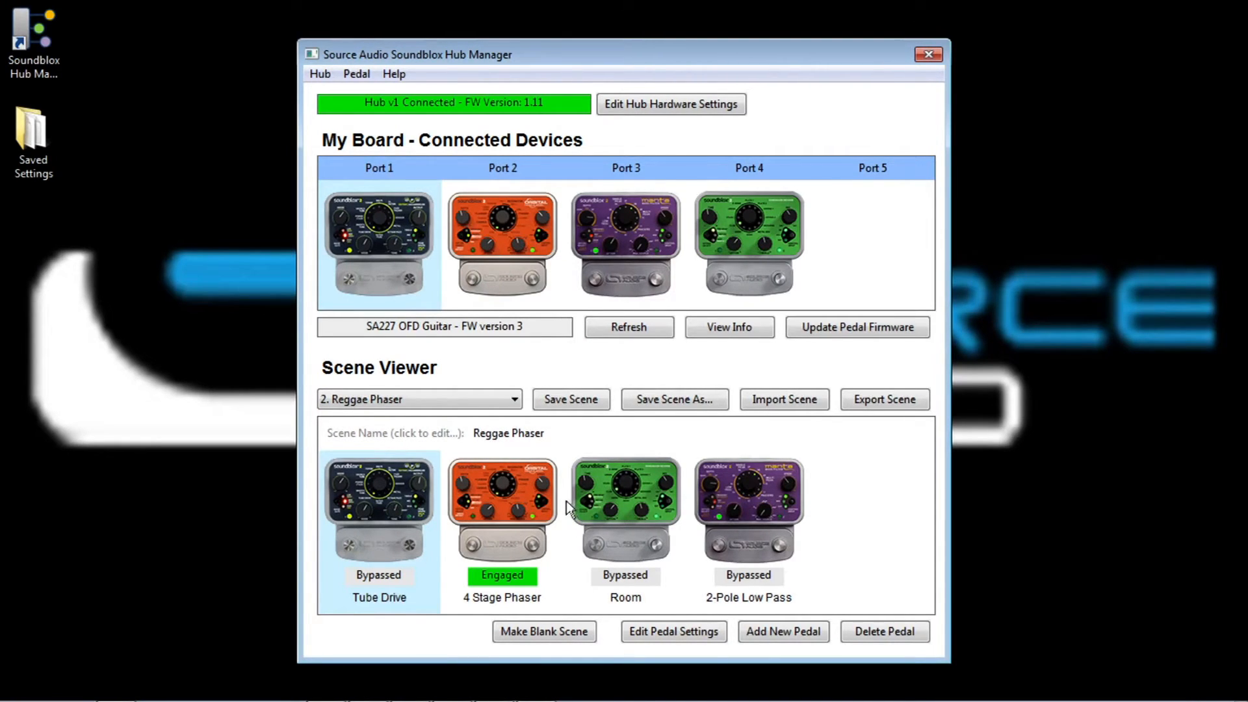
mouse_move(559, 512)
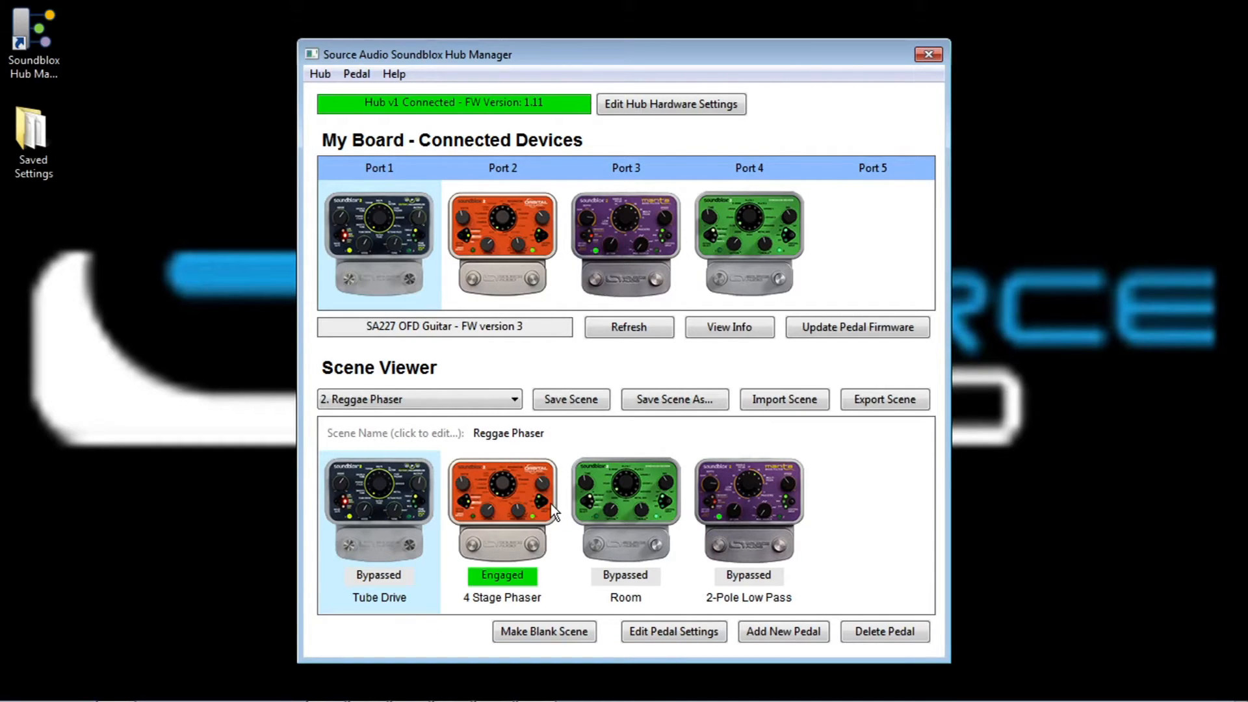
mouse_move(529, 532)
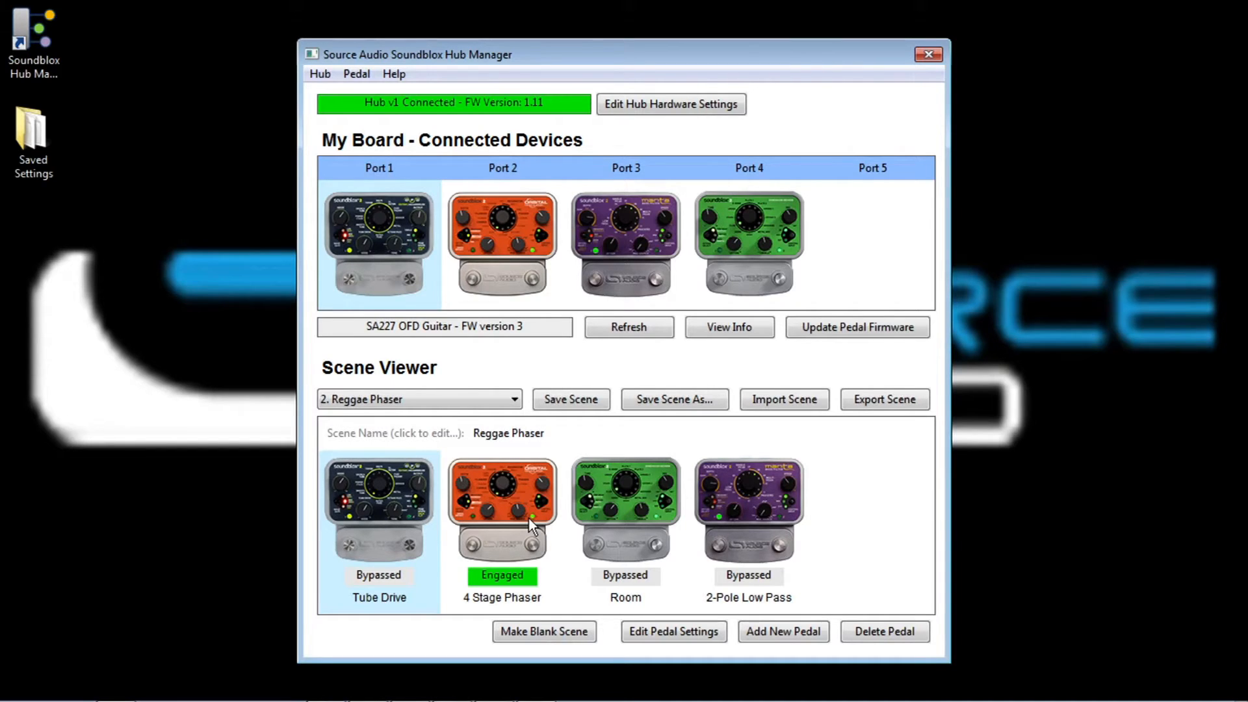
mouse_move(527, 518)
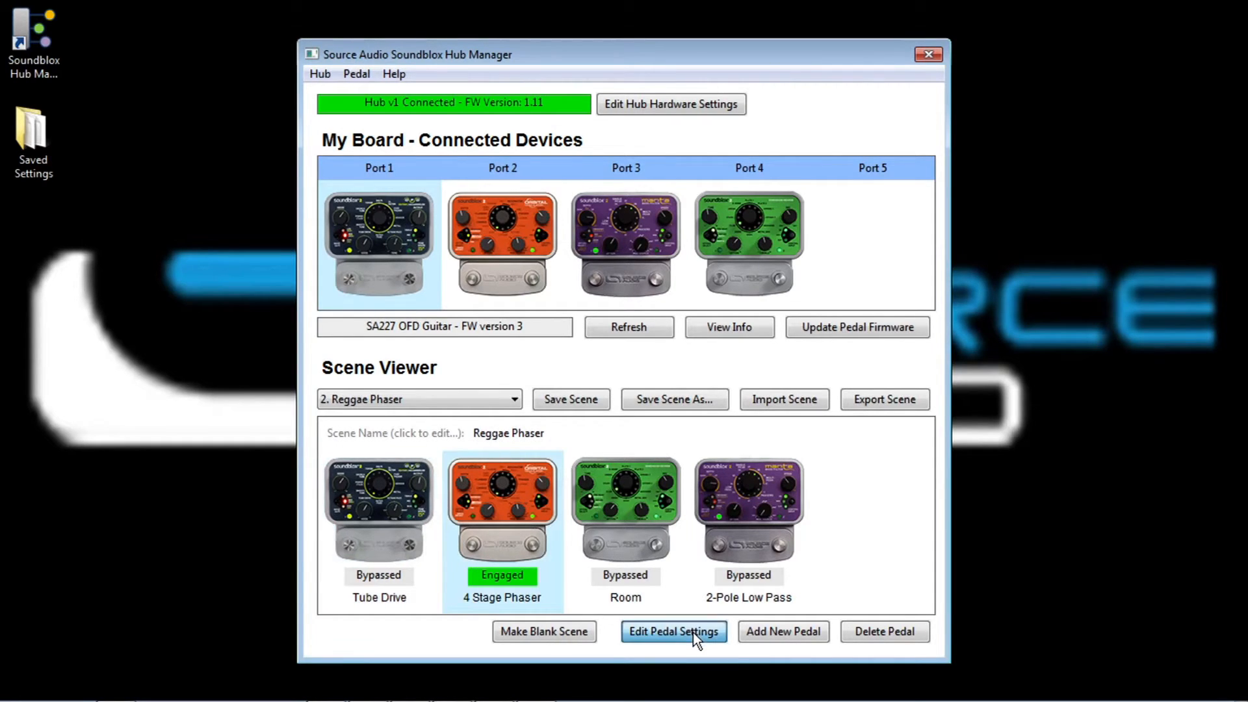
- Bring up the 4 Stage Phaser's parameter editor to adjust its settings
click(673, 632)
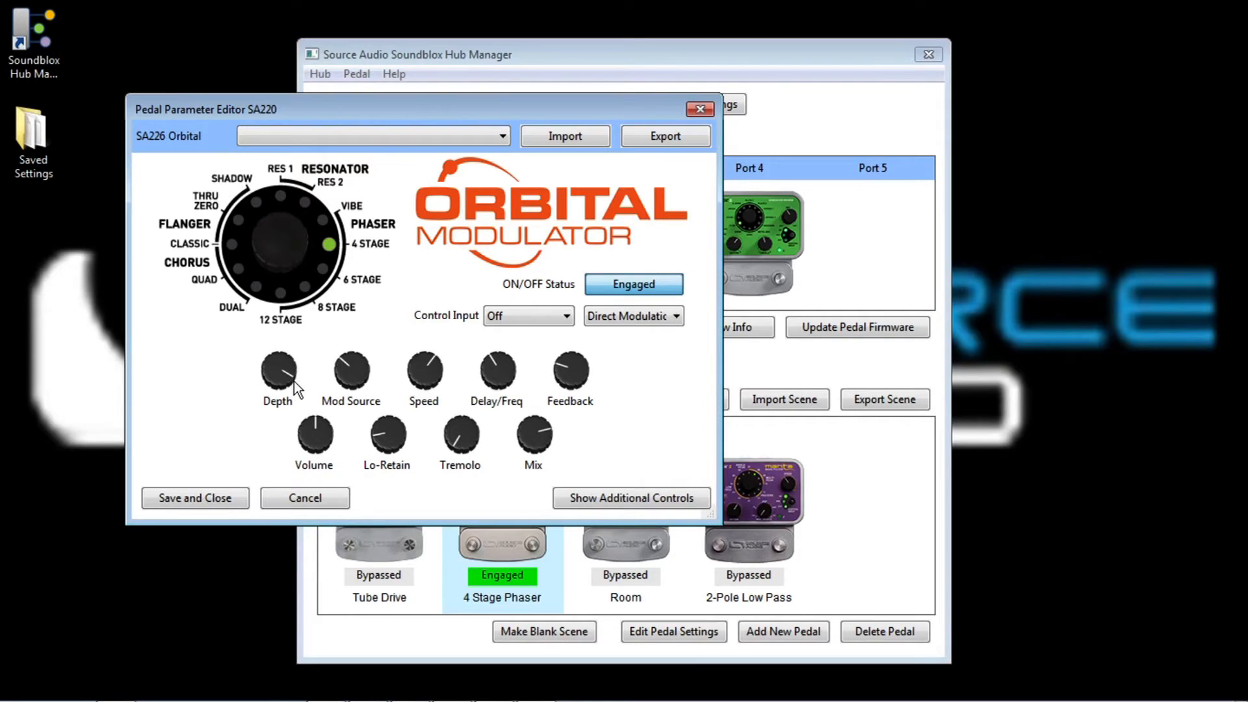
mouse_move(309, 398)
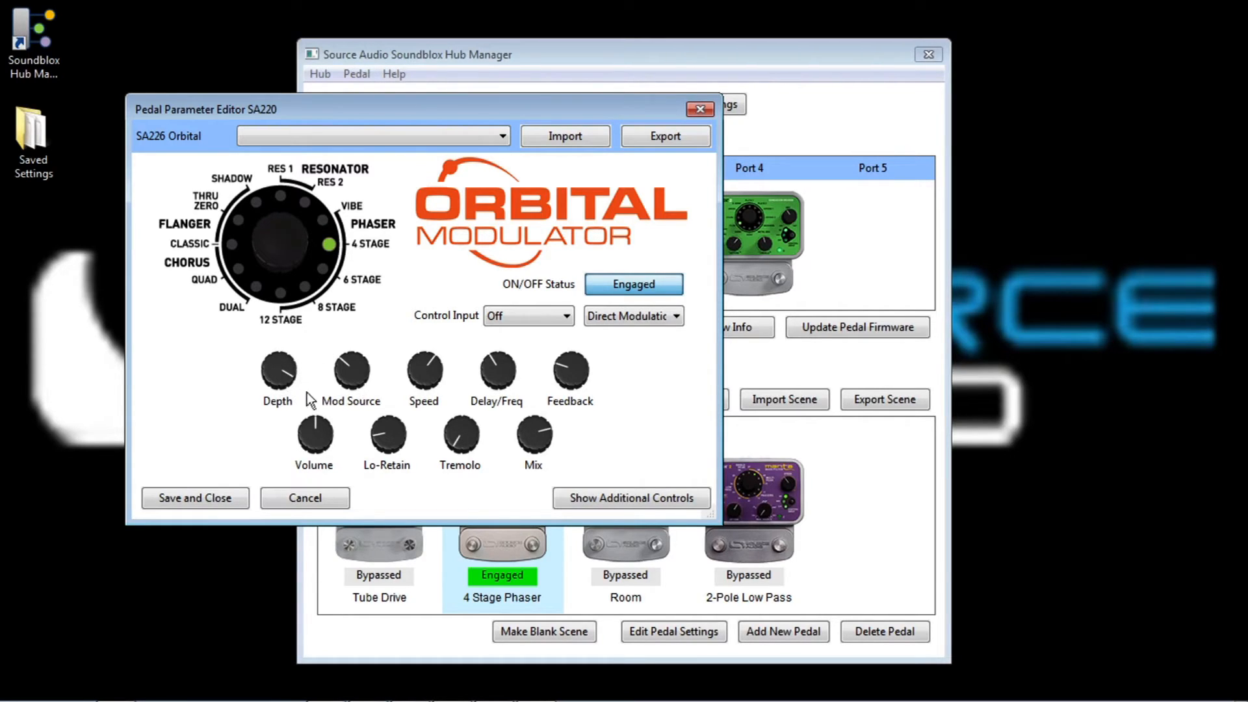
mouse_move(432, 400)
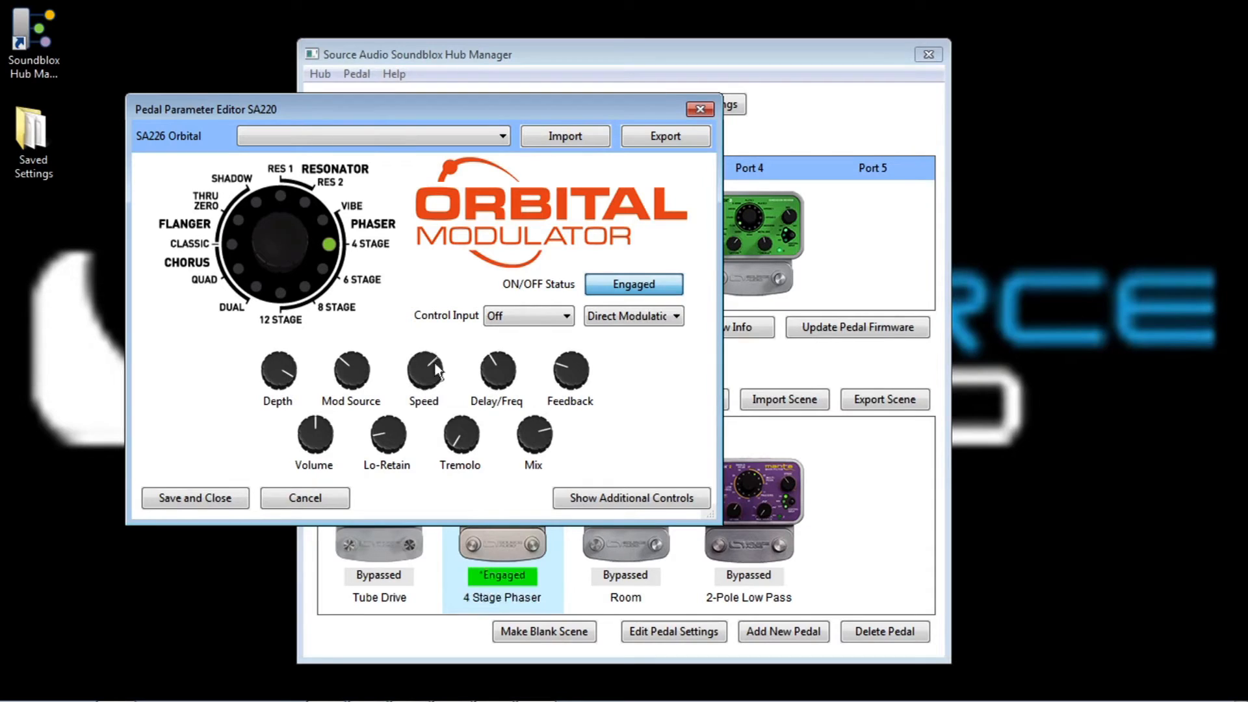
mouse_move(446, 370)
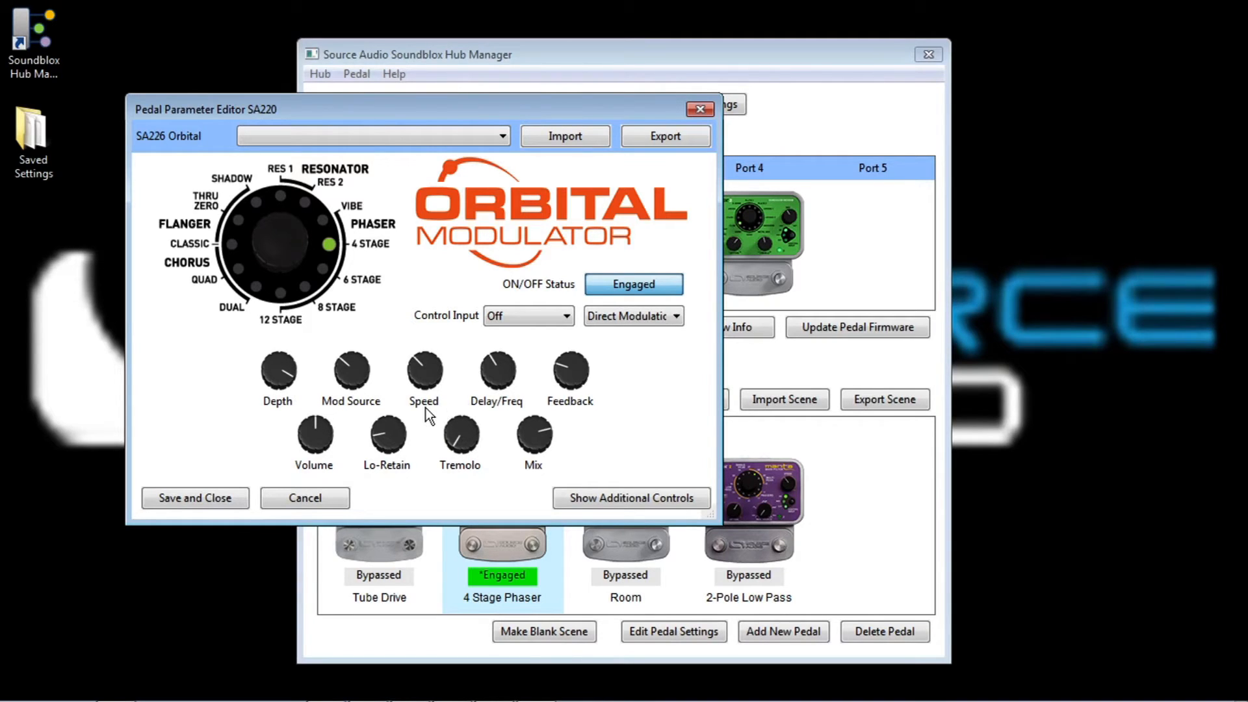
mouse_move(382, 468)
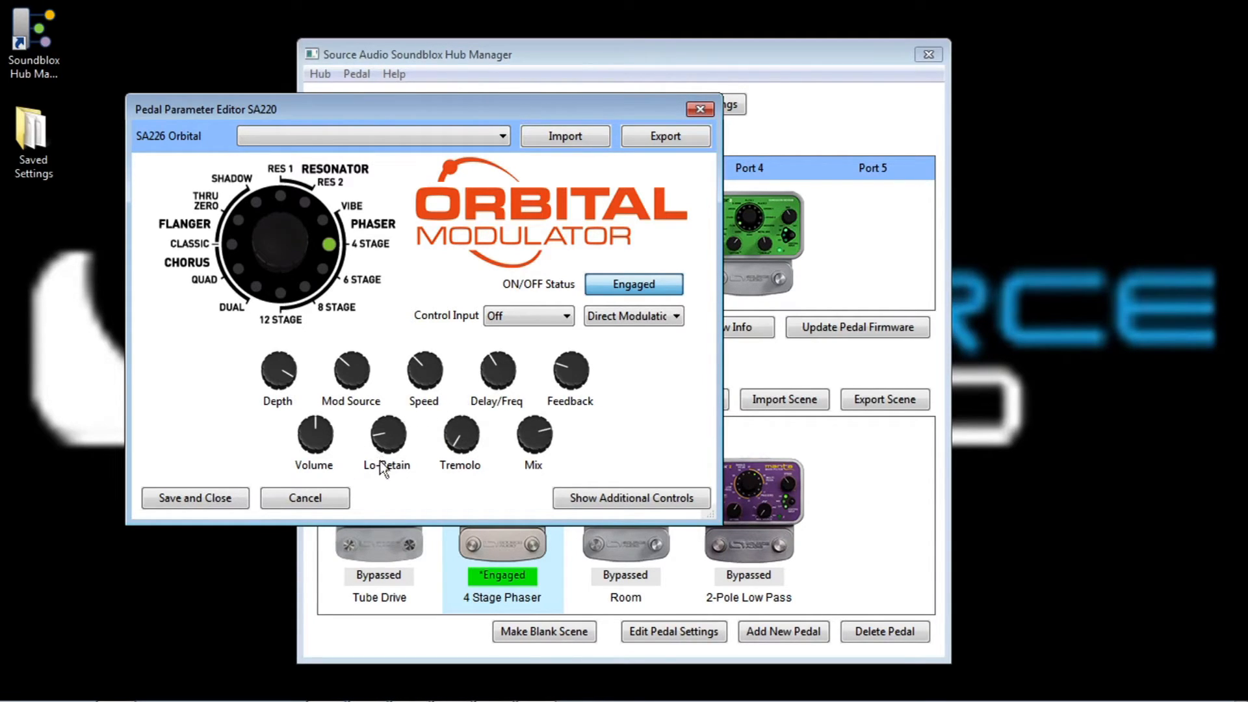
- Keep the phaser edits and save the Reggae Phaser scene
click(304, 498)
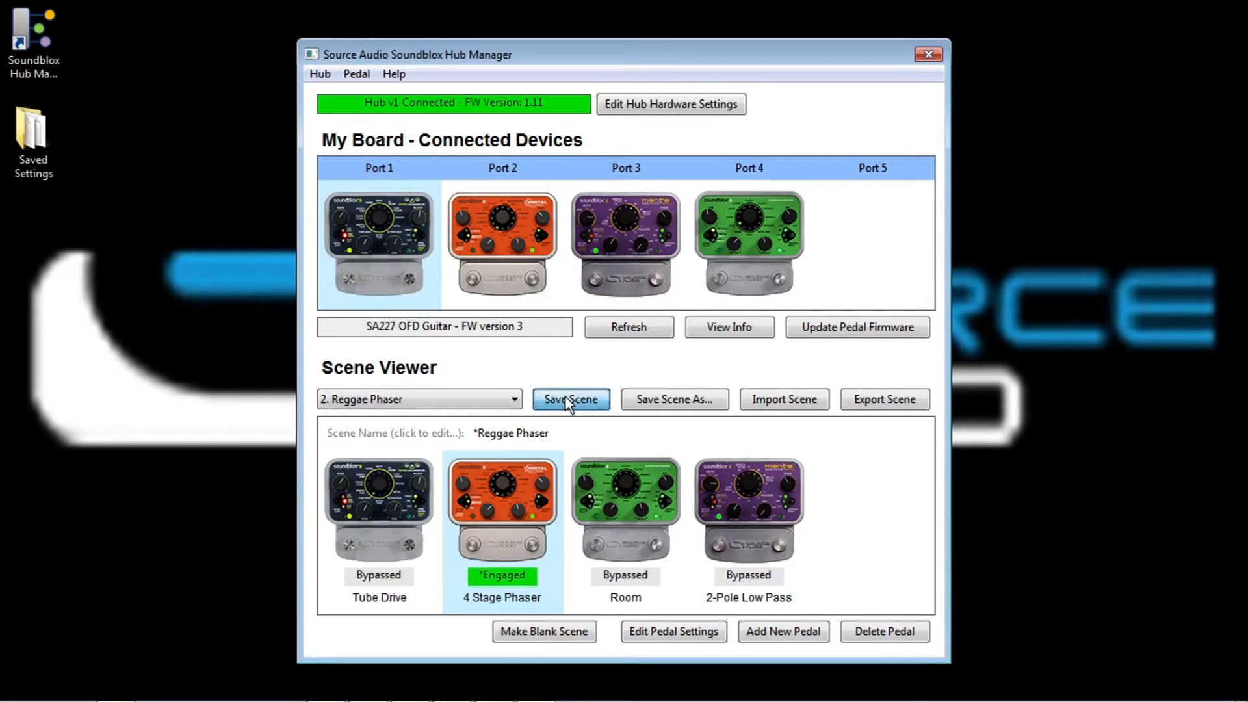
click(570, 399)
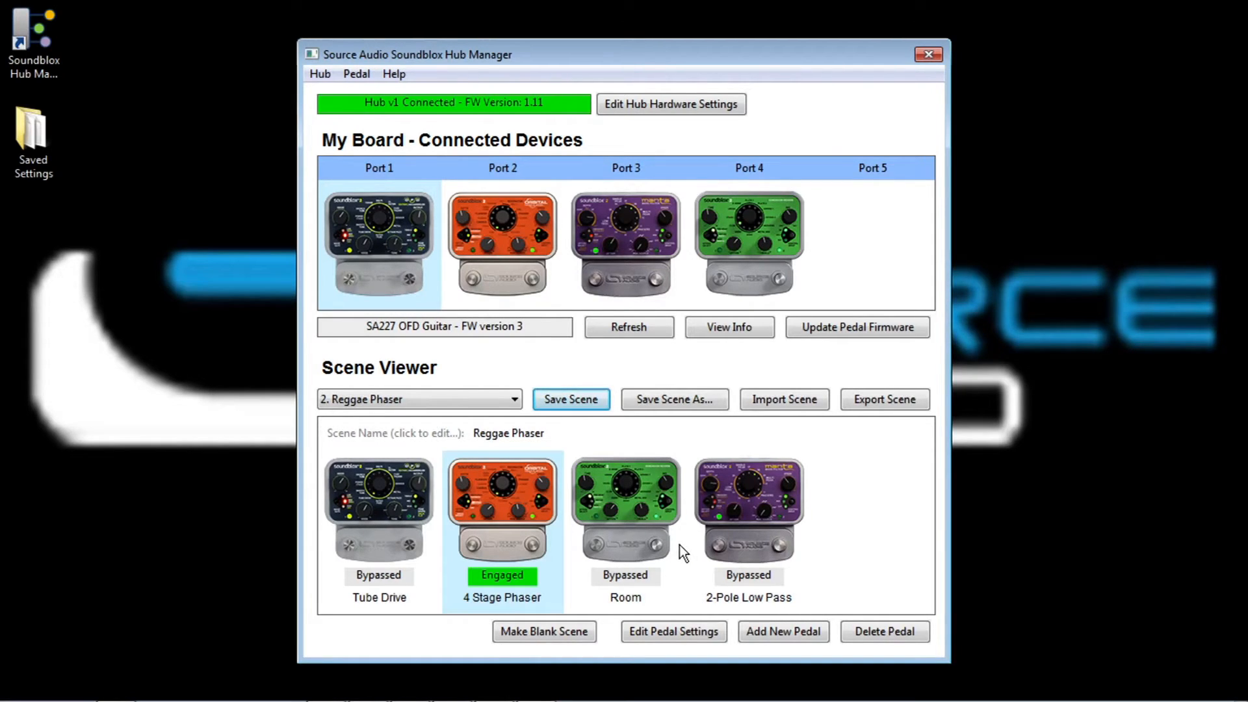
mouse_move(649, 502)
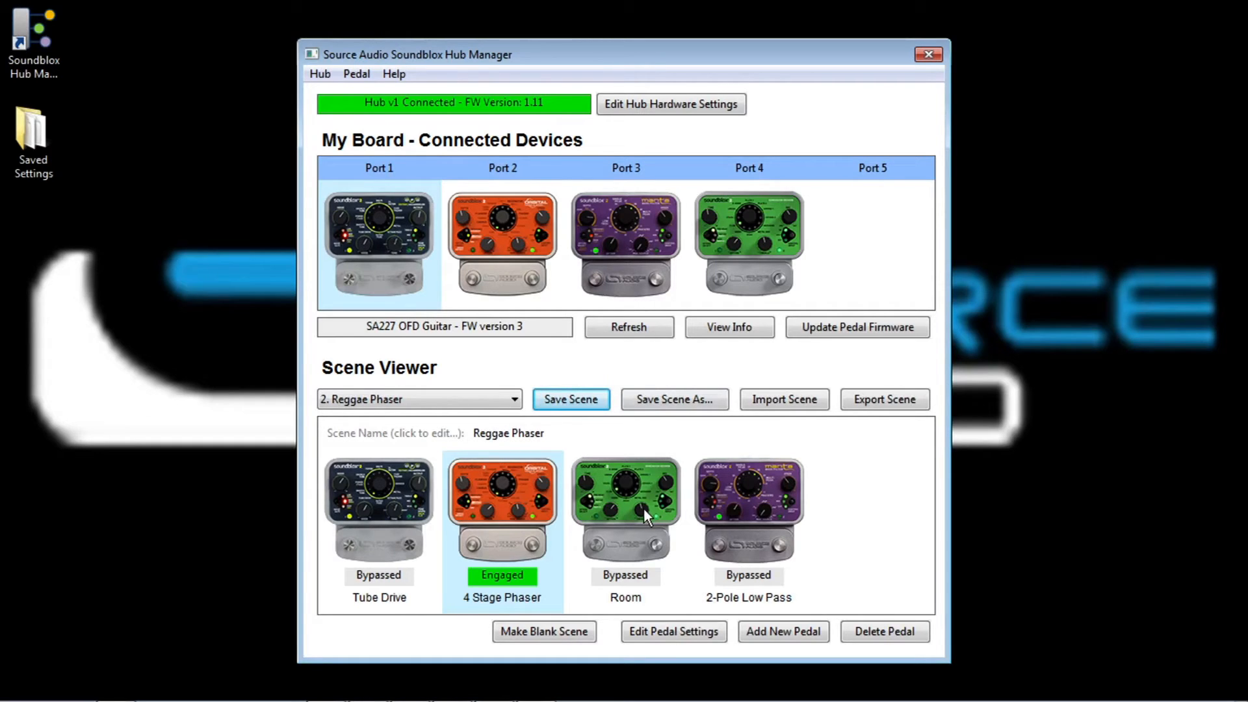
mouse_move(637, 521)
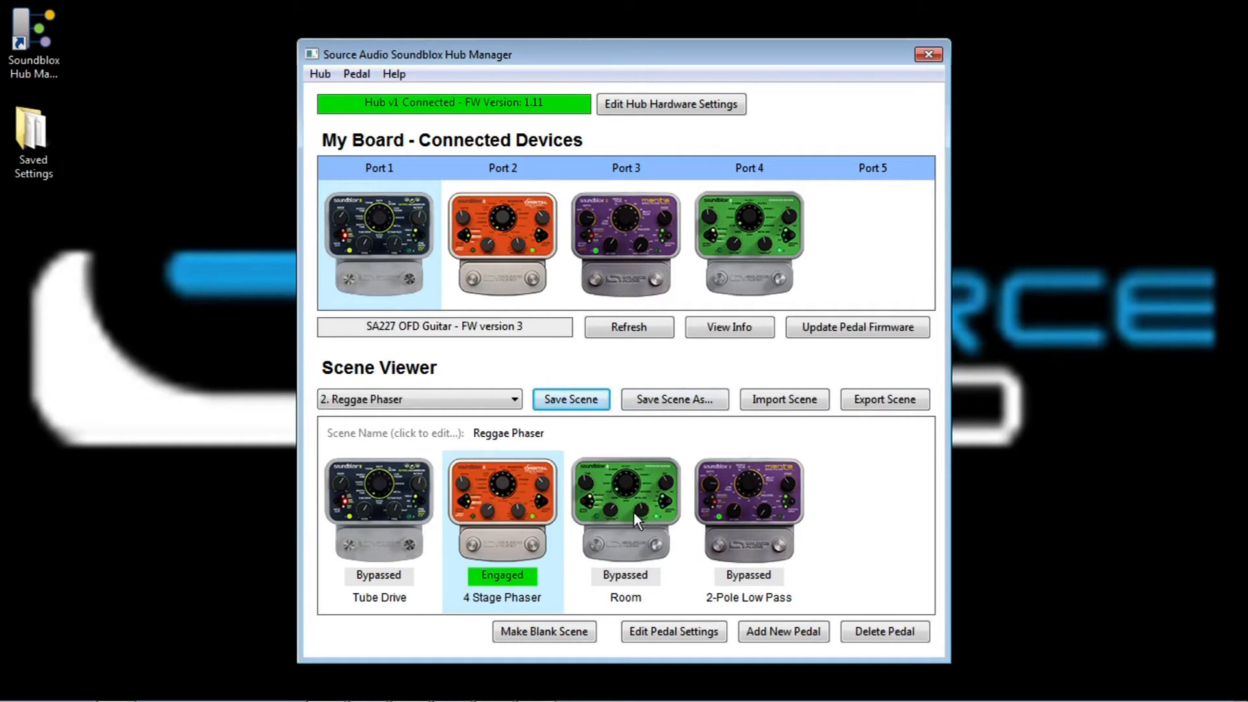
- Select the Room reverb pedal, bring up its editor and engage it
click(626, 506)
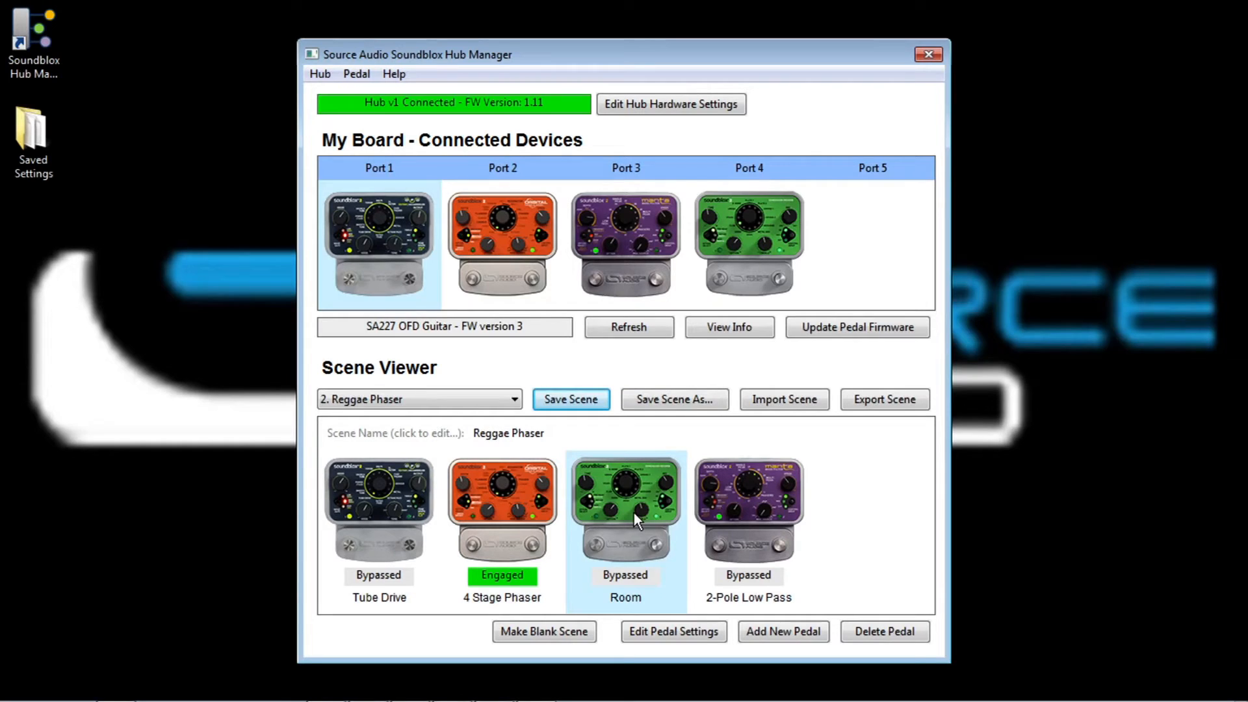
click(672, 631)
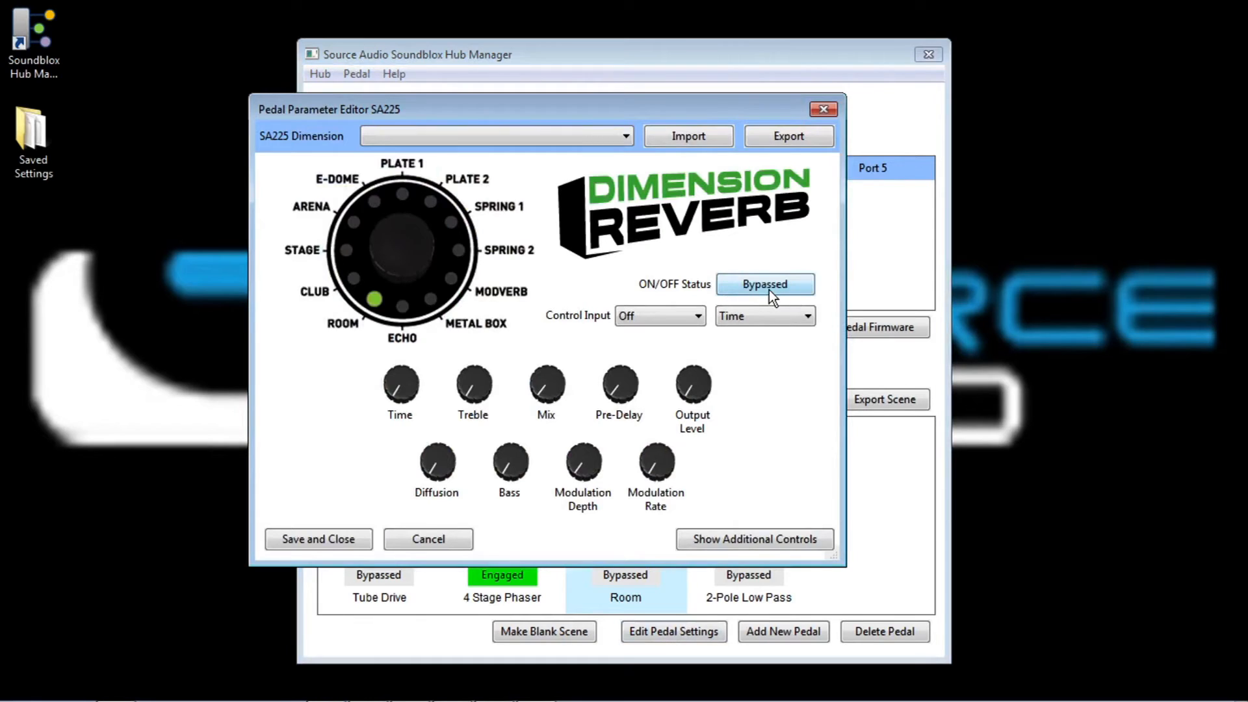
click(763, 285)
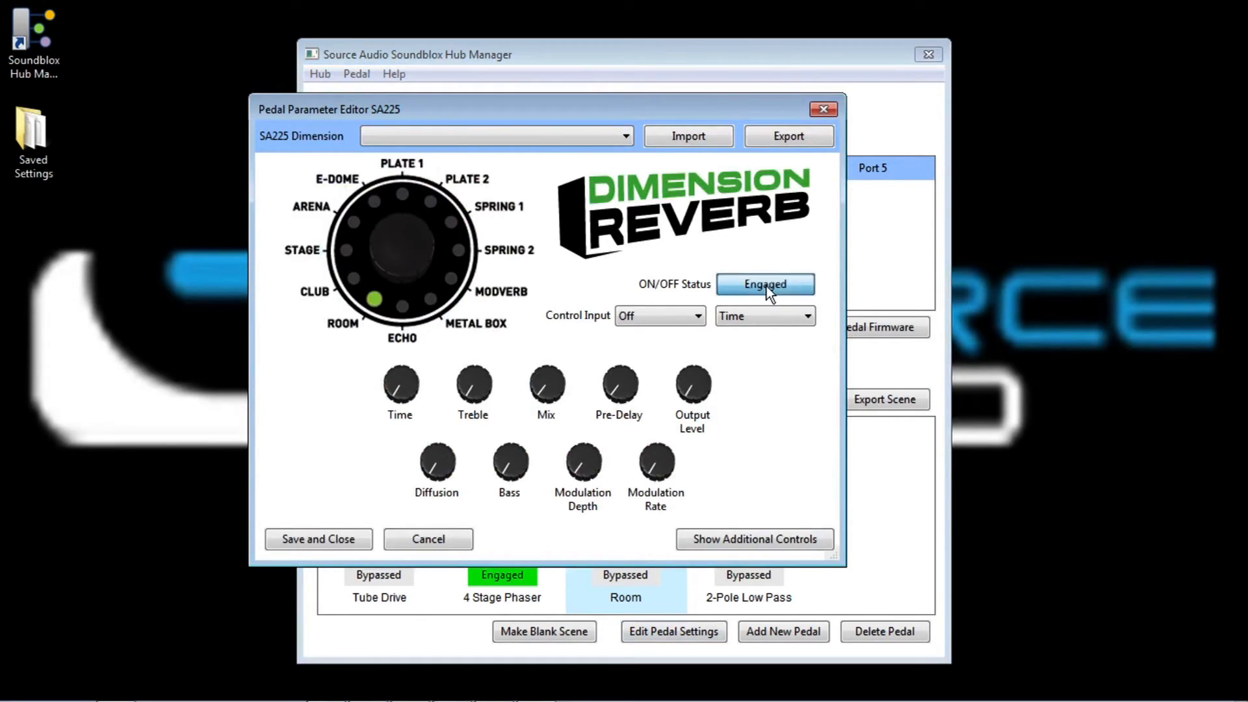
click(764, 285)
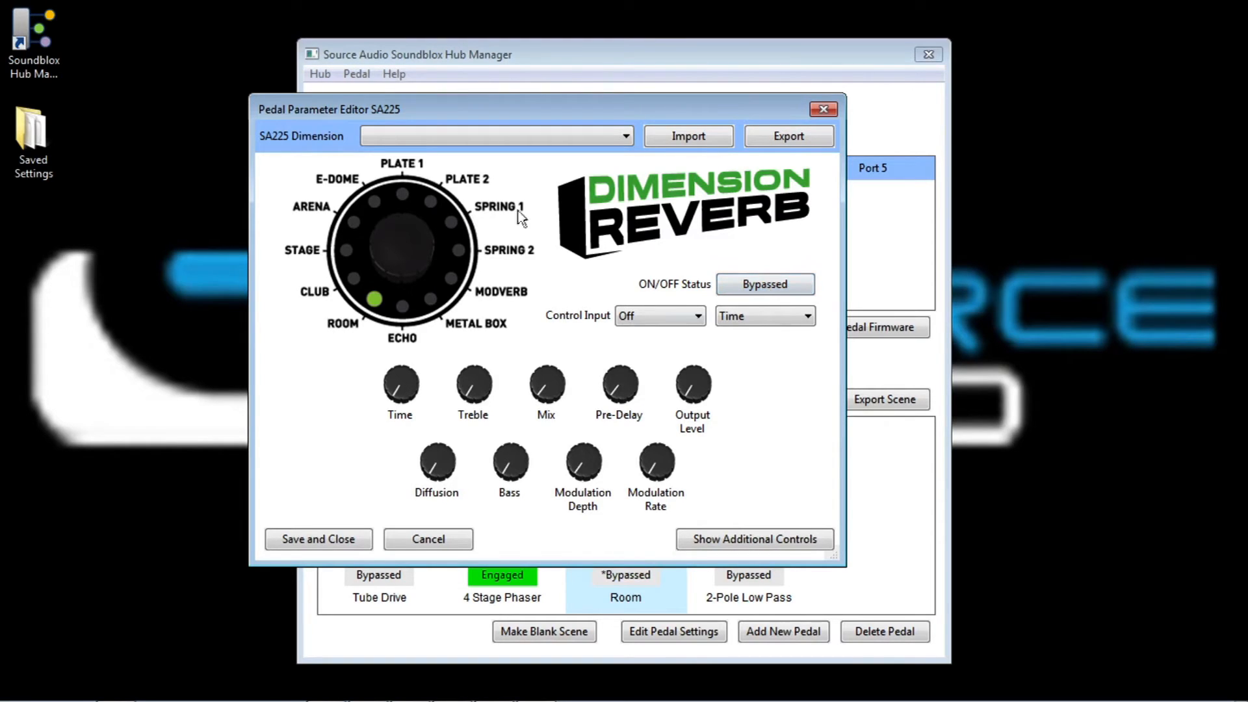
mouse_move(484, 420)
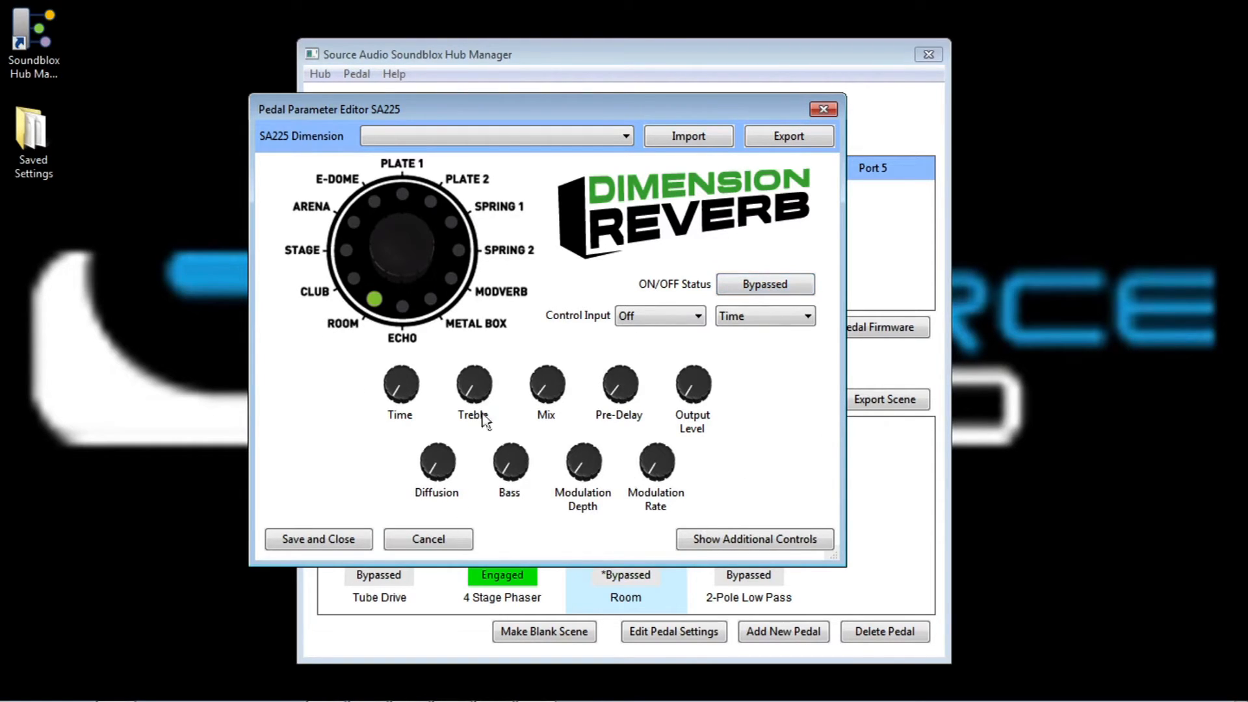
mouse_move(646, 420)
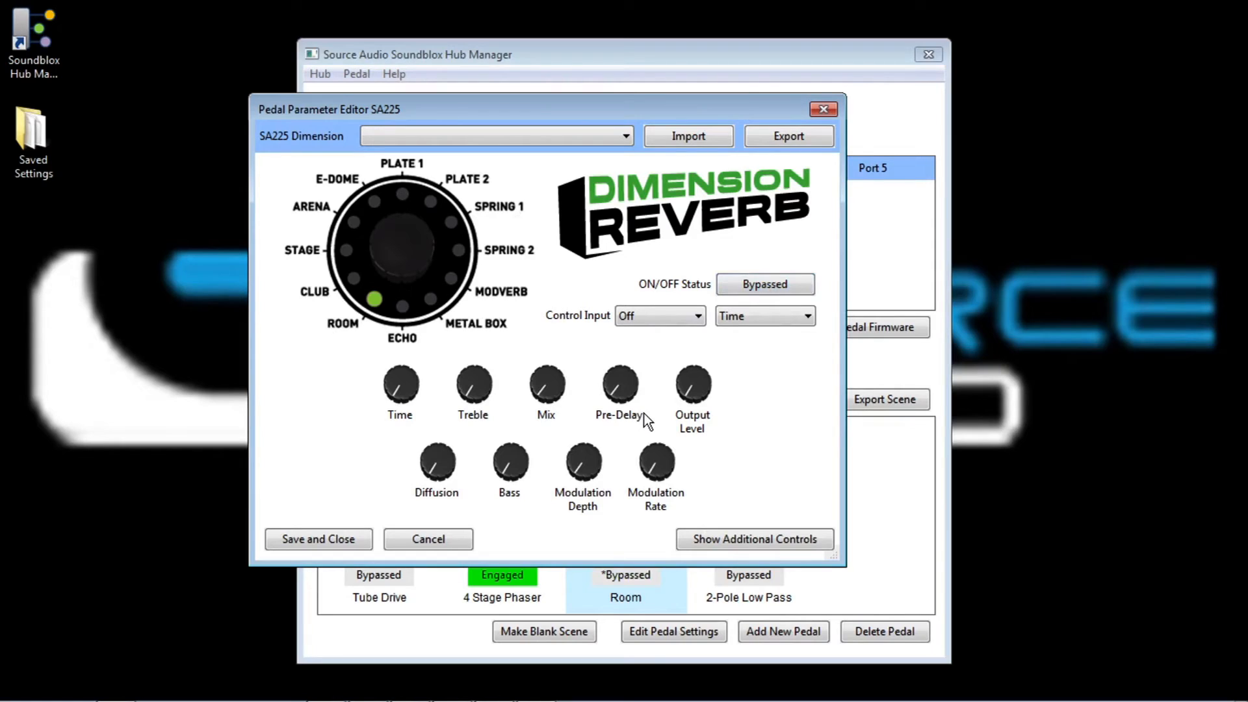
mouse_move(464, 258)
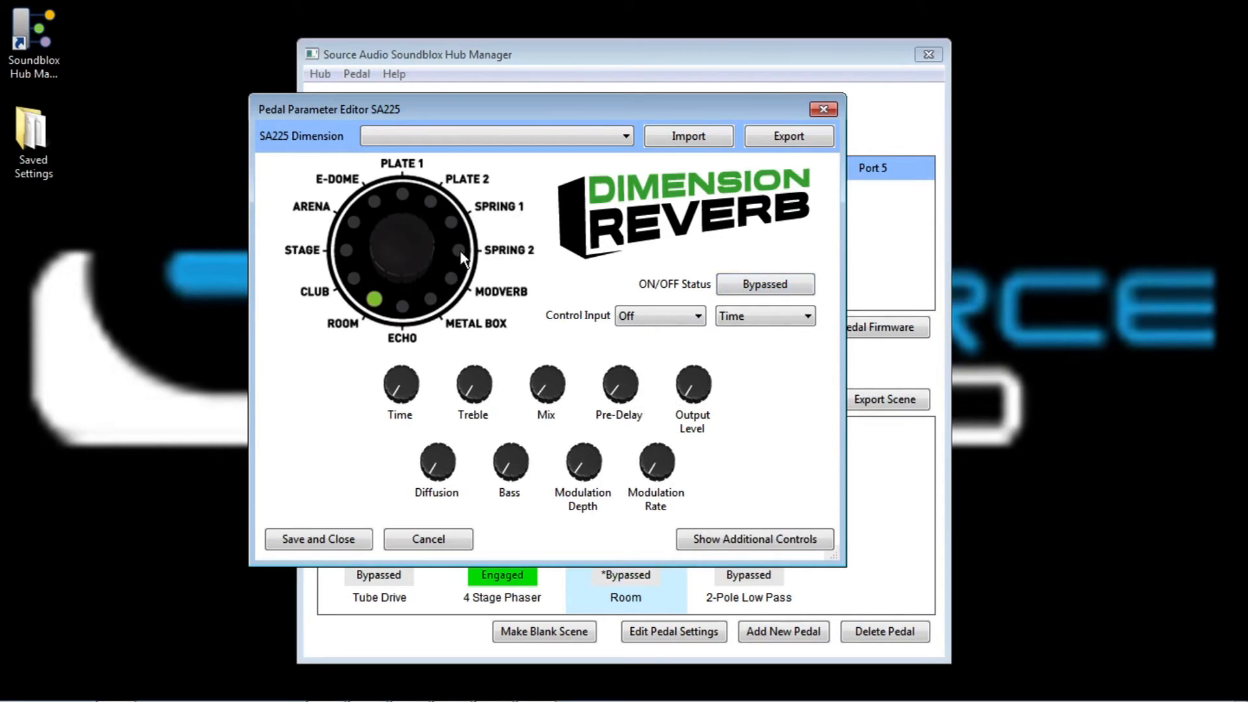
- Switch the reverb to Spring 1 and load the Classic Amp Spring Reverb preset for Spring 2
click(451, 222)
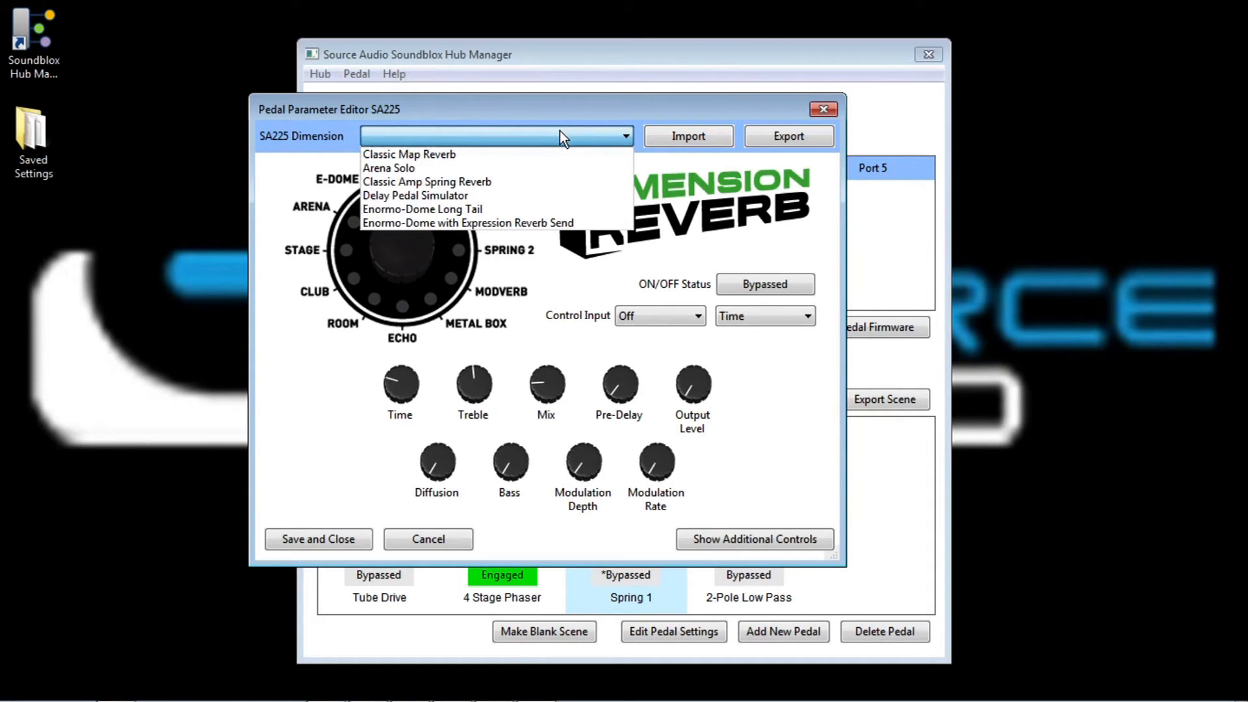
mouse_move(562, 142)
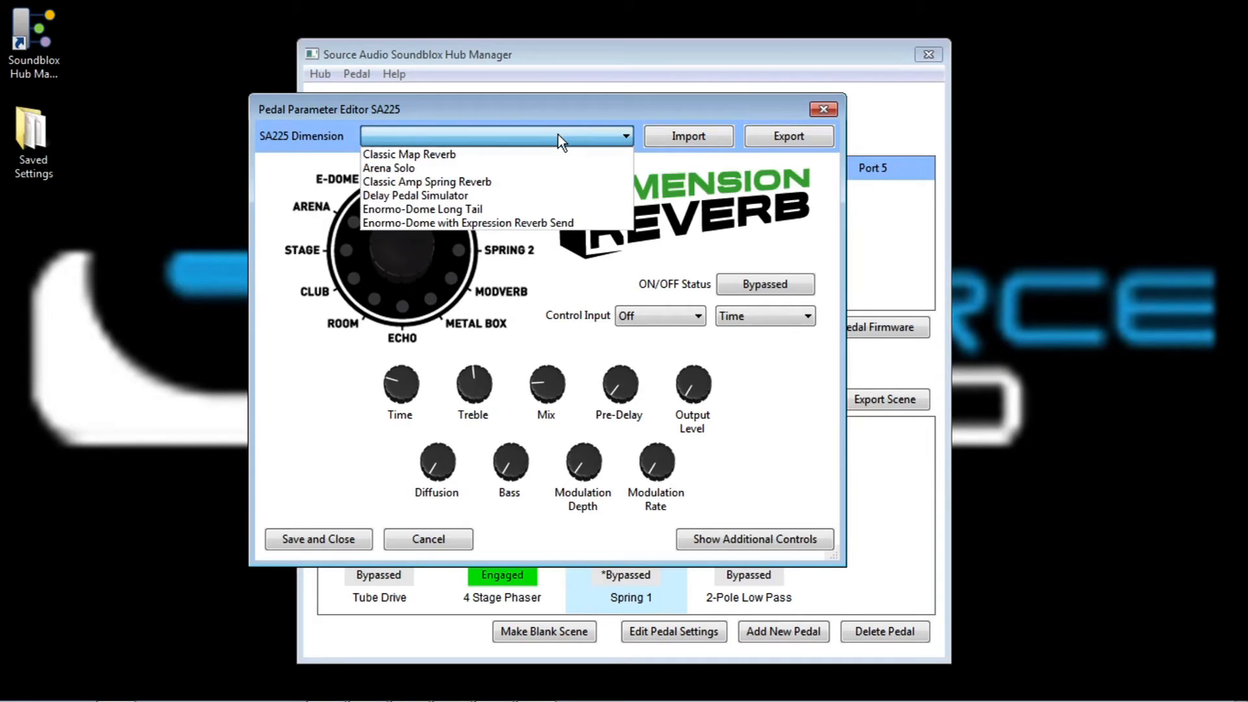
mouse_move(407, 223)
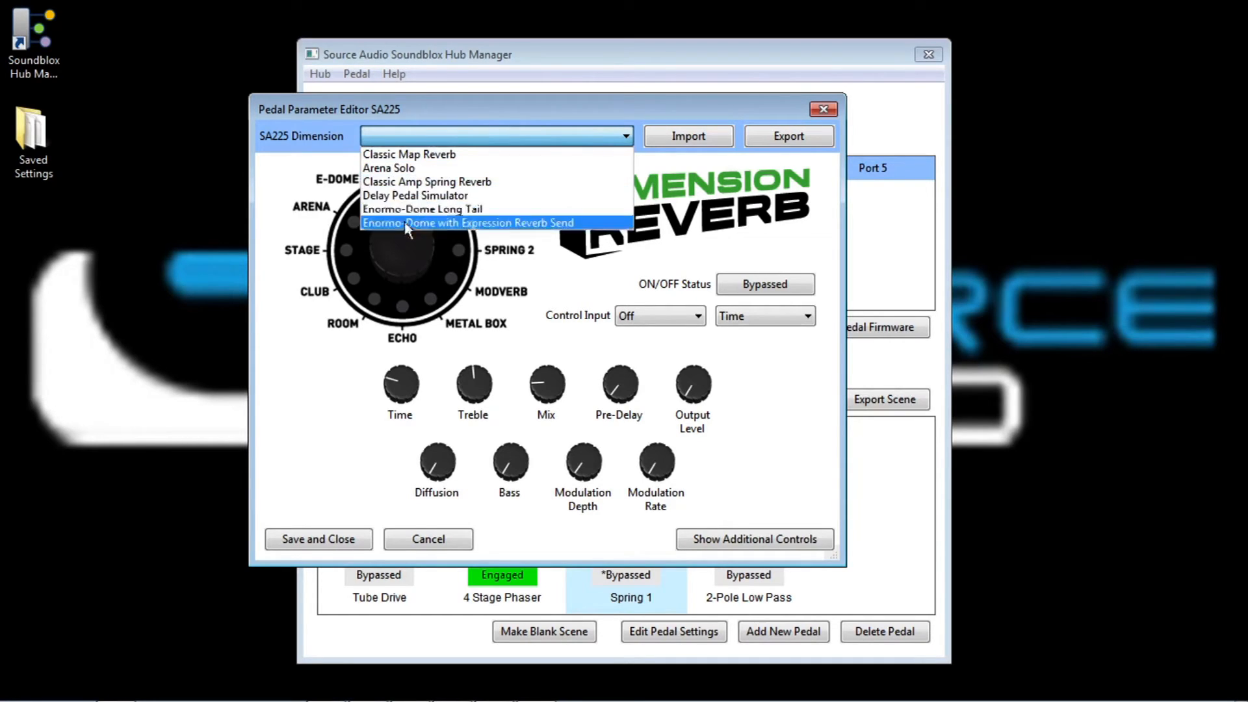
mouse_move(449, 154)
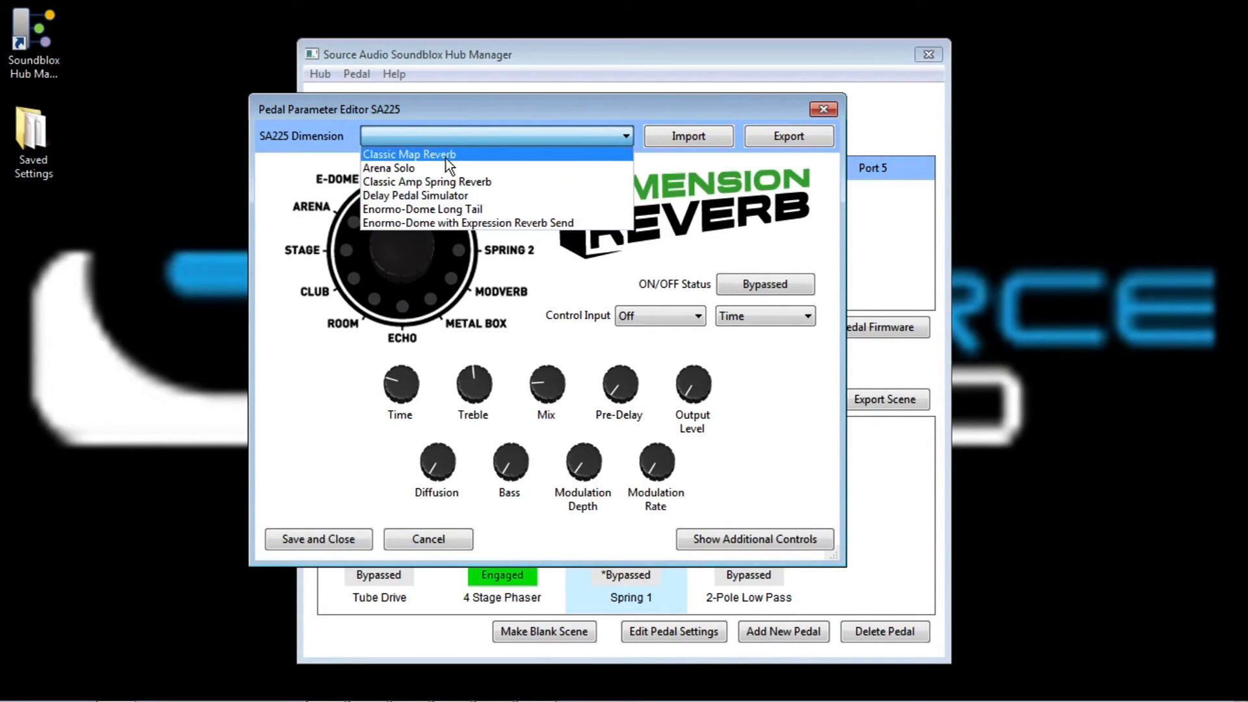
mouse_move(465, 209)
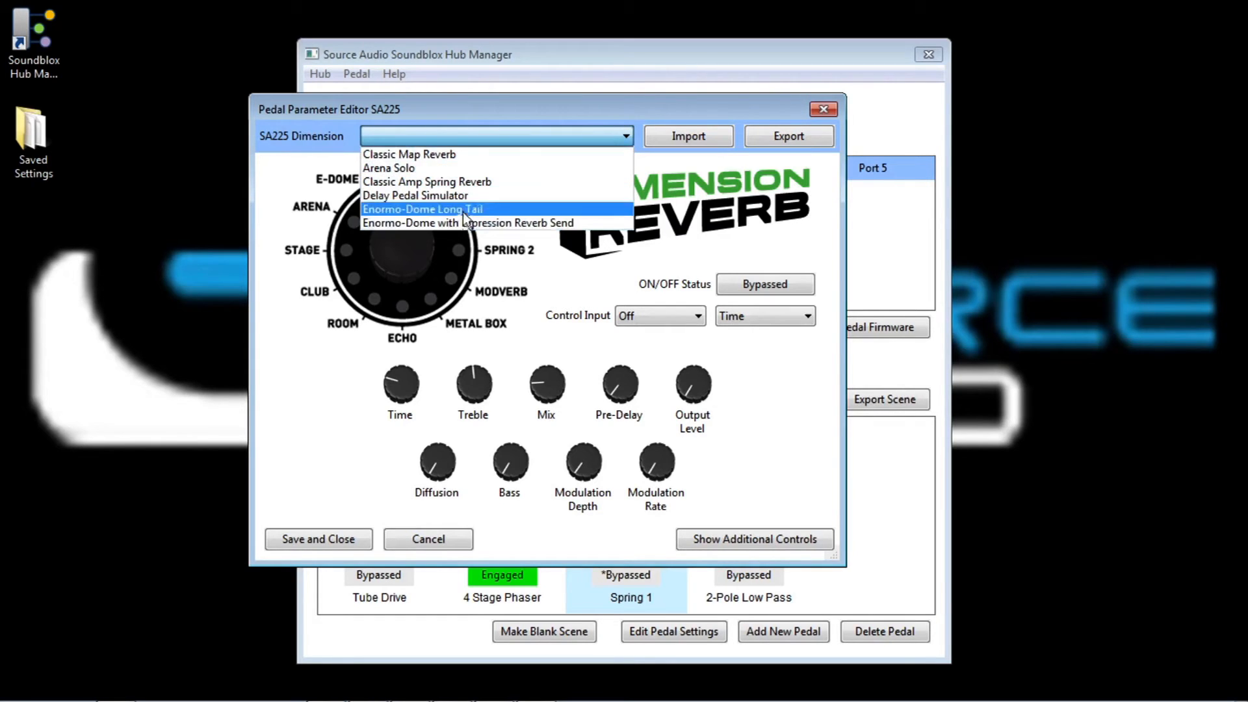
mouse_move(435, 182)
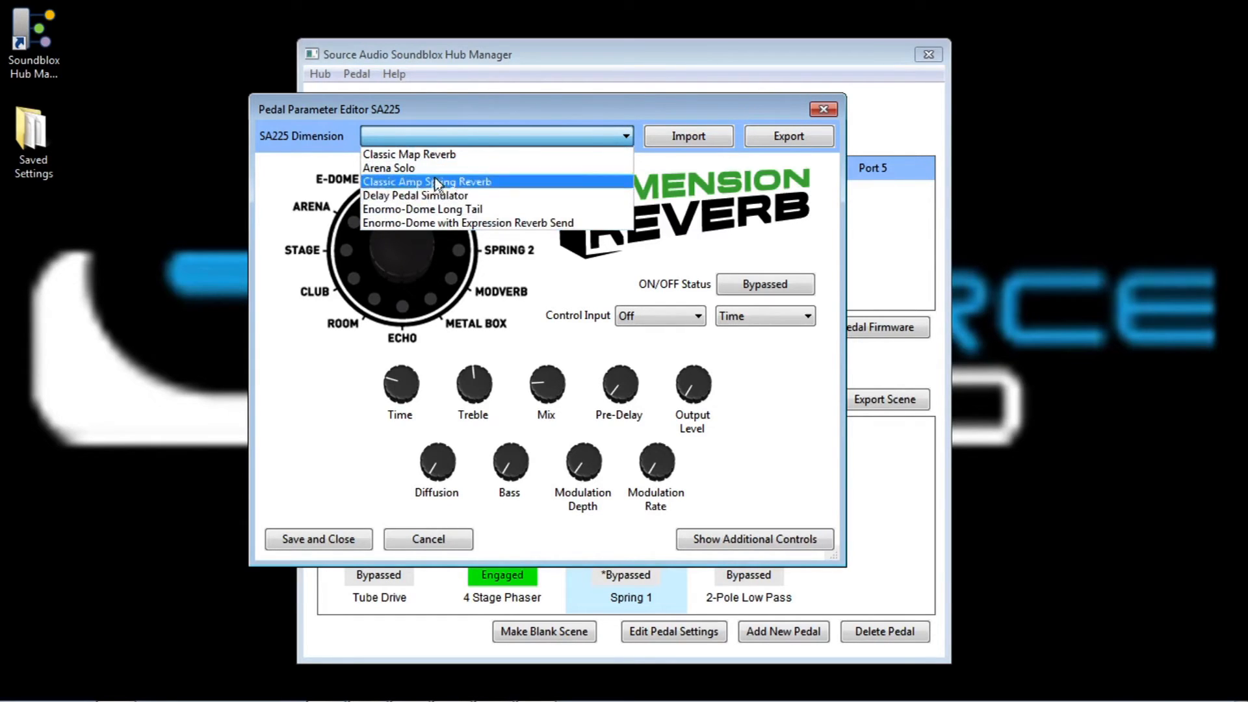
click(415, 195)
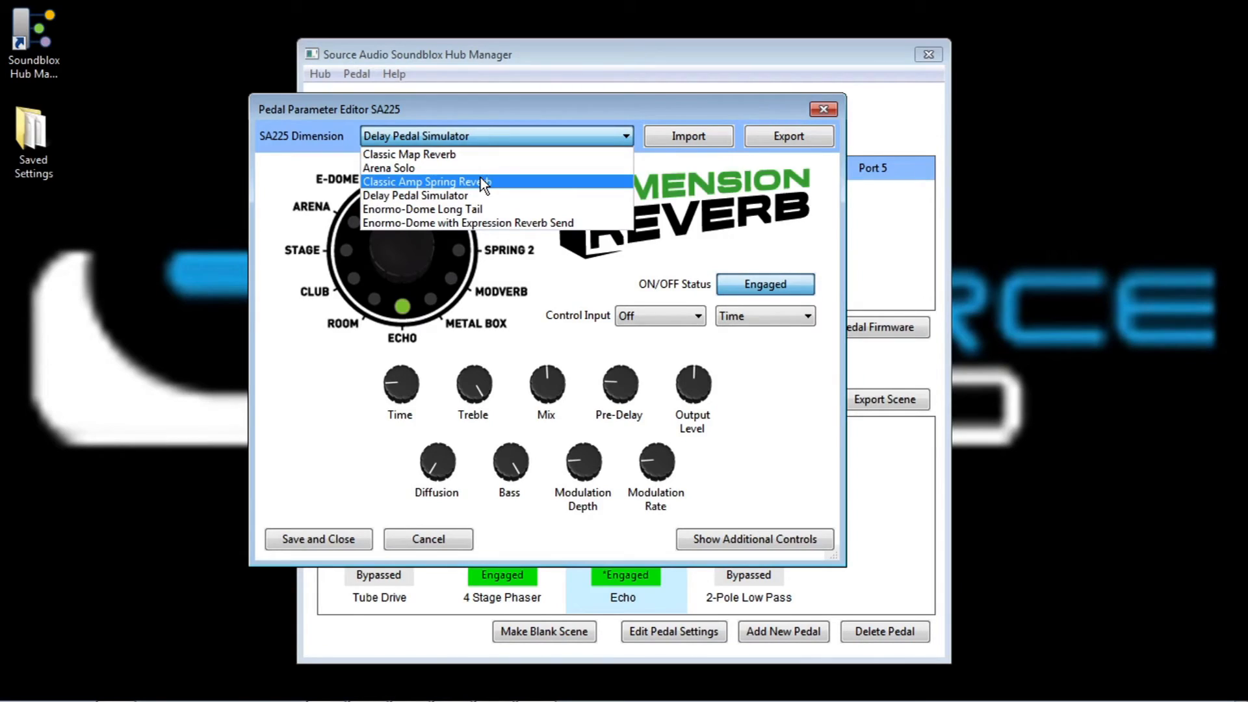
click(427, 182)
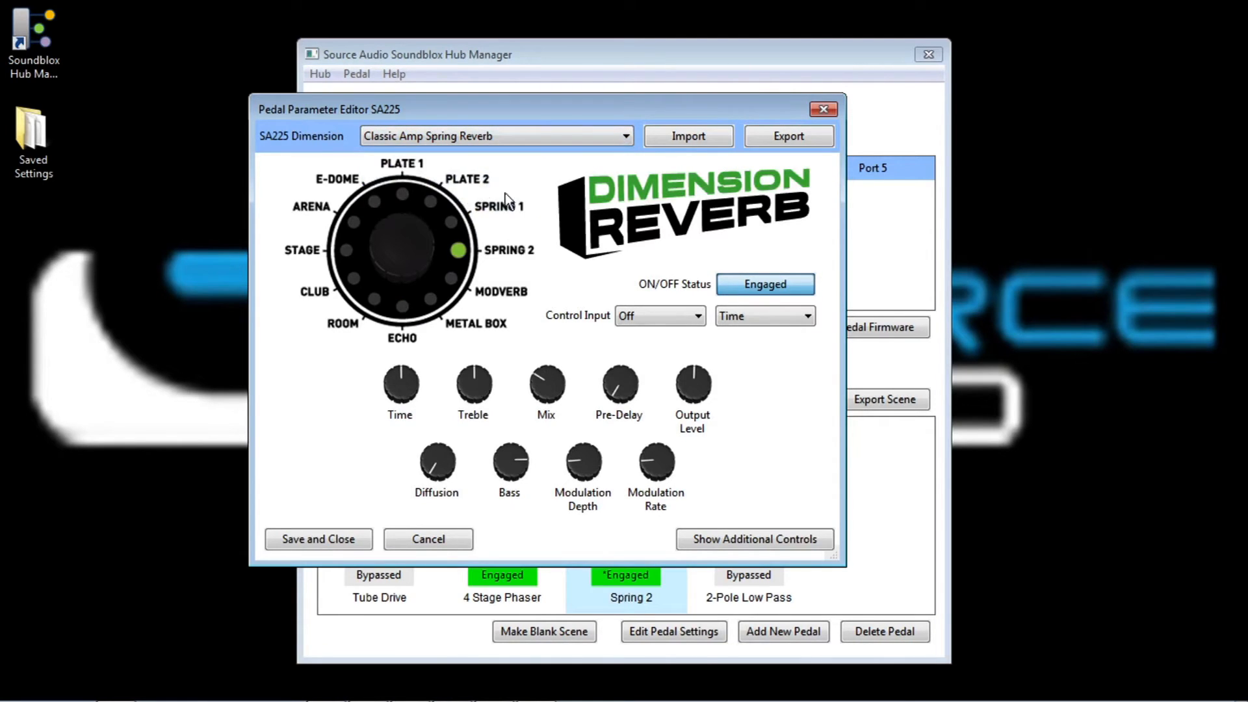
mouse_move(644, 267)
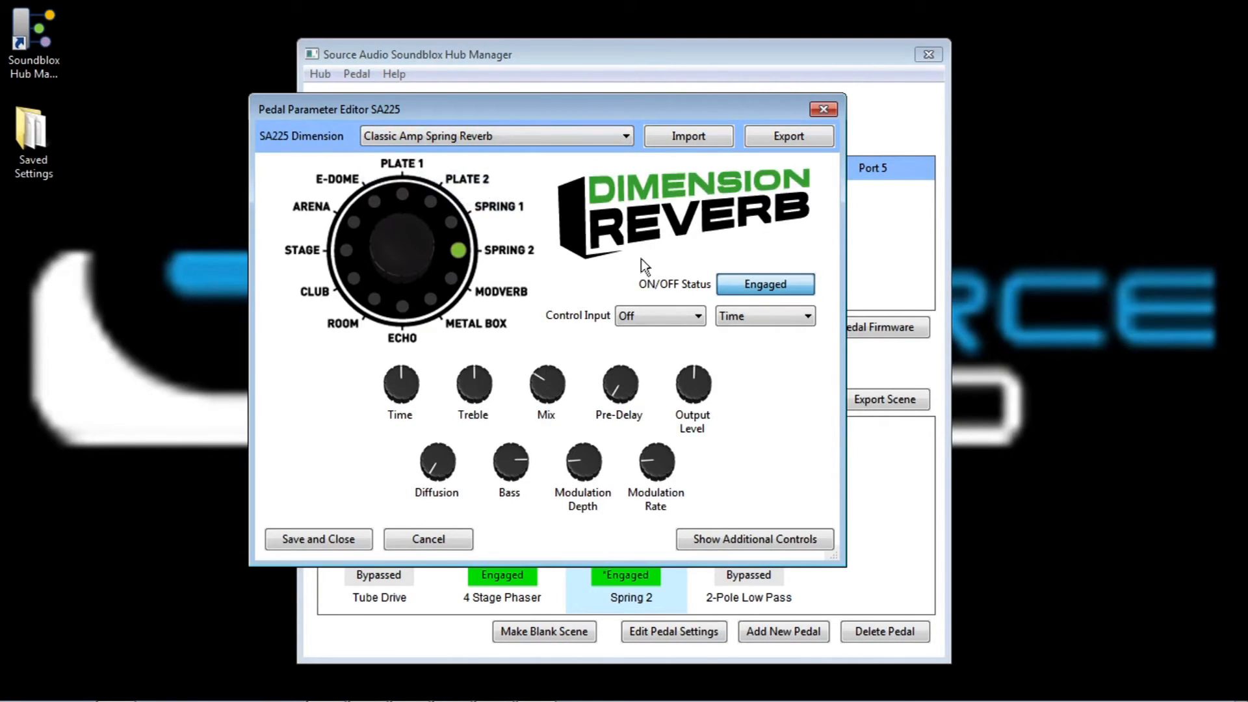
mouse_move(714, 487)
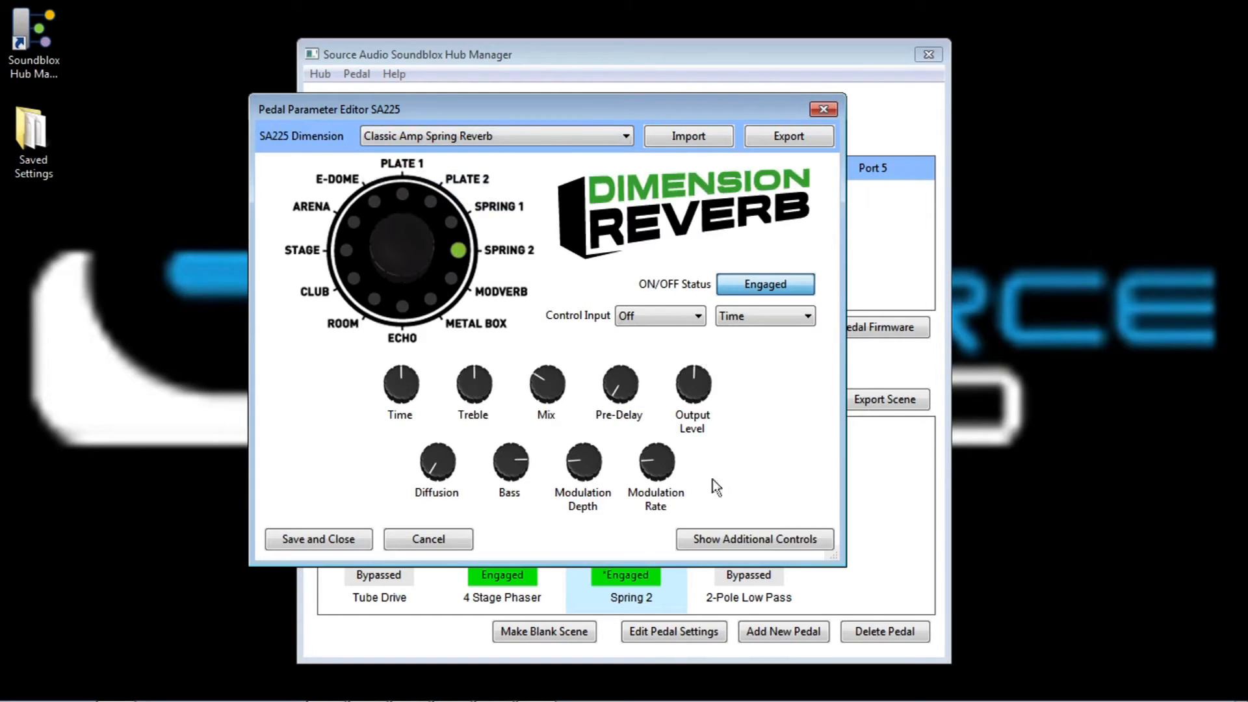
mouse_move(749, 469)
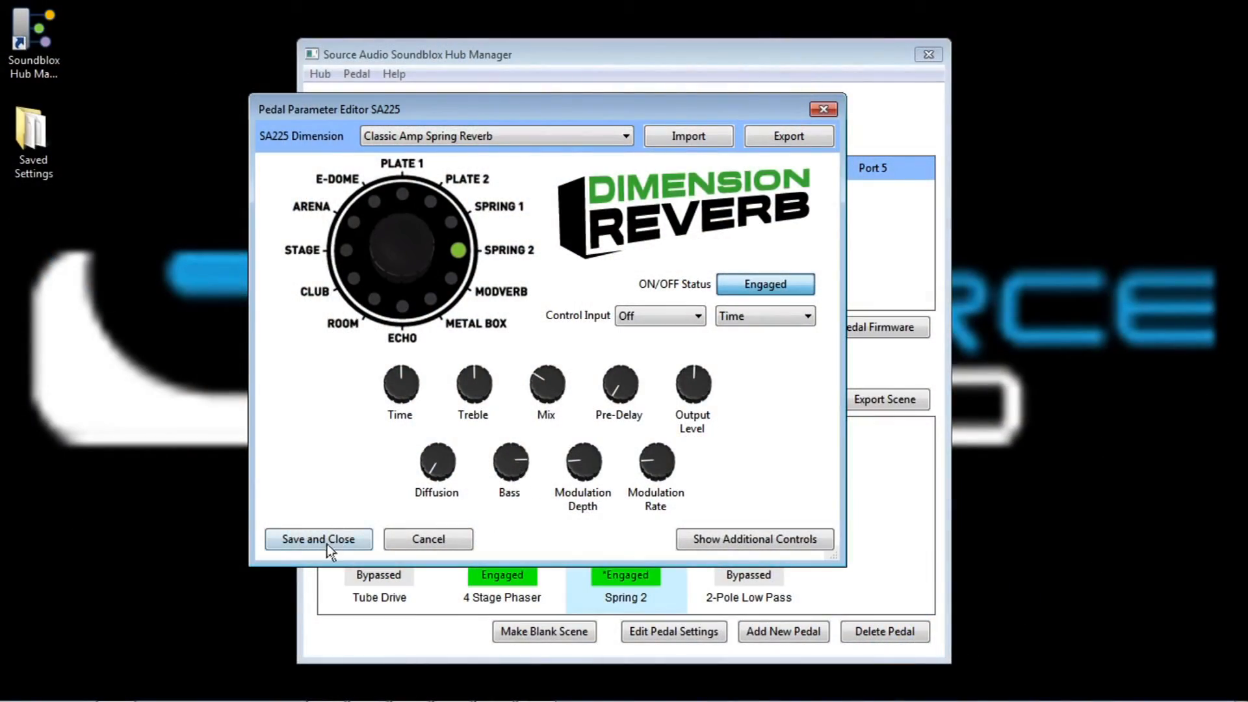
- Keep the reverb settings and save the Reggae Phaser scene with phaser and Spring 2 engaged
click(317, 538)
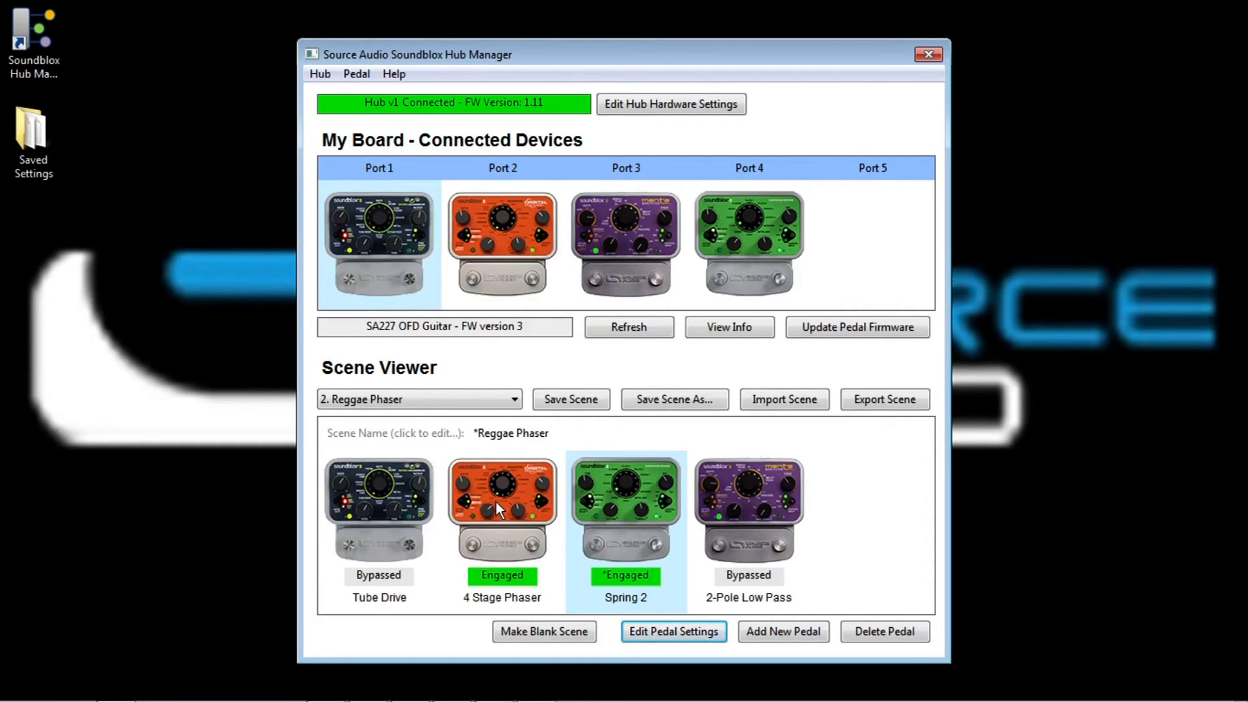
click(502, 510)
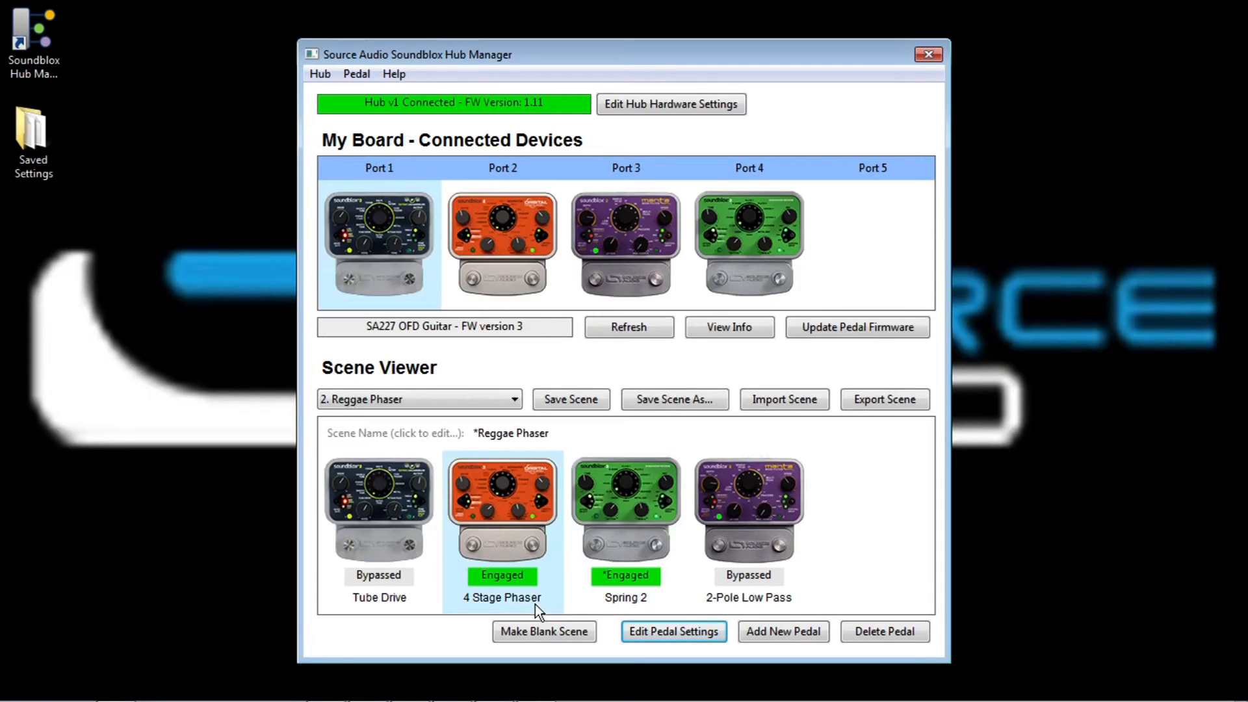
click(625, 510)
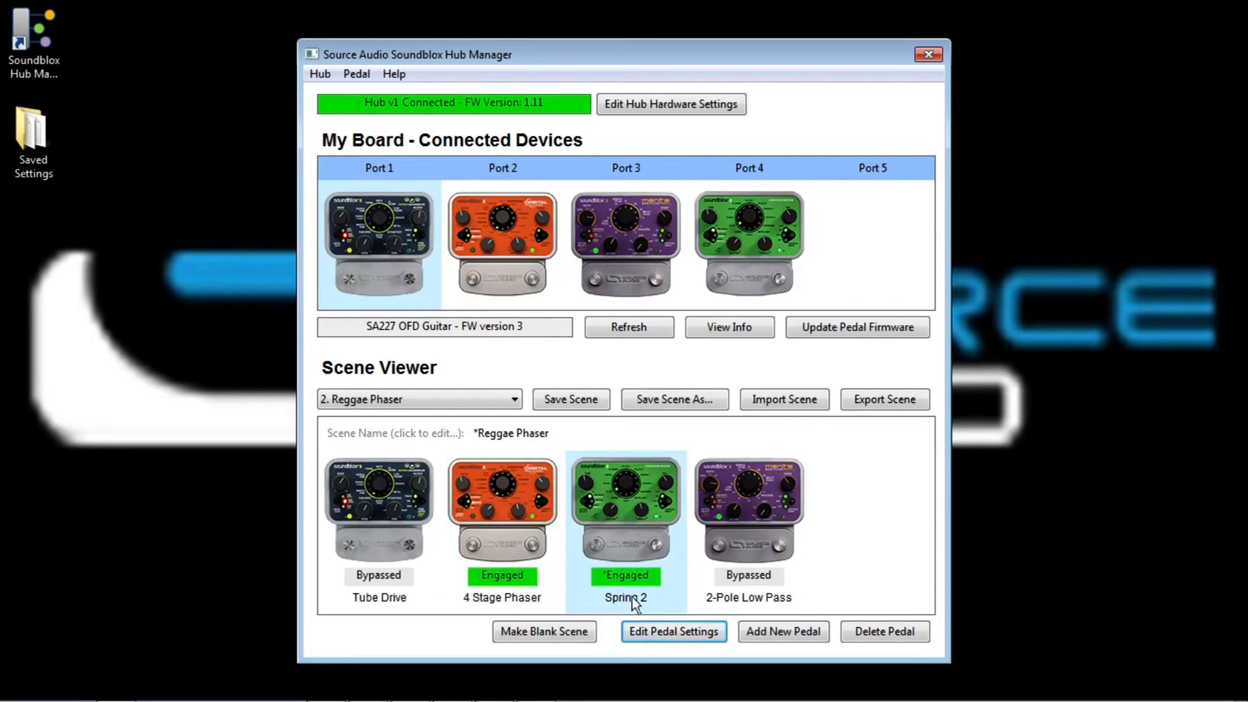
mouse_move(594, 430)
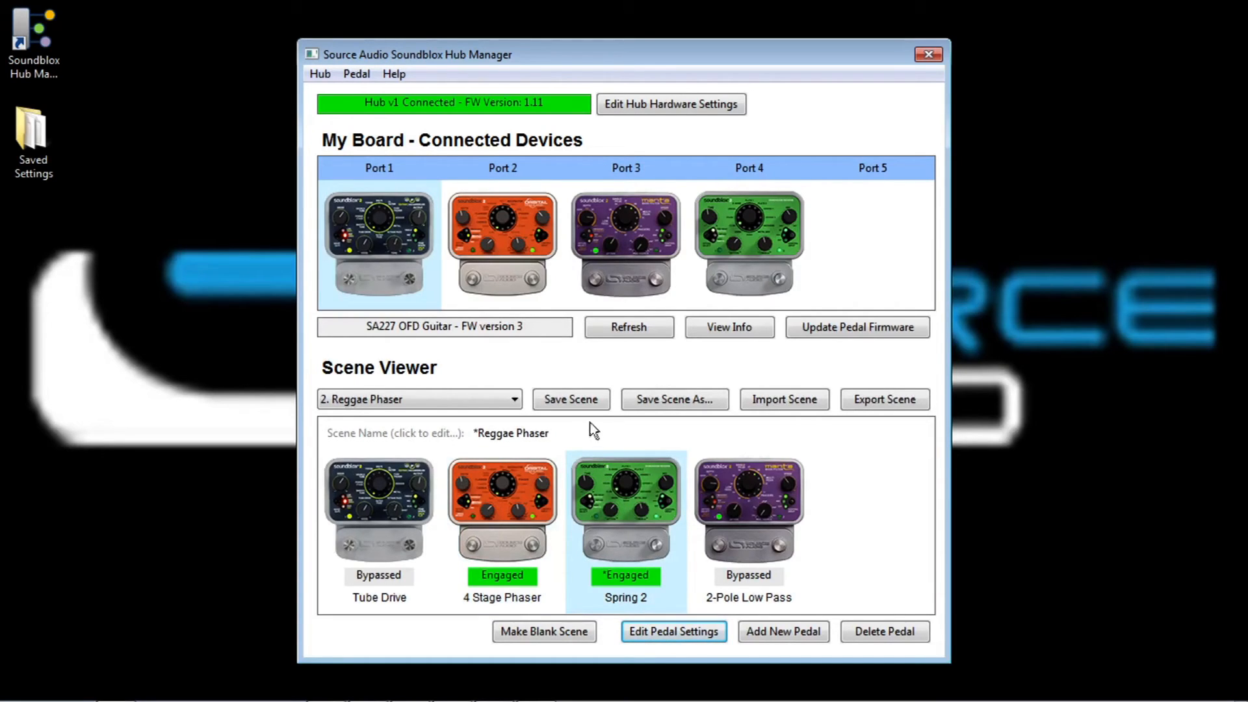
click(570, 399)
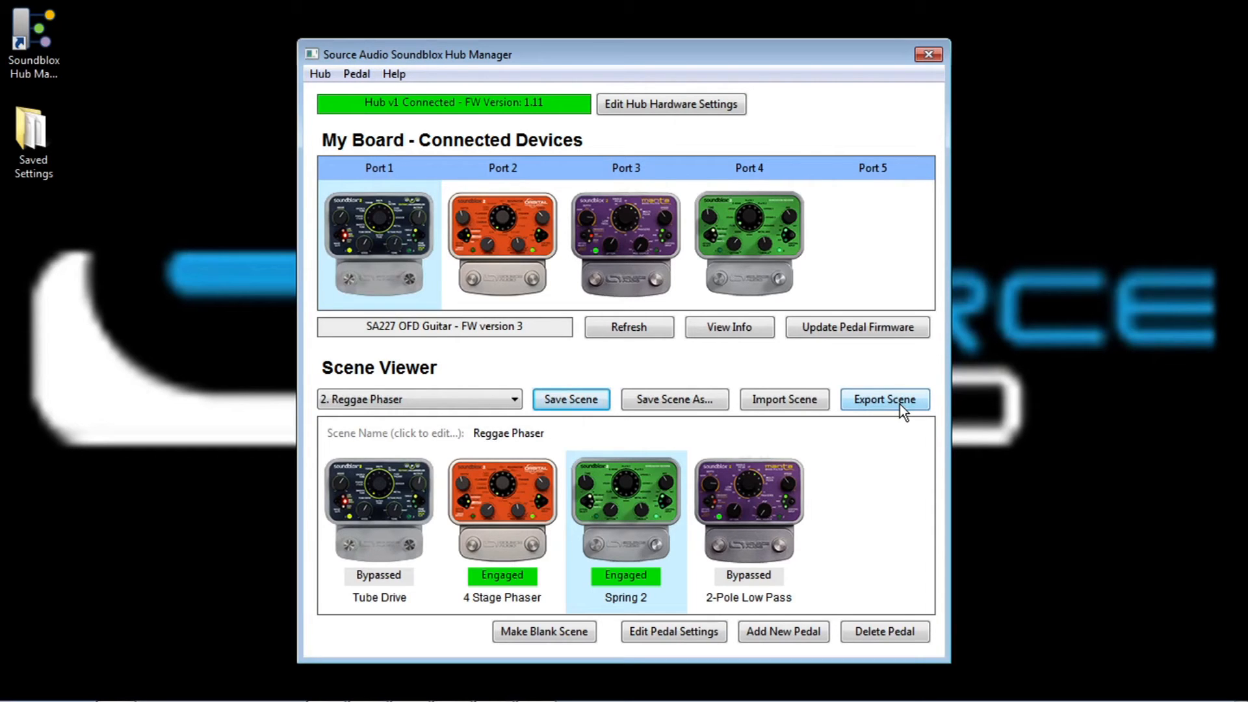
- Export the scene to the Saved Settings folder as phaser_spring.scn
click(884, 399)
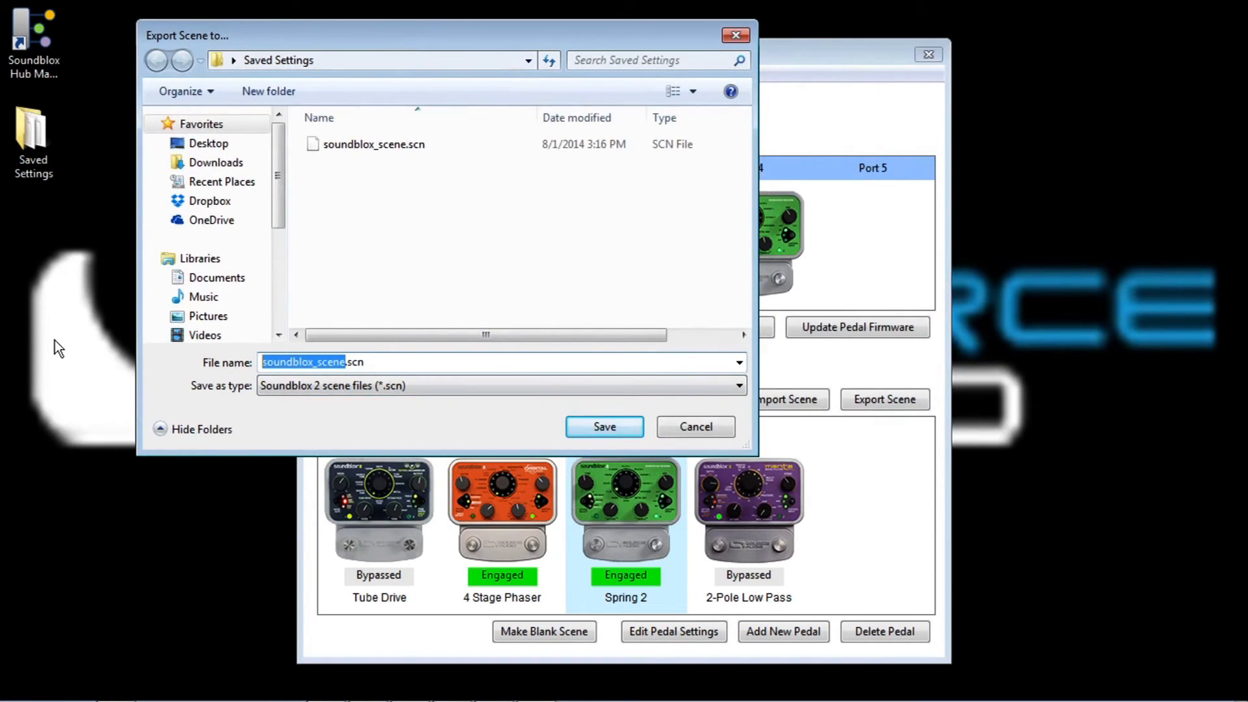
text(phaser_spring.scn)
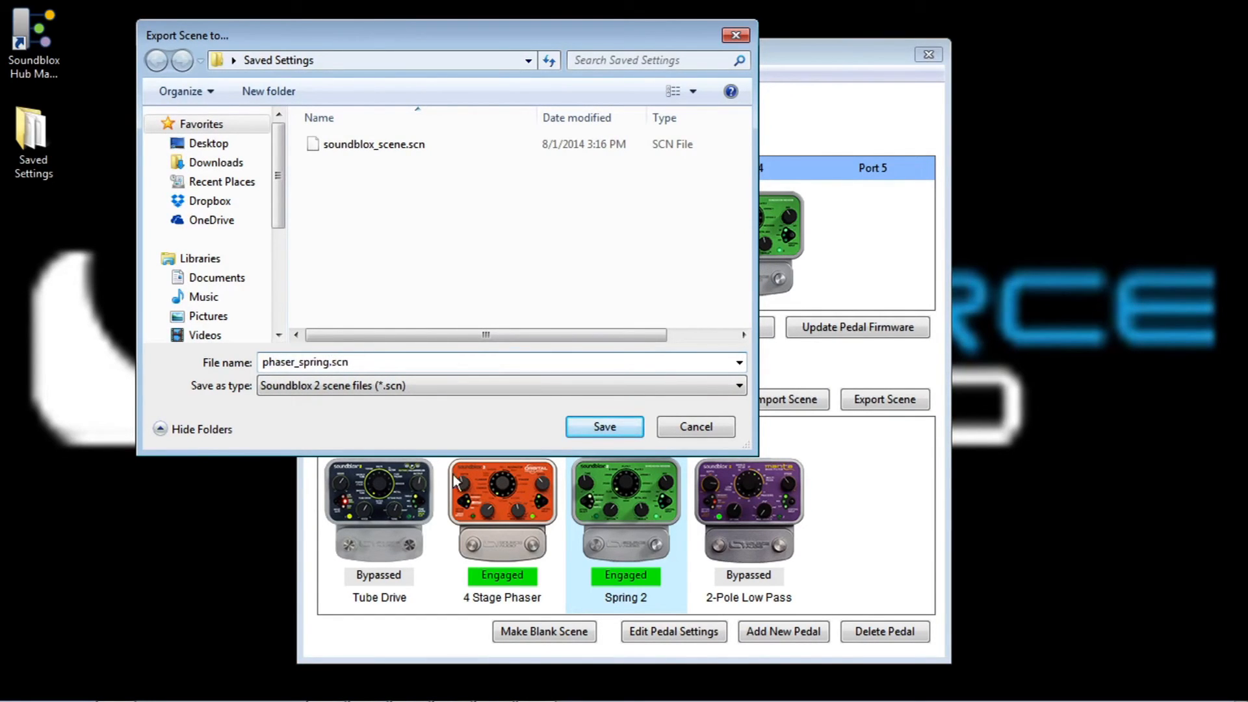
click(603, 427)
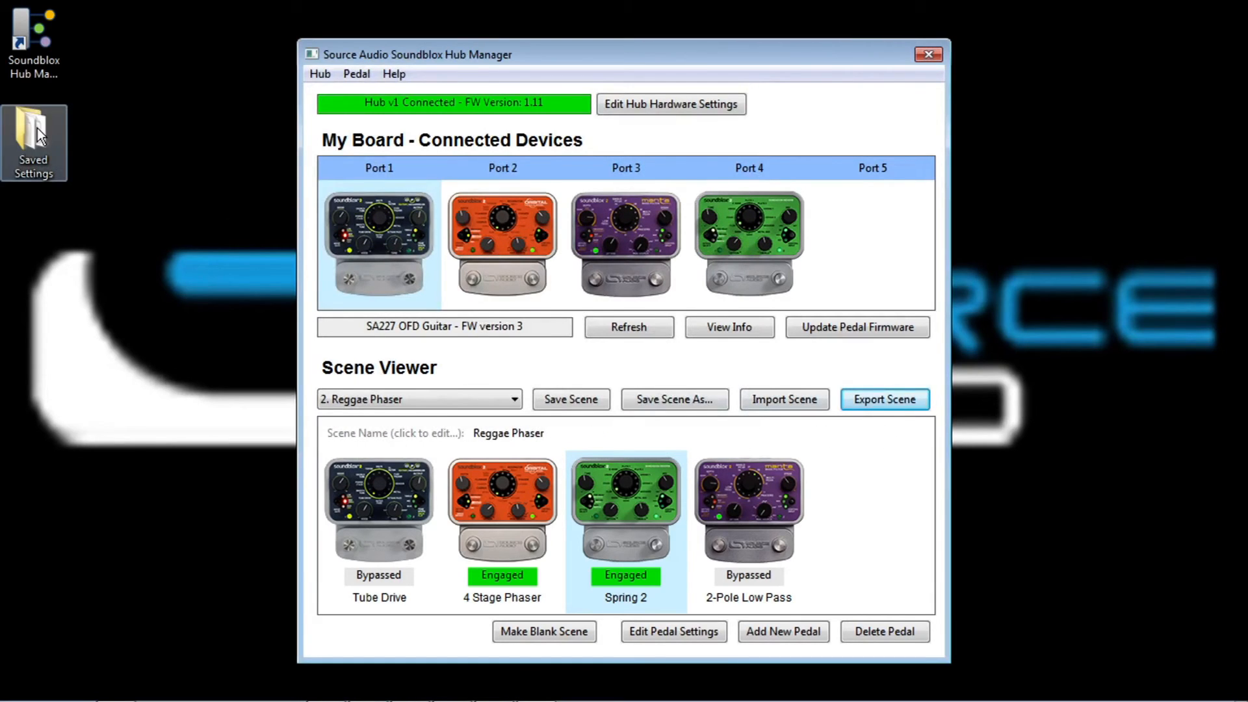
- Open the Saved Settings folder and select the exported phaser_spring.scn file
double_click(32, 140)
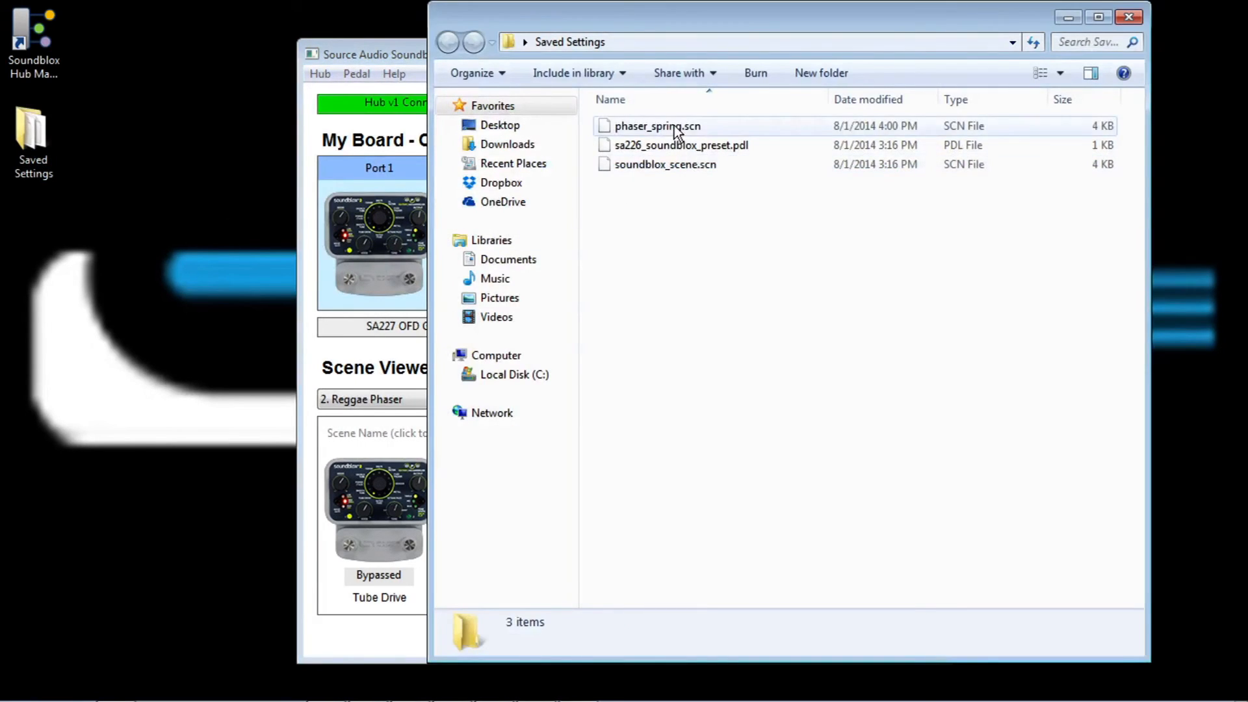
click(658, 126)
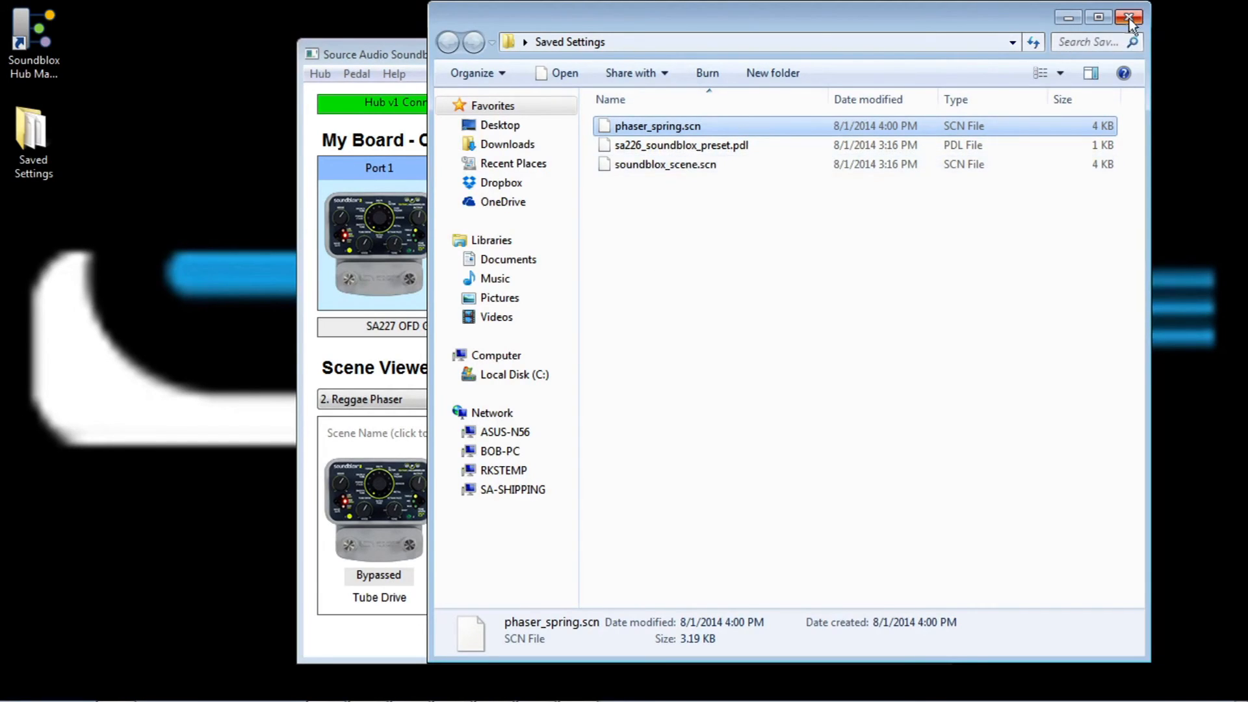
- Close the Saved Settings folder and dismiss the scene list, keeping Reggae Phaser loaded
click(1128, 17)
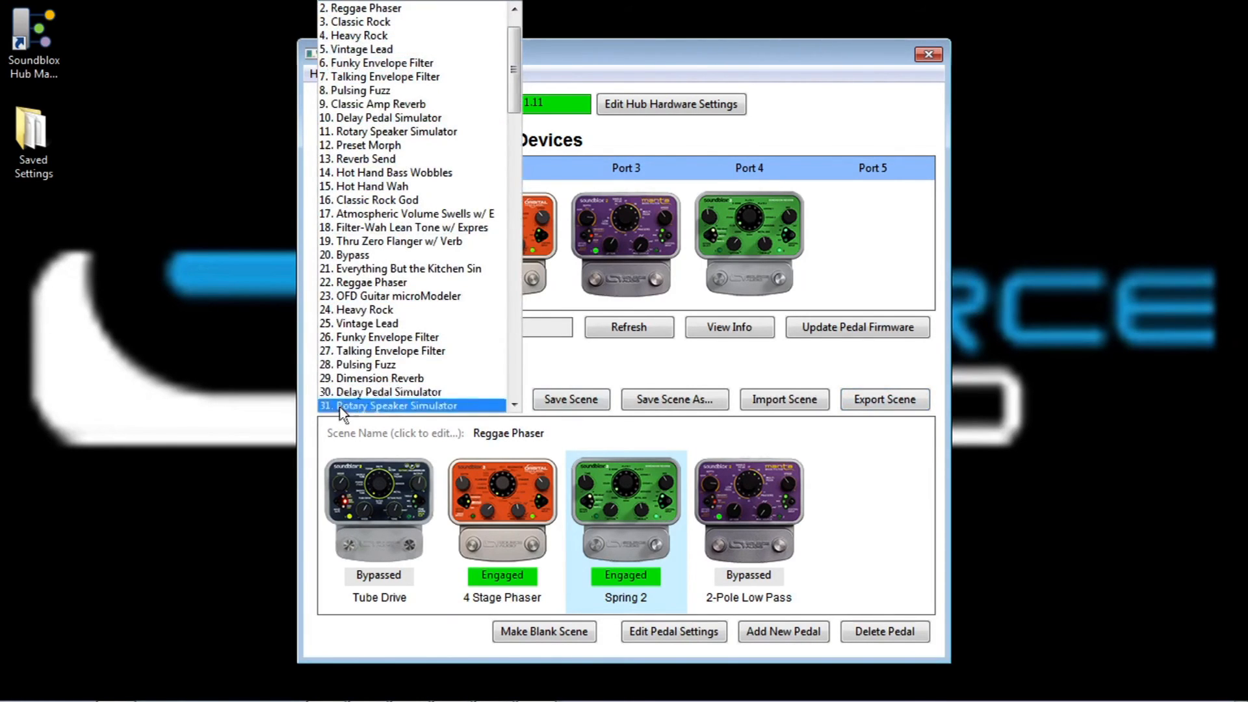
mouse_move(239, 414)
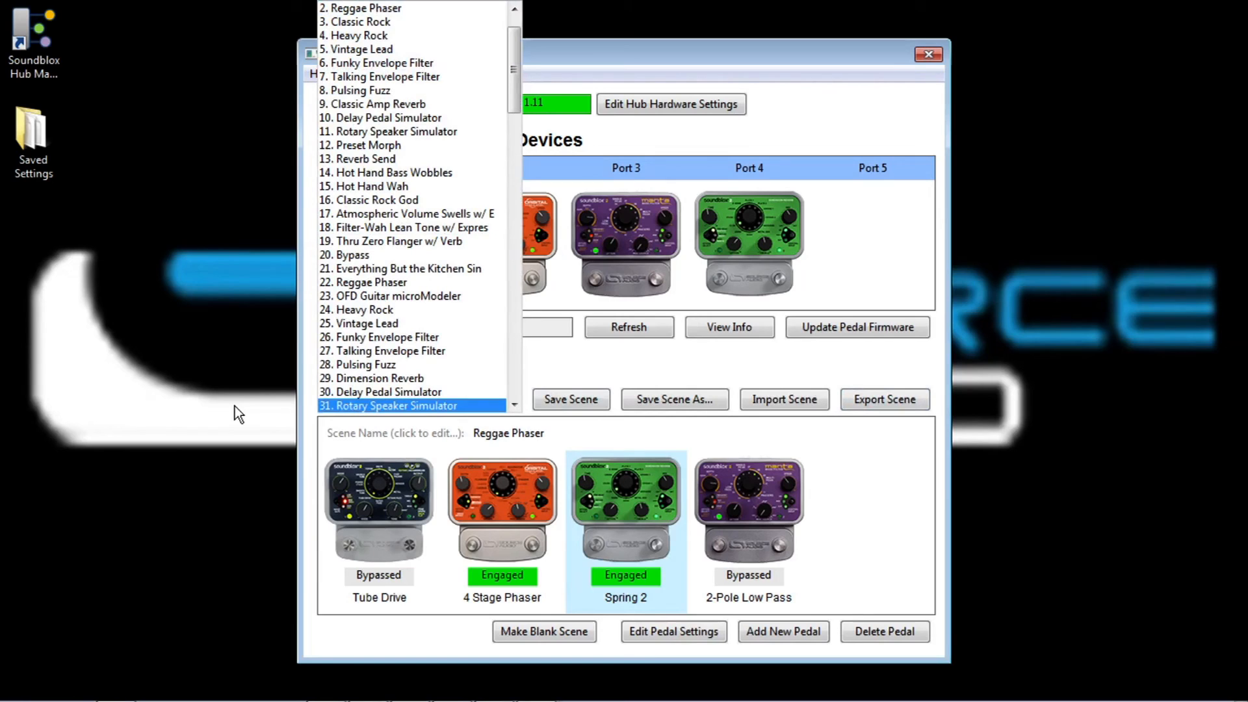
click(420, 399)
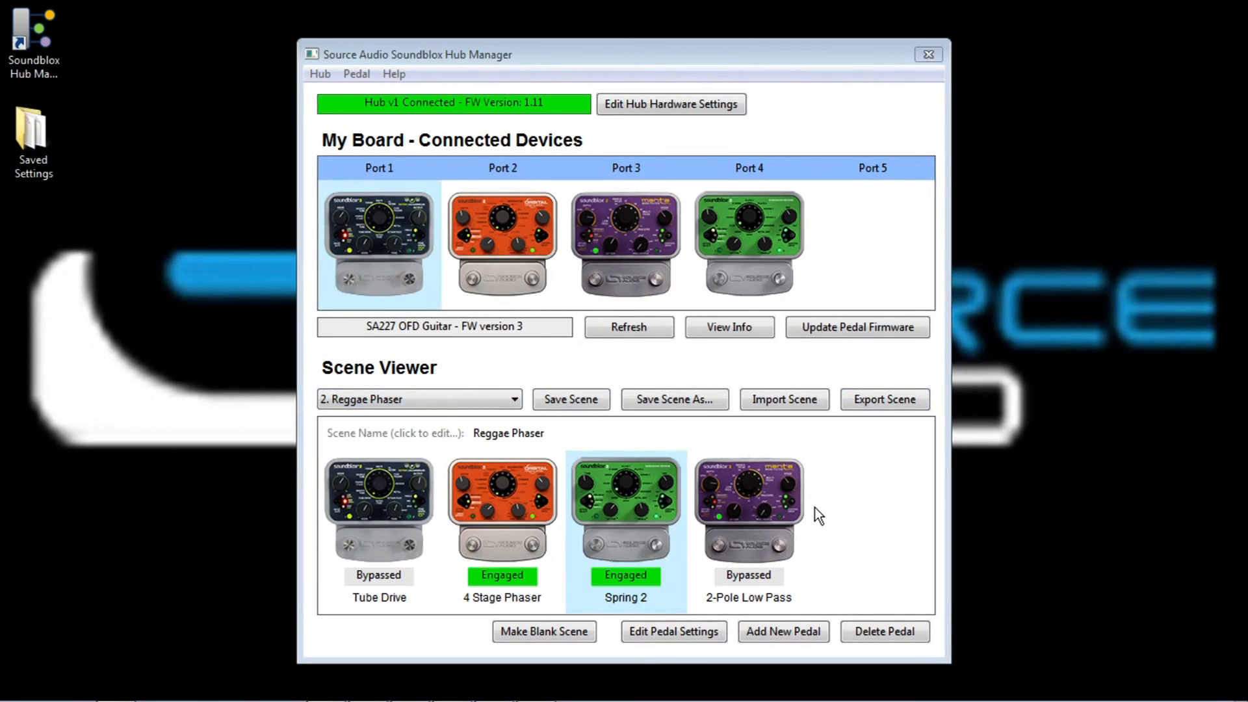